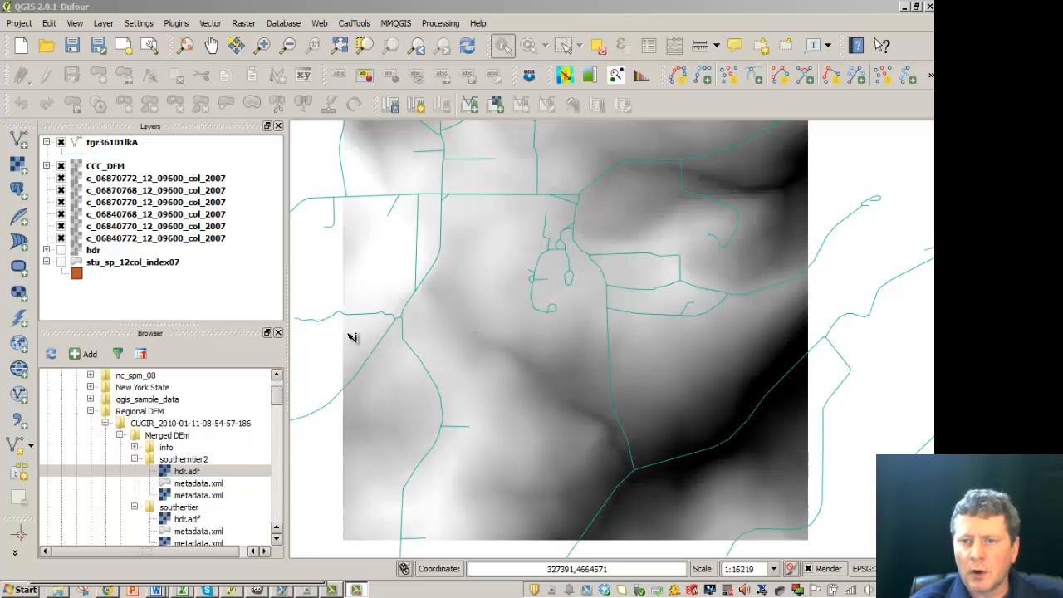
pyautogui.moveTo(325, 252)
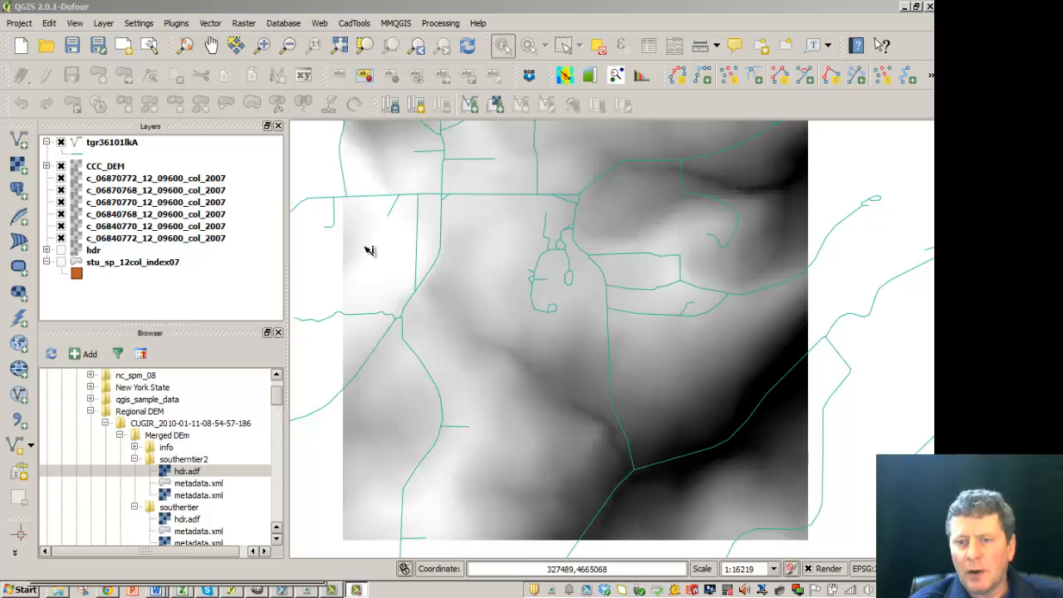
# - Open Raster > Extraction > Contour and set CCC_DEM as the input raster
pyautogui.moveTo(369, 251); pyautogui.dragTo(467, 313)
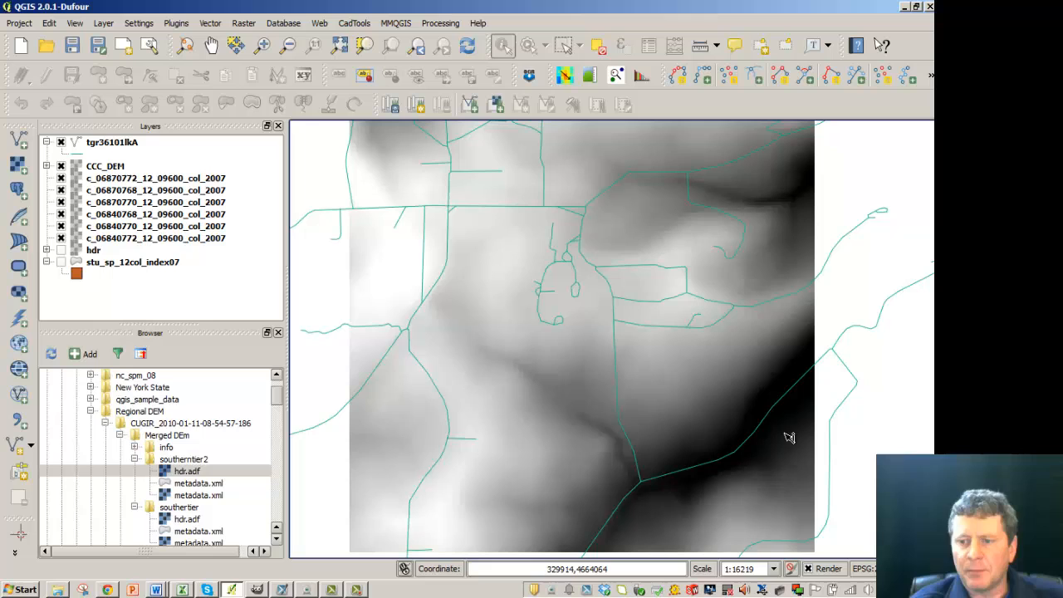
pyautogui.moveTo(327, 395)
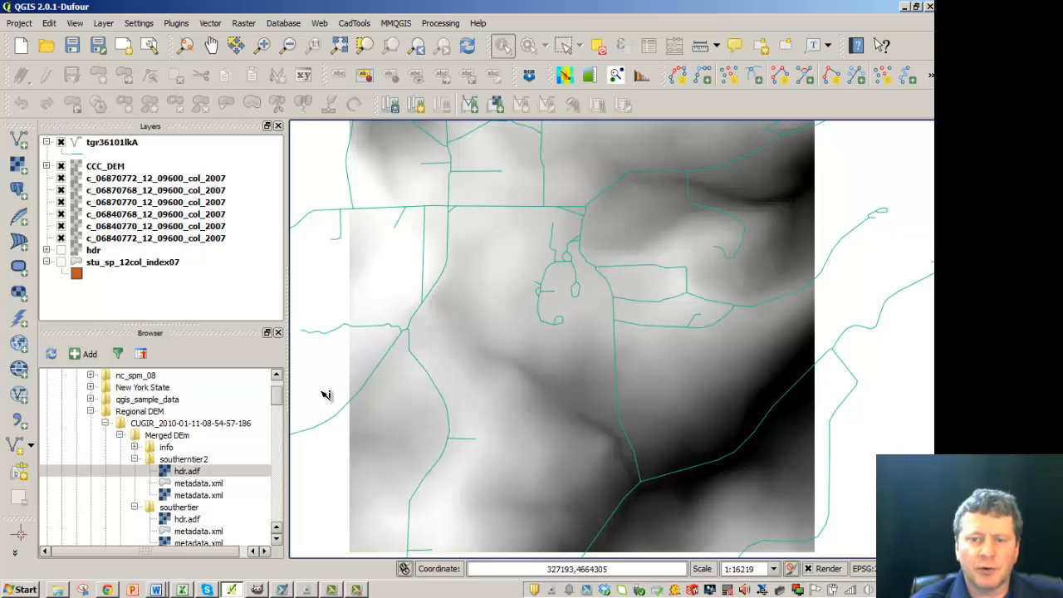
pyautogui.moveTo(329, 315)
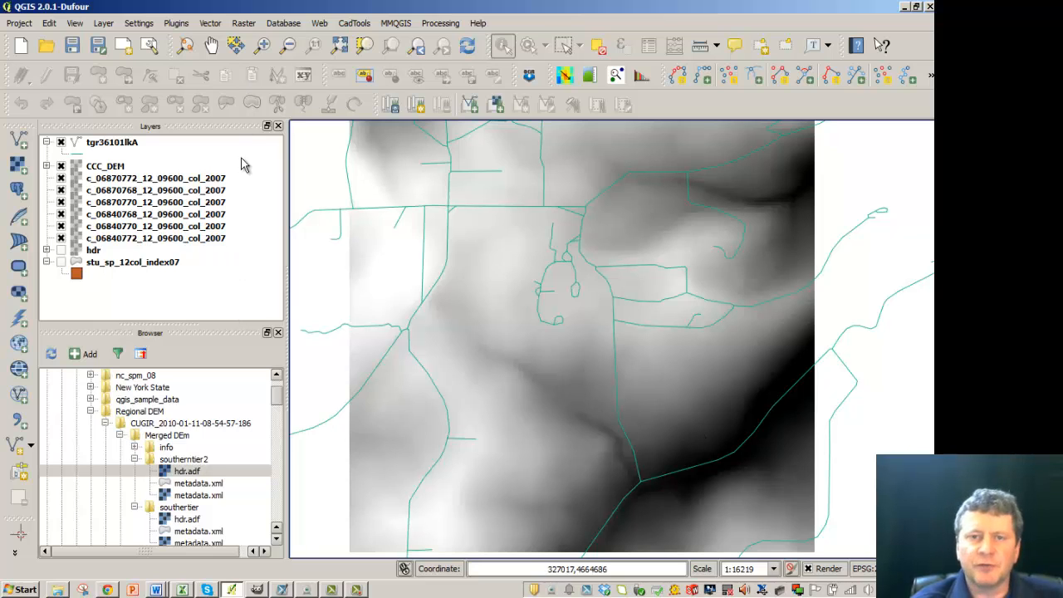
pyautogui.click(243, 23)
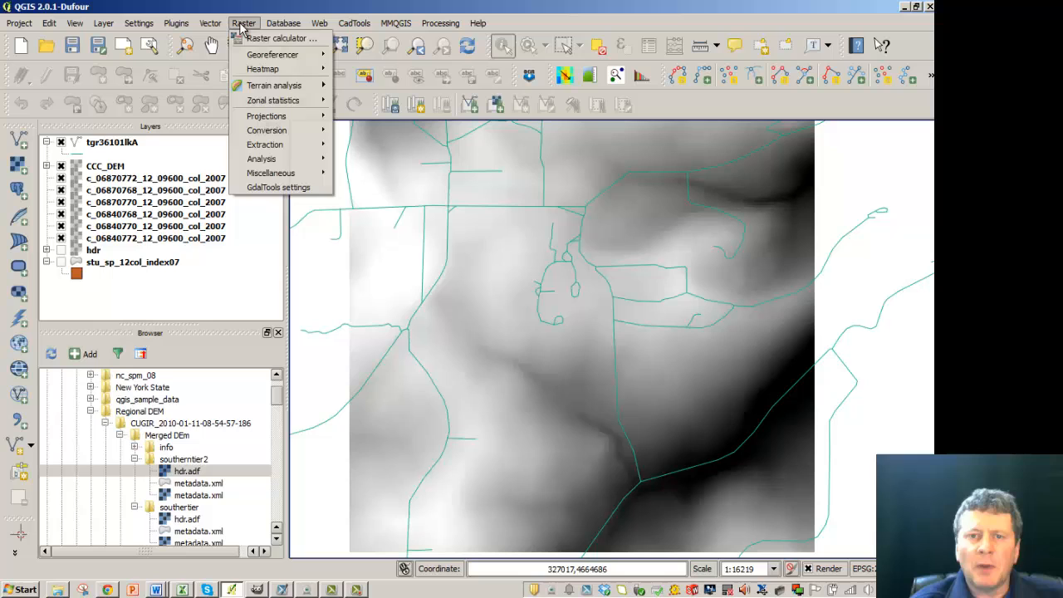
pyautogui.moveTo(264, 143)
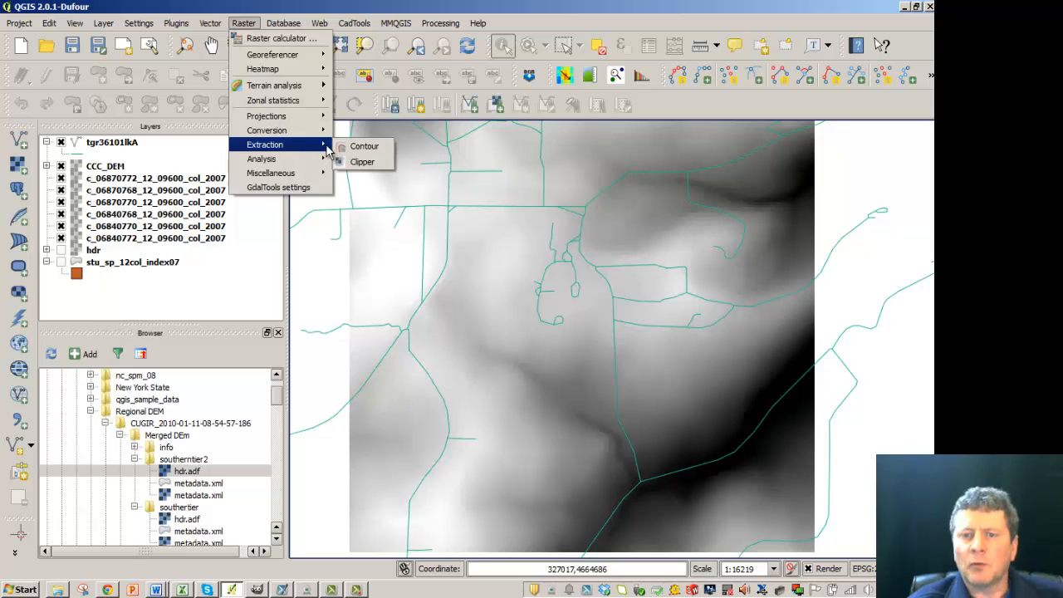
pyautogui.moveTo(363, 146)
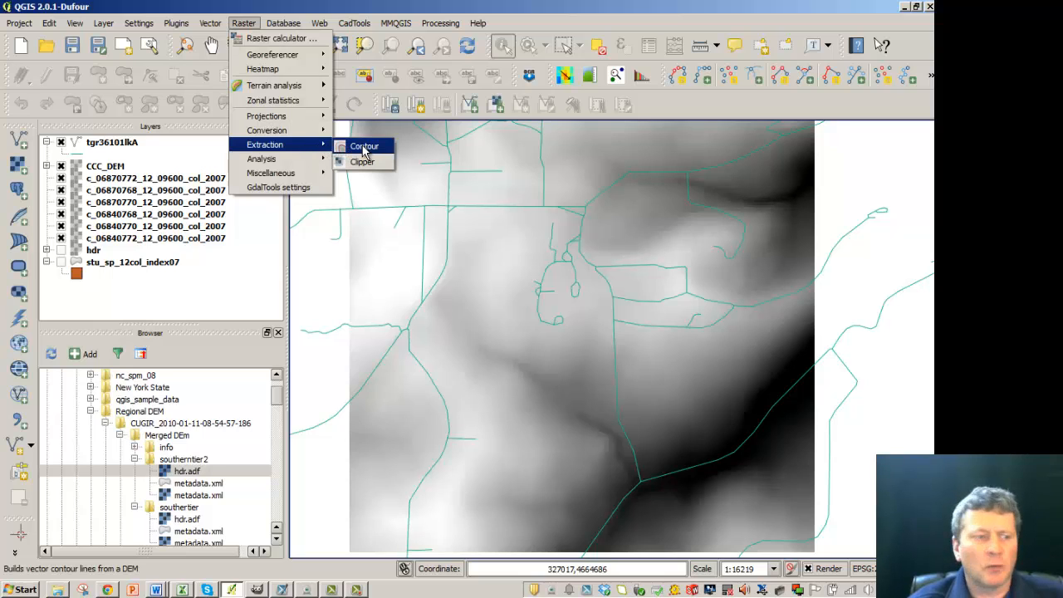
pyautogui.click(364, 145)
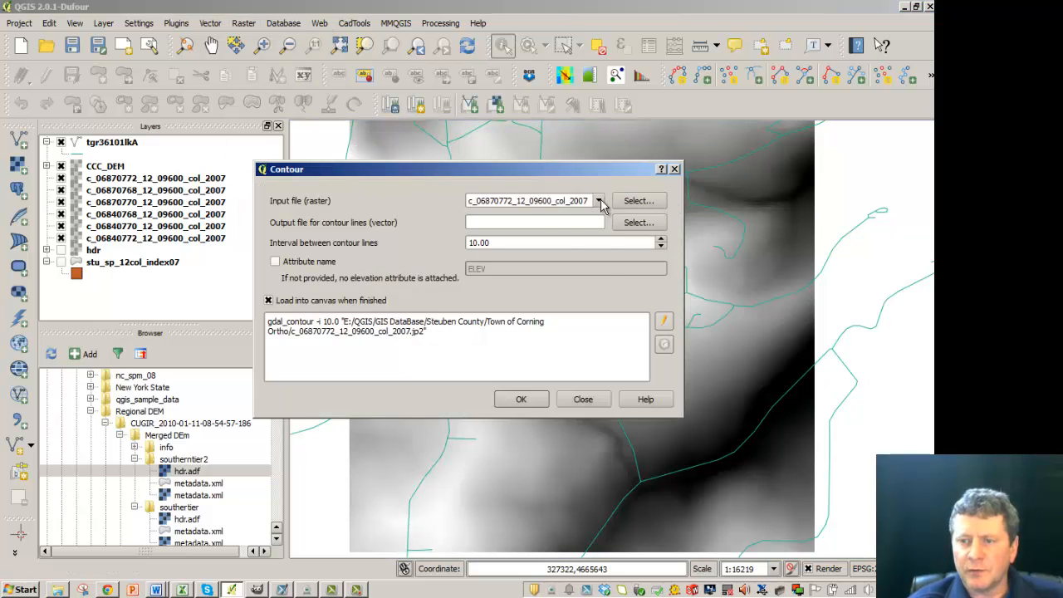
pyautogui.click(598, 200)
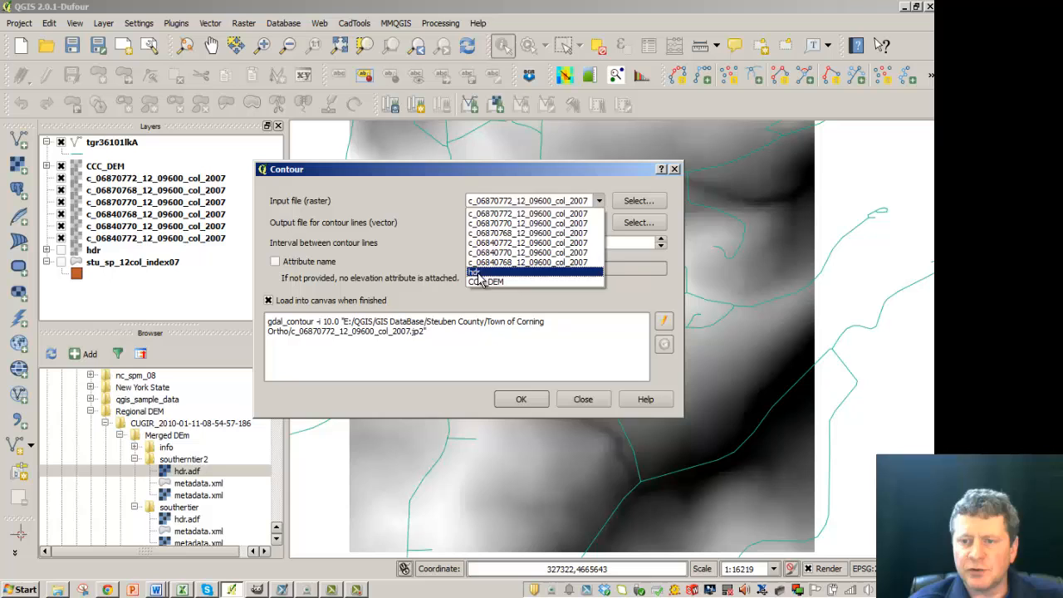
pyautogui.click(473, 272)
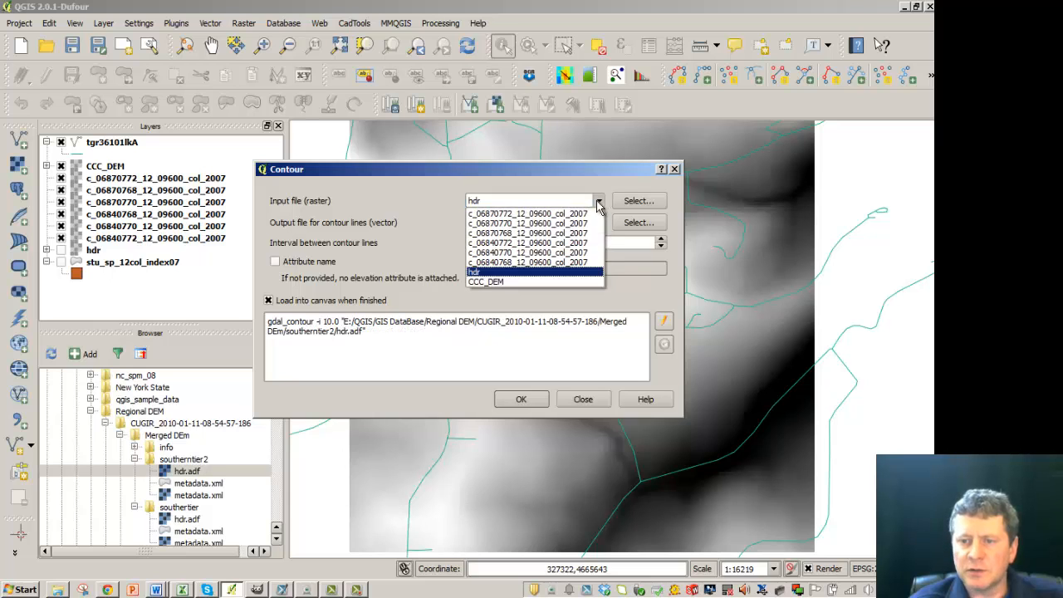
pyautogui.click(485, 281)
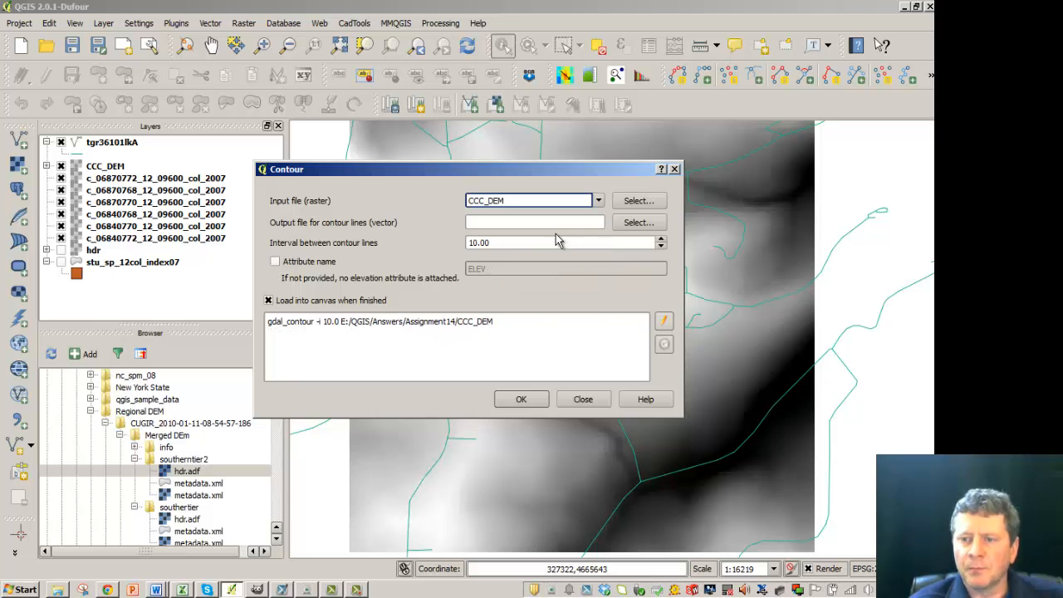
# - Save the output as CCC_Contour.shp with a 1.00 interval and run it
pyautogui.click(638, 221)
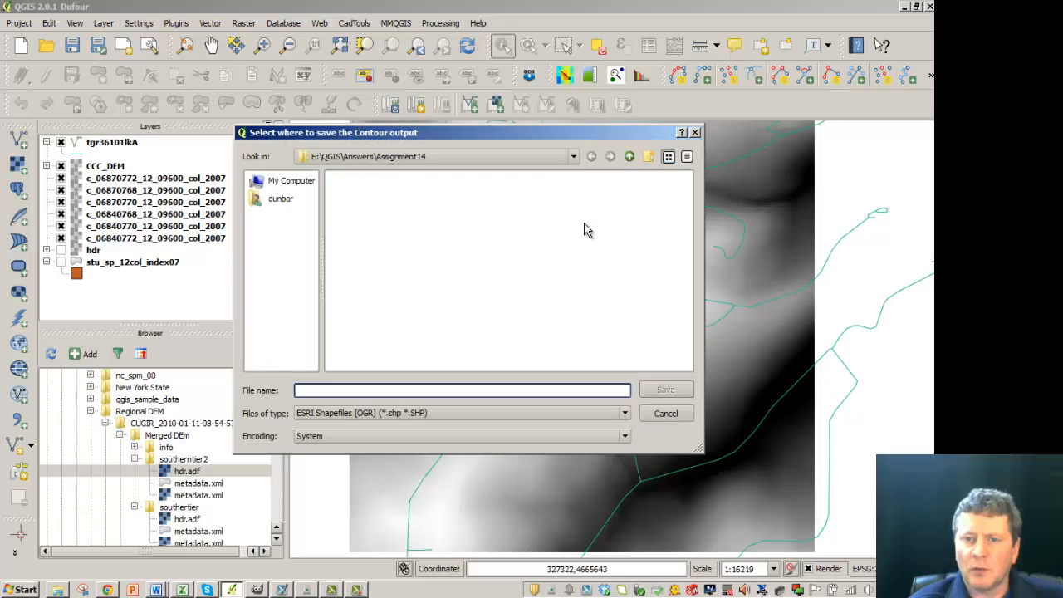
pyautogui.click(461, 389)
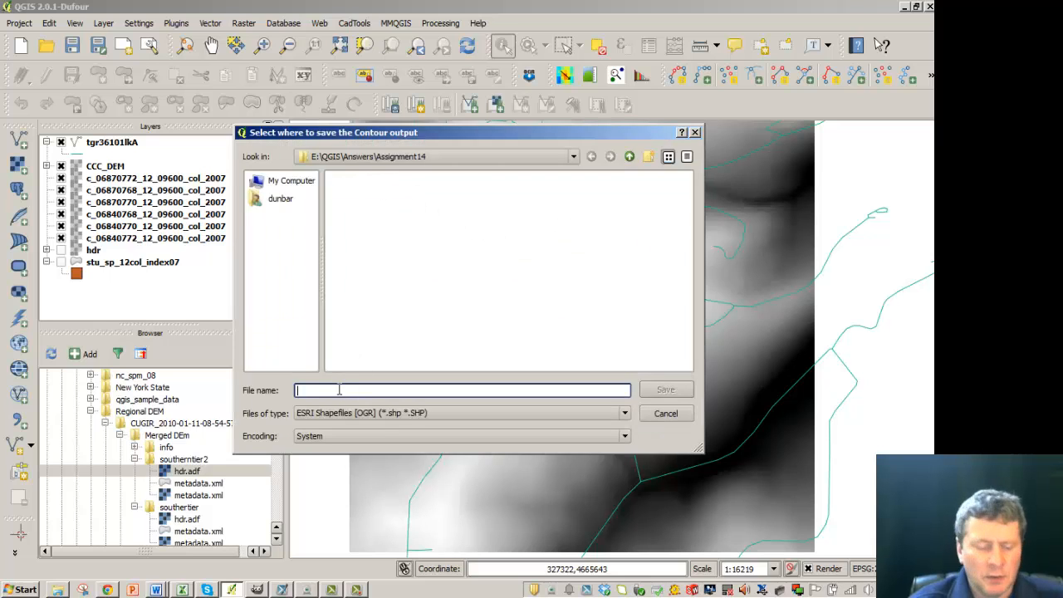
pyautogui.write('CCC_')
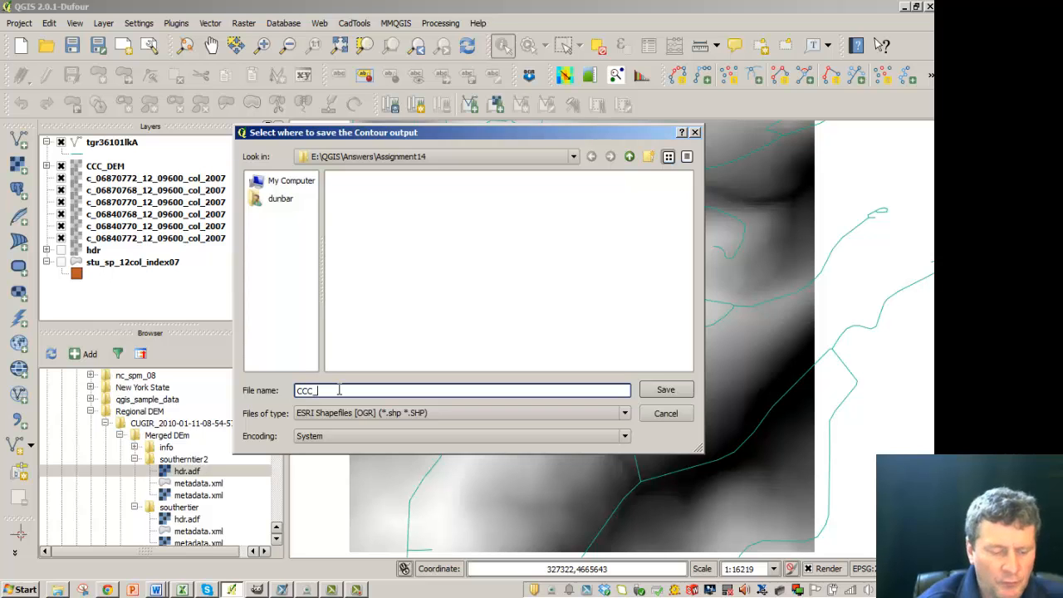
pyautogui.click(664, 389)
pyautogui.write('2')
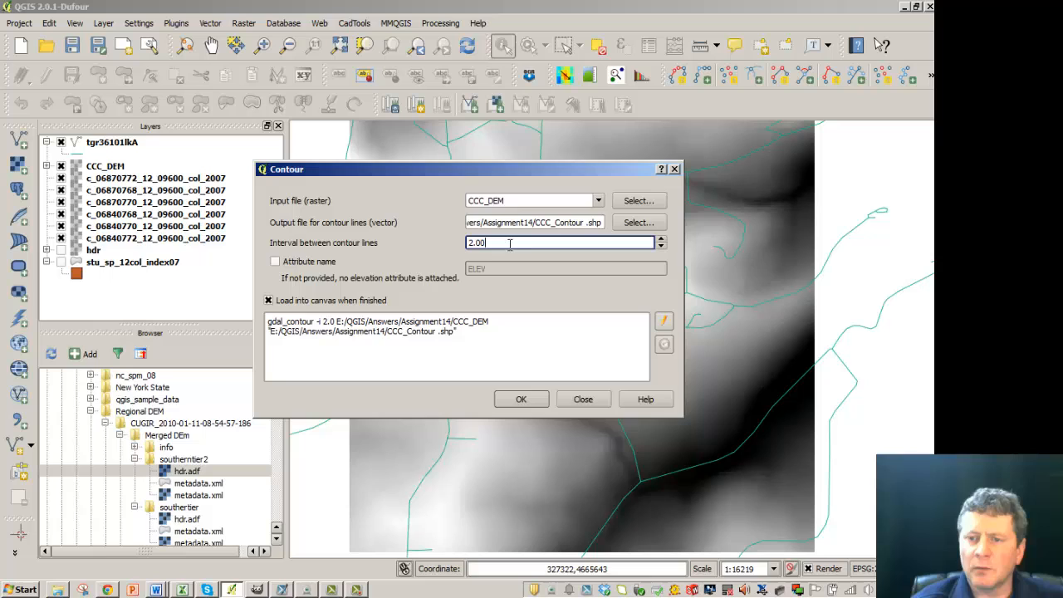
pyautogui.click(661, 246)
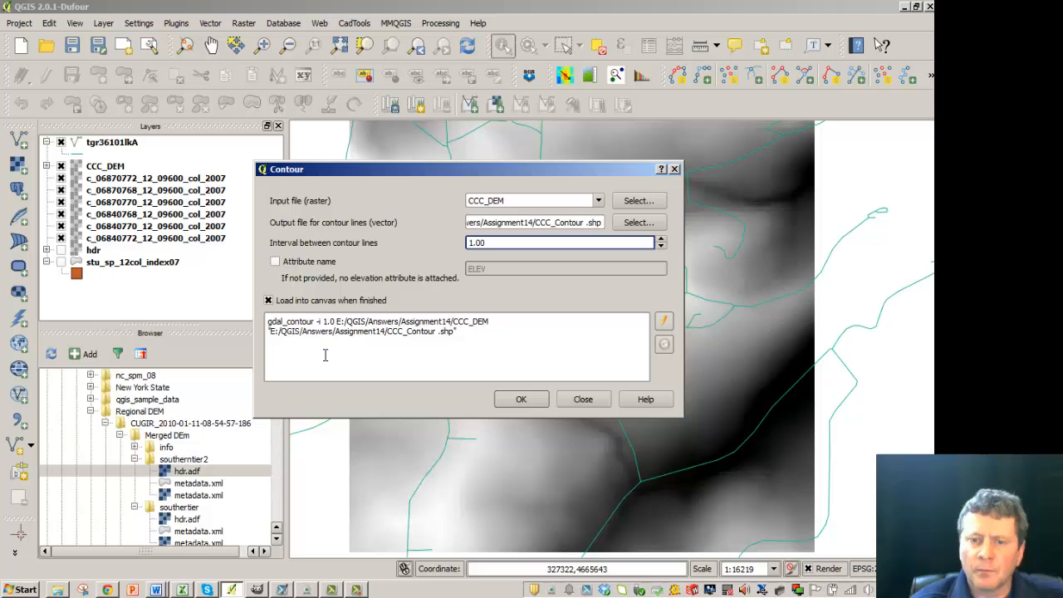
pyautogui.click(520, 399)
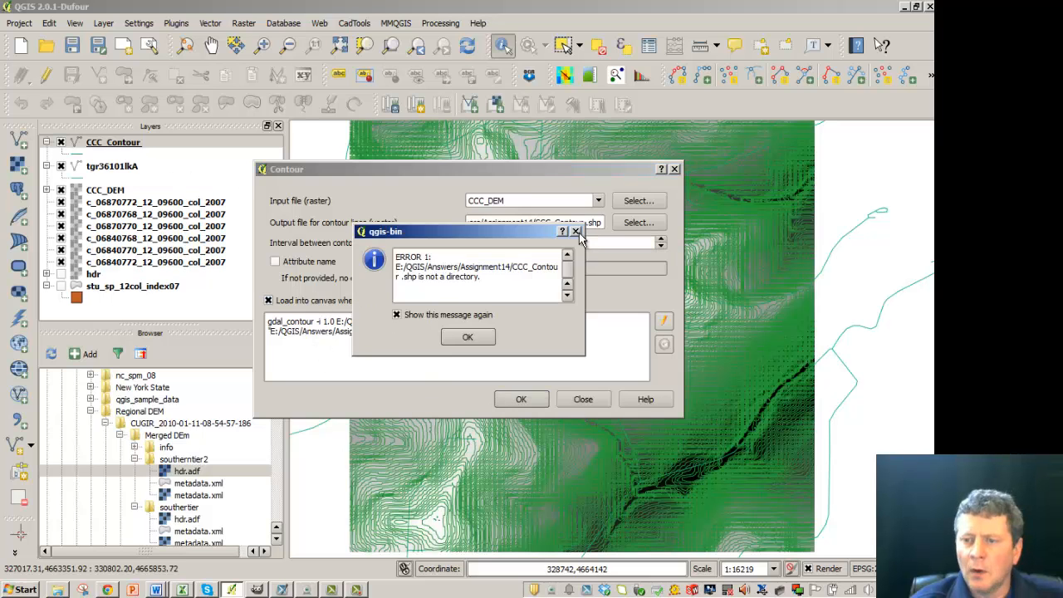
# - Dismiss the error and set the CCC_Contour layer transparency to 48%
pyautogui.click(467, 336)
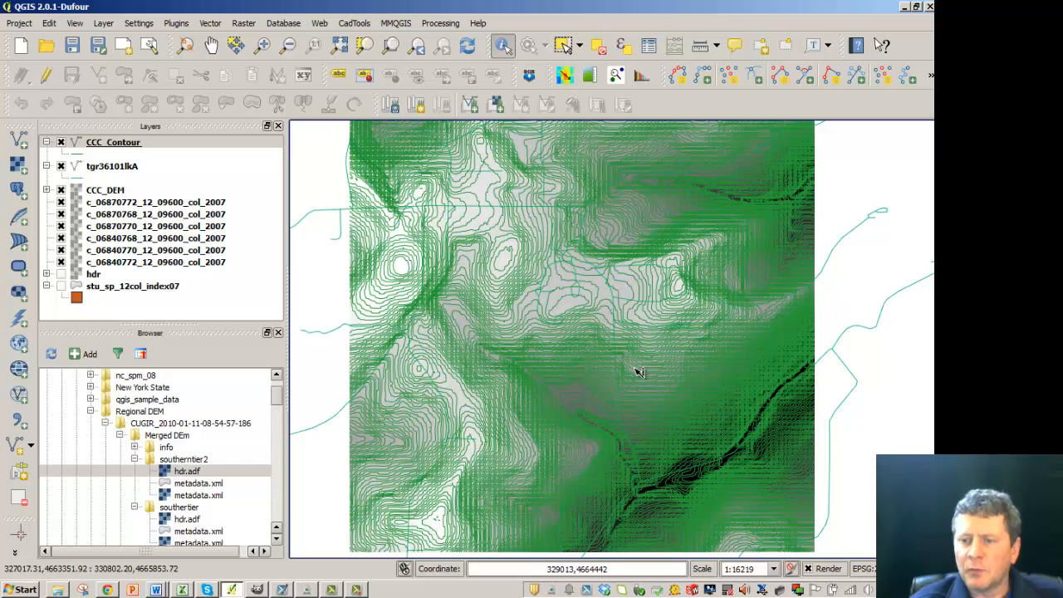
pyautogui.moveTo(579, 372)
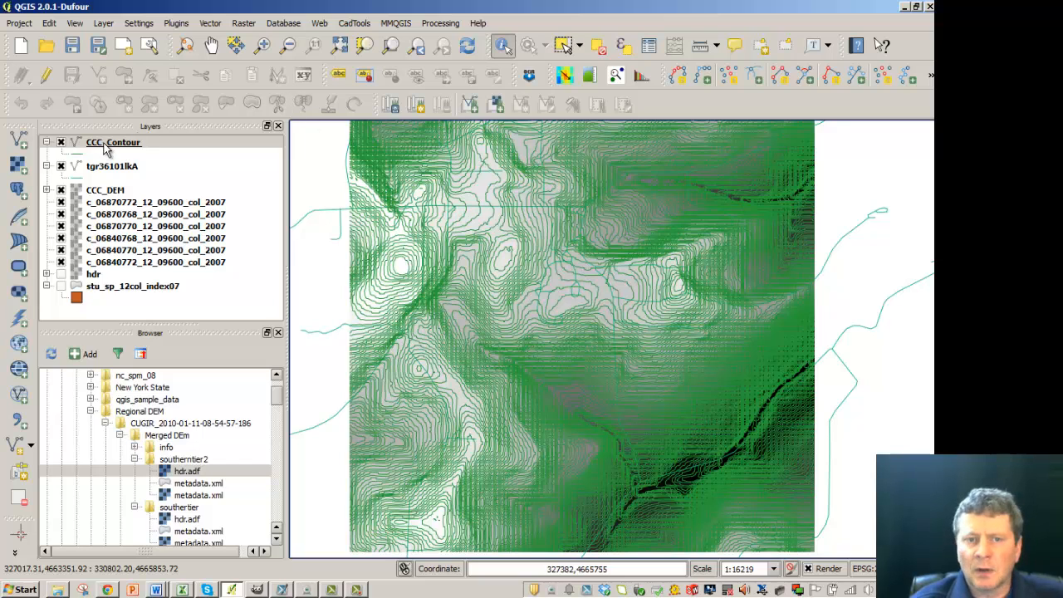
pyautogui.rightClick(112, 142)
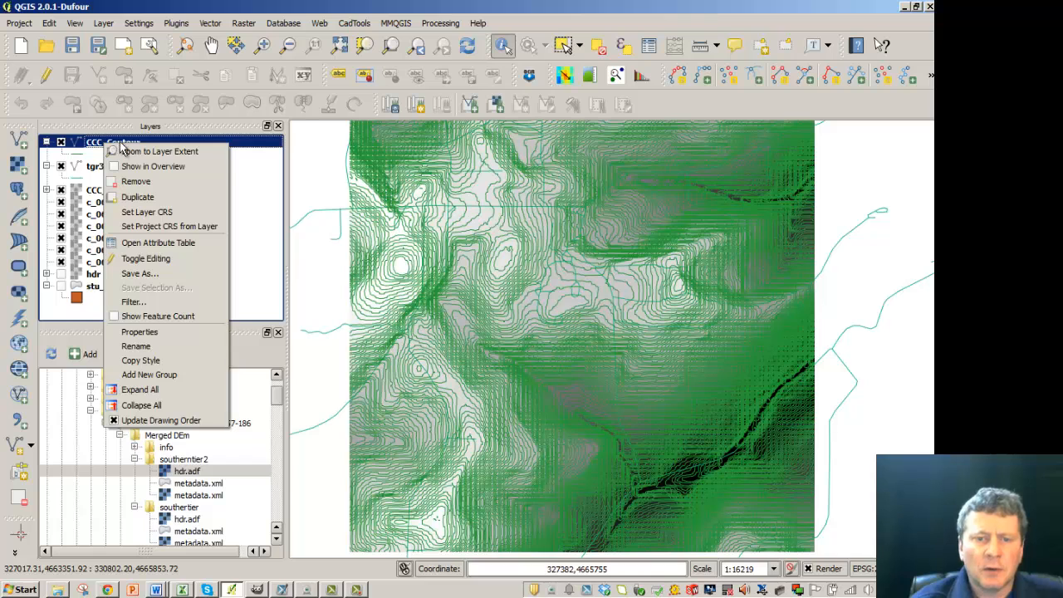
pyautogui.moveTo(139, 331)
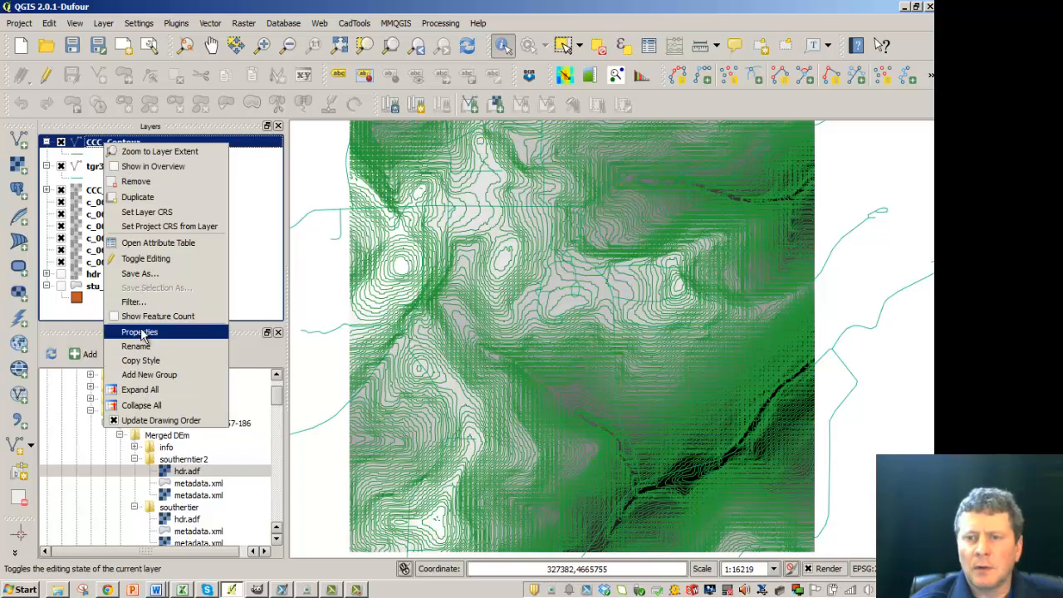
pyautogui.click(138, 331)
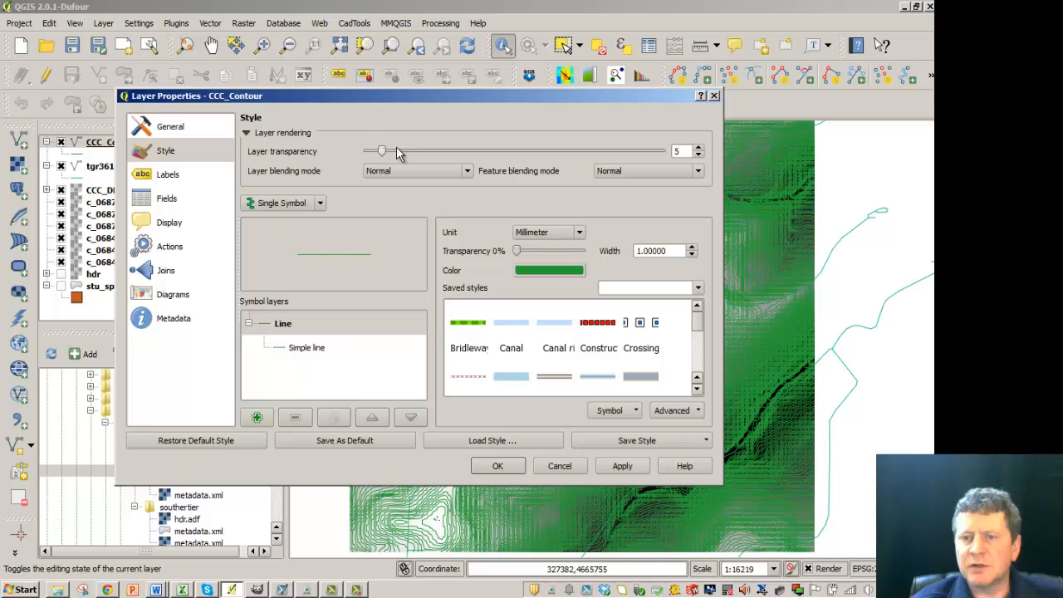
pyautogui.moveTo(382, 150); pyautogui.dragTo(508, 151)
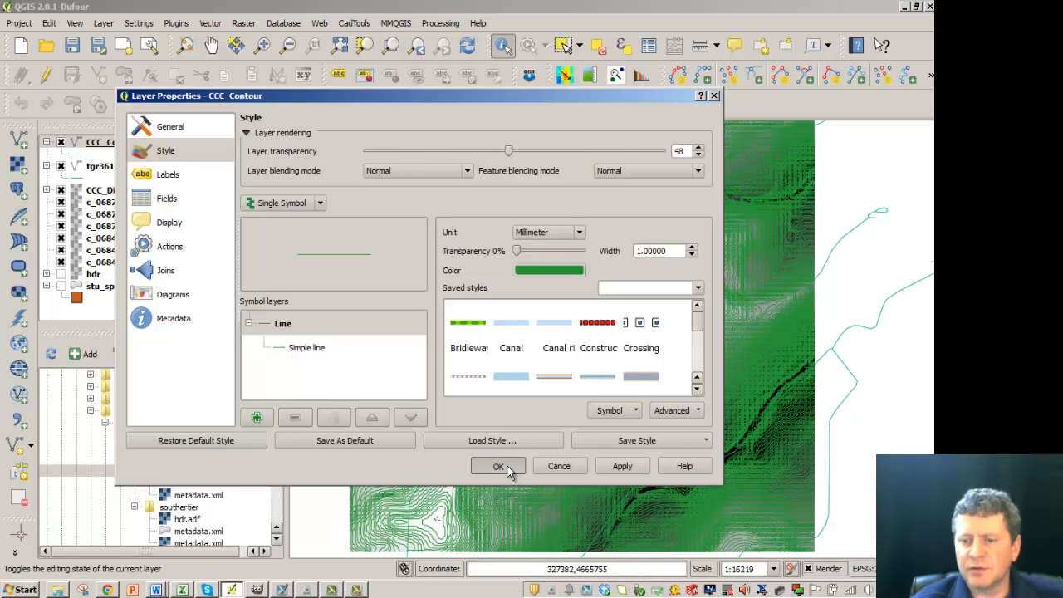
pyautogui.click(497, 465)
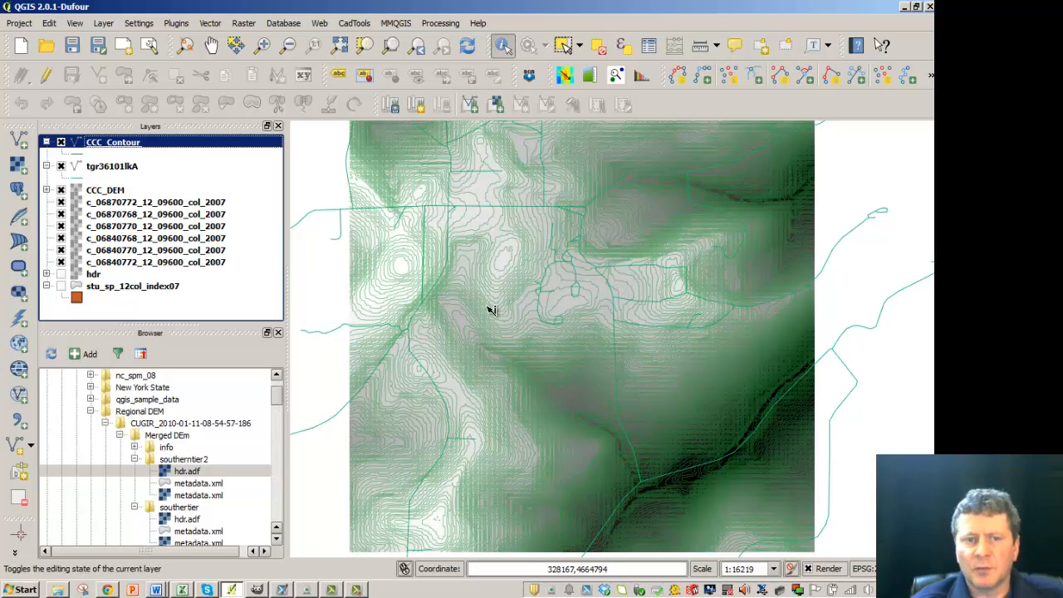
# - Set the tgr36101lkA road line colour to black in Layer Properties
pyautogui.rightClick(112, 166)
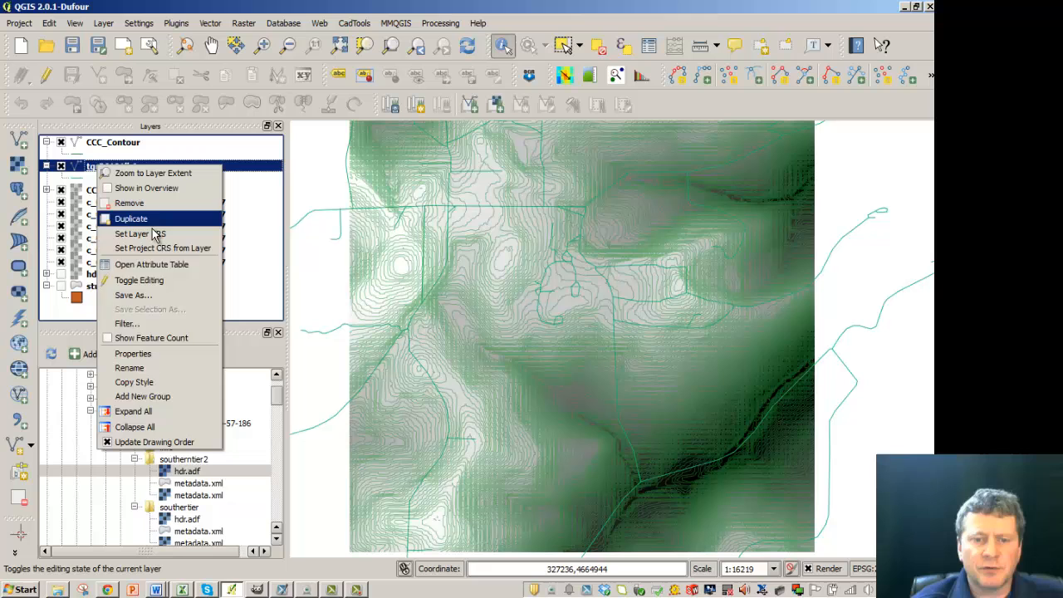
pyautogui.moveTo(132, 353)
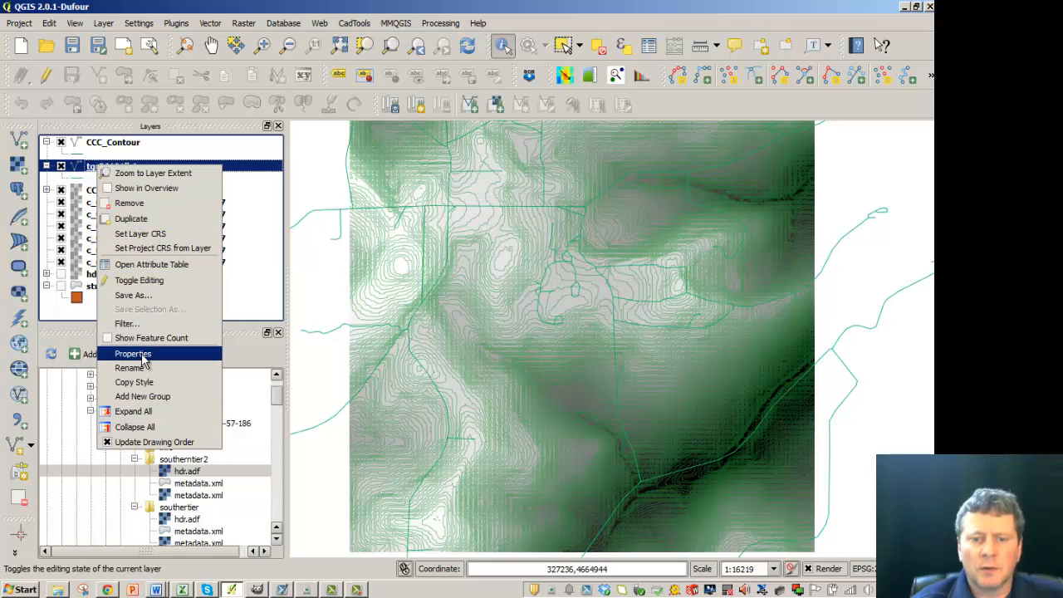
pyautogui.click(132, 353)
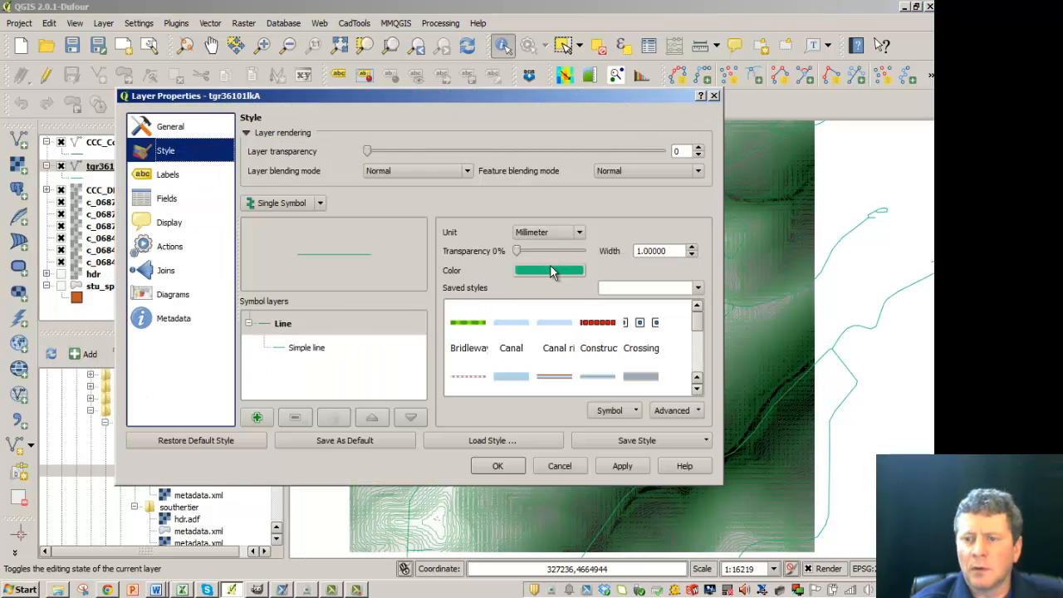
pyautogui.click(550, 271)
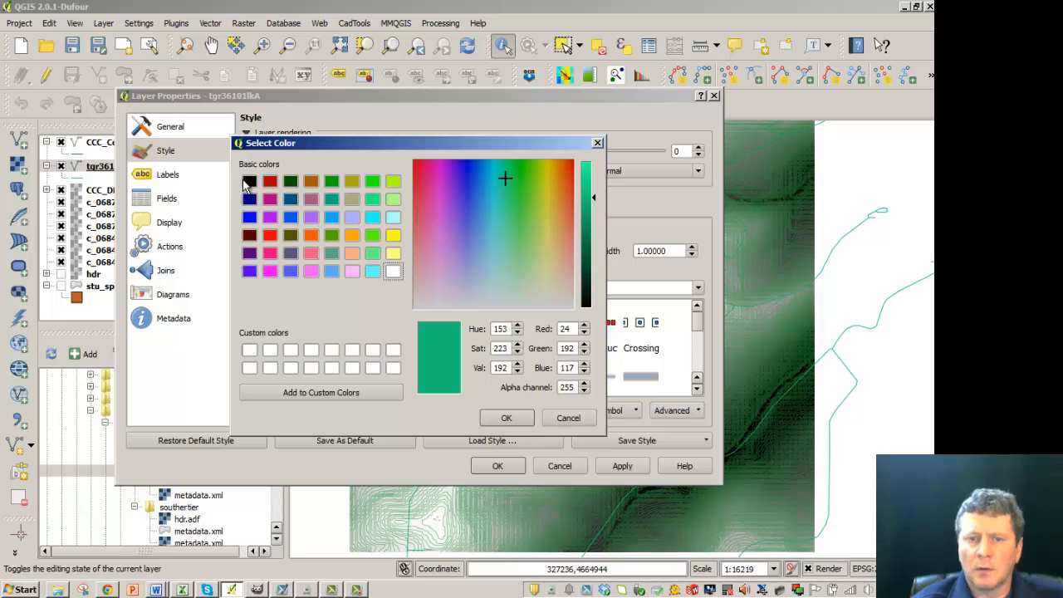
pyautogui.click(568, 417)
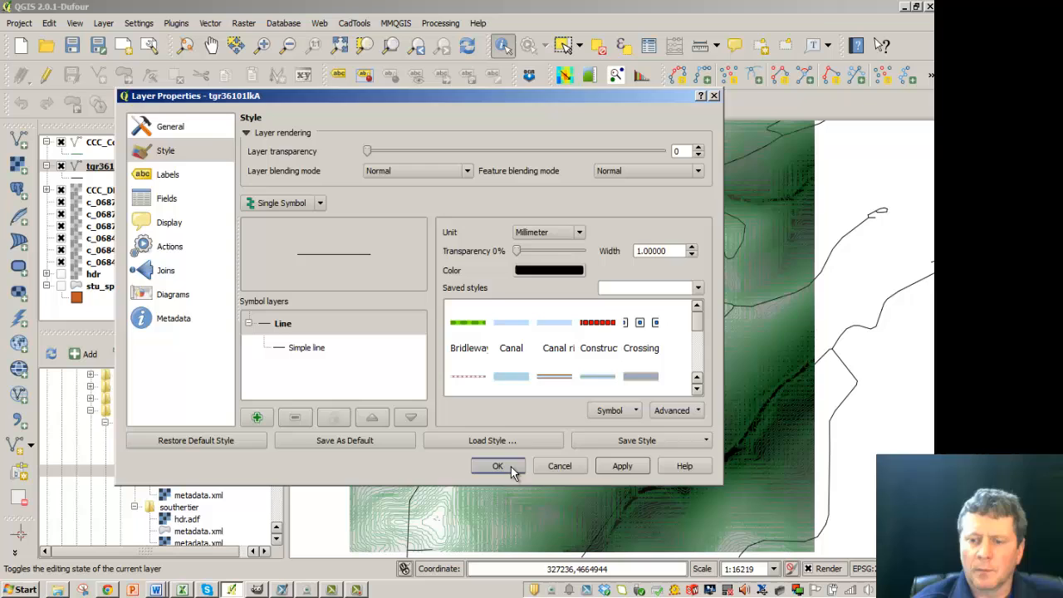
pyautogui.click(497, 465)
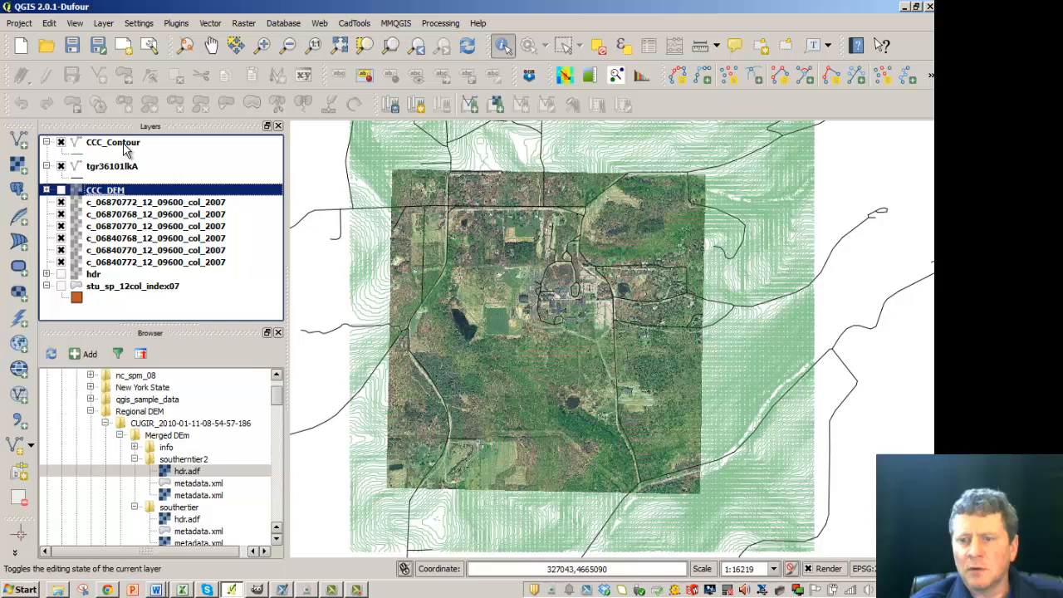
# - Change the CCC_Contour line colour from green to black
pyautogui.rightClick(112, 142)
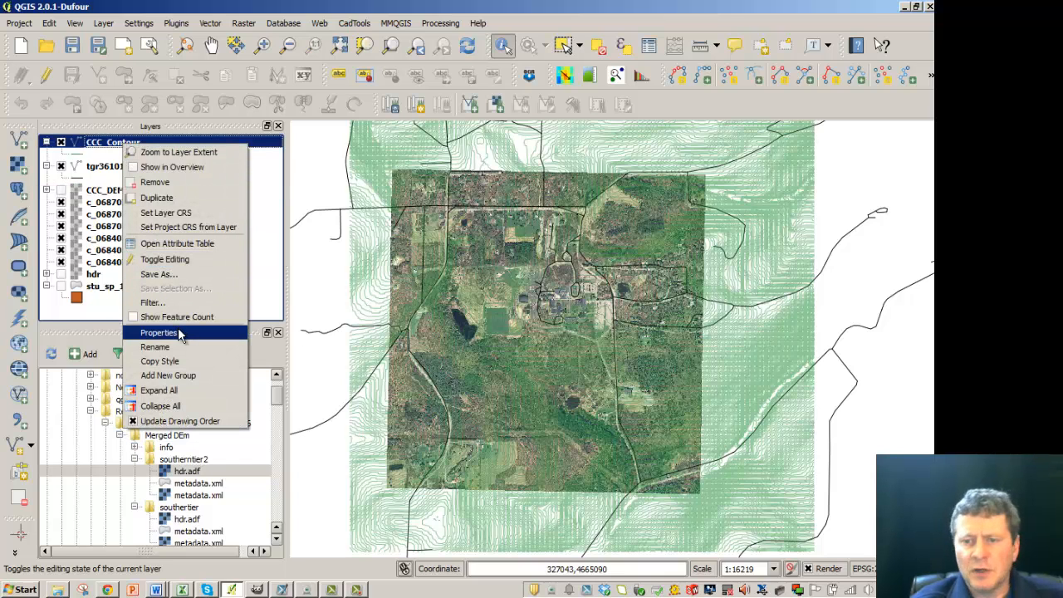
pyautogui.click(159, 332)
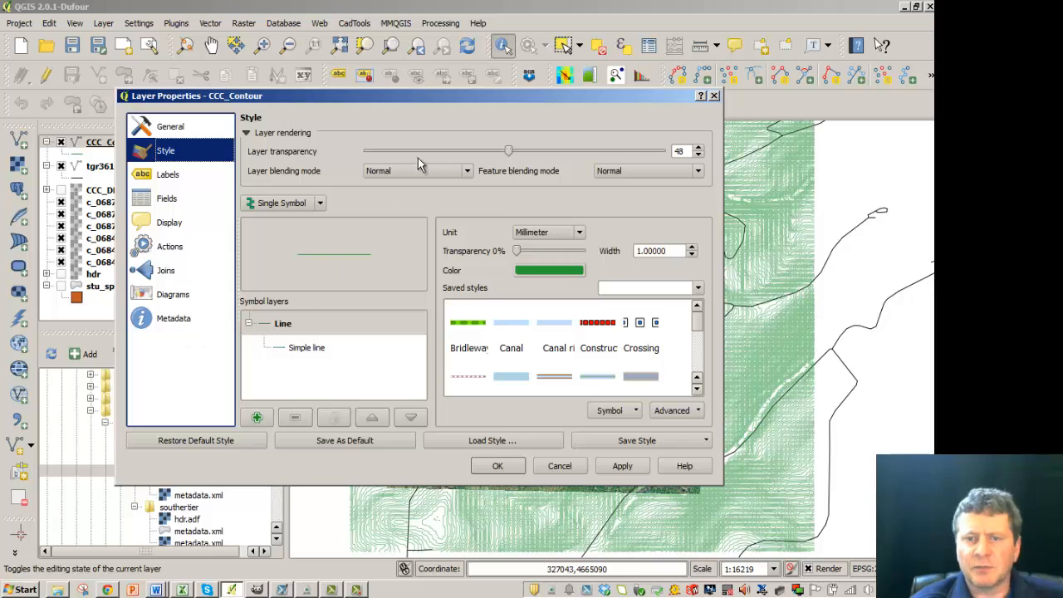
pyautogui.click(550, 270)
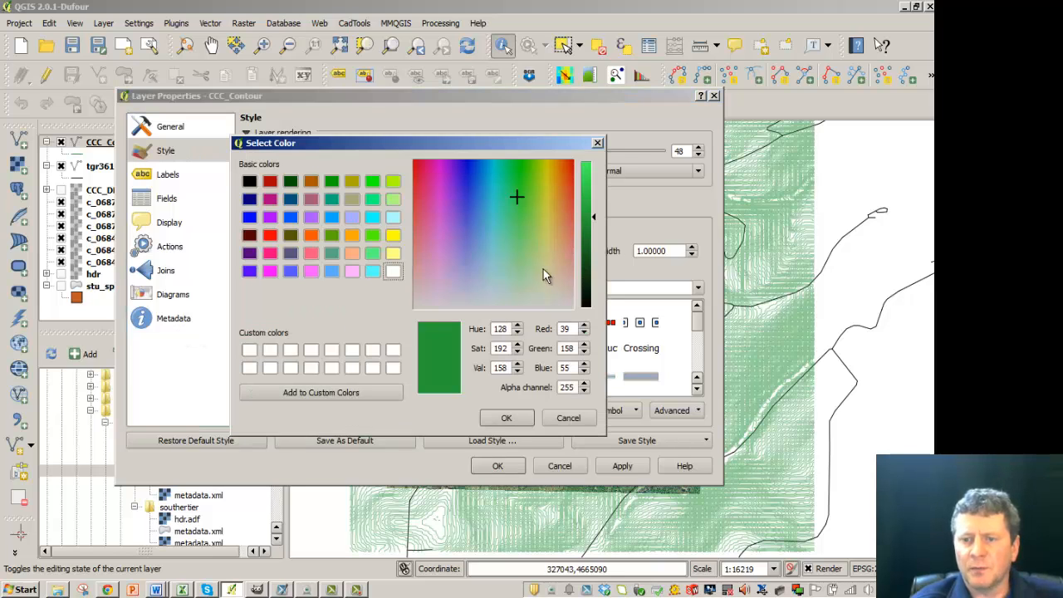
pyautogui.click(249, 181)
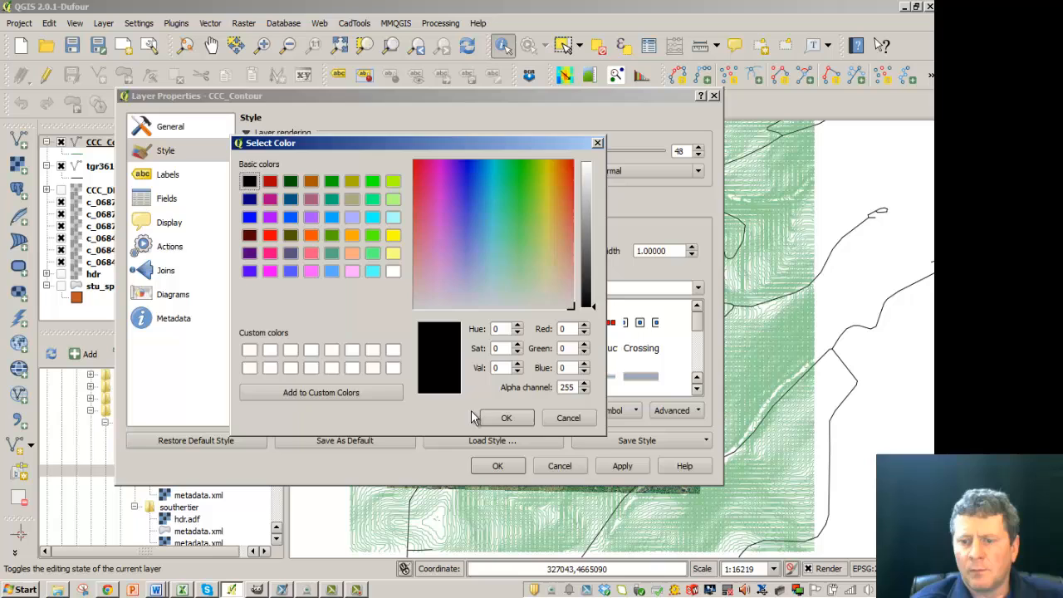
pyautogui.click(506, 416)
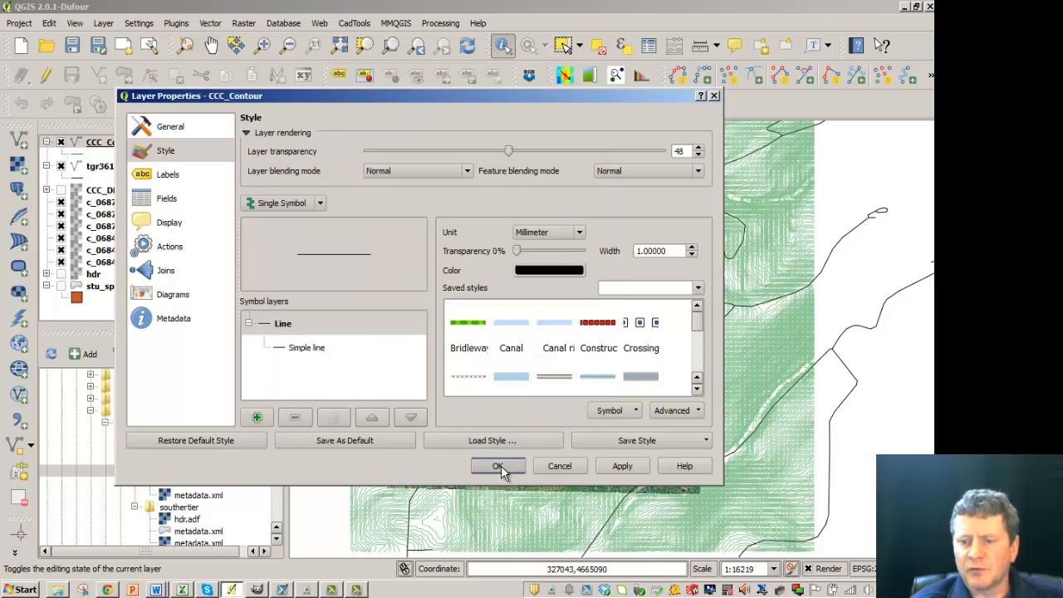
pyautogui.click(497, 465)
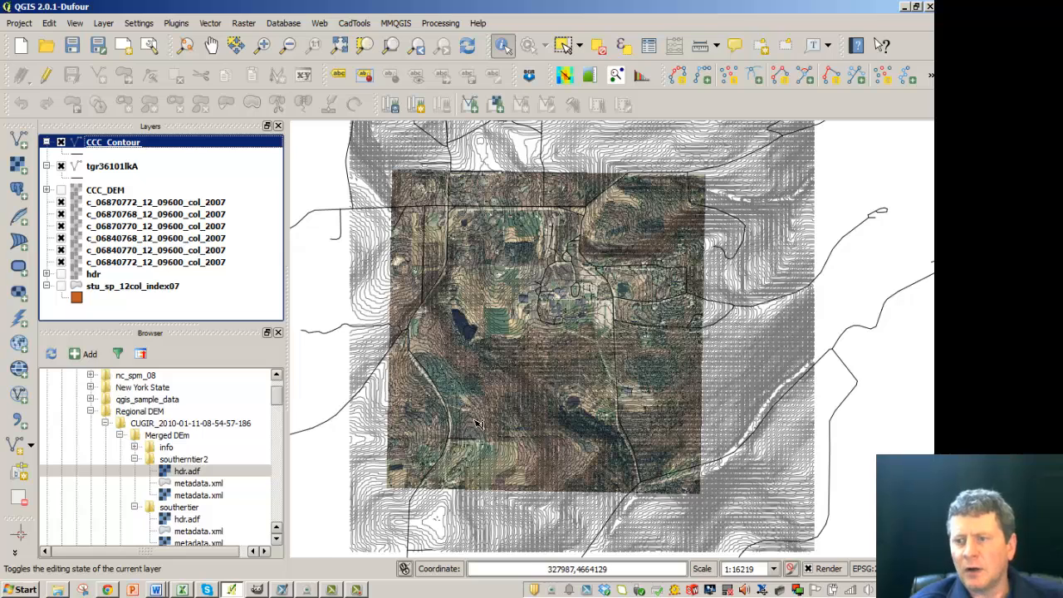
pyautogui.moveTo(607, 347)
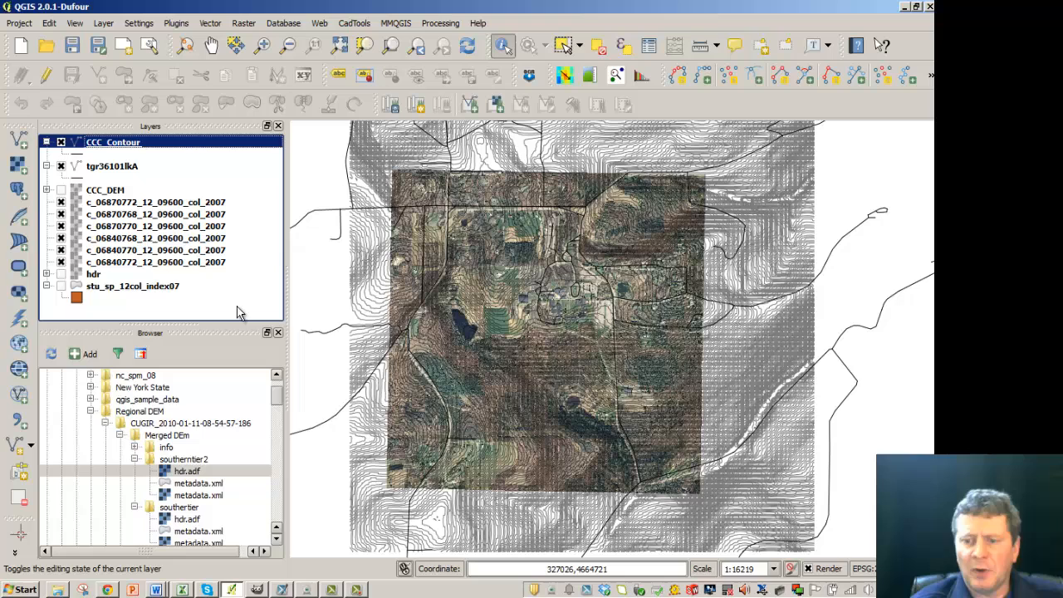
pyautogui.moveTo(457, 301)
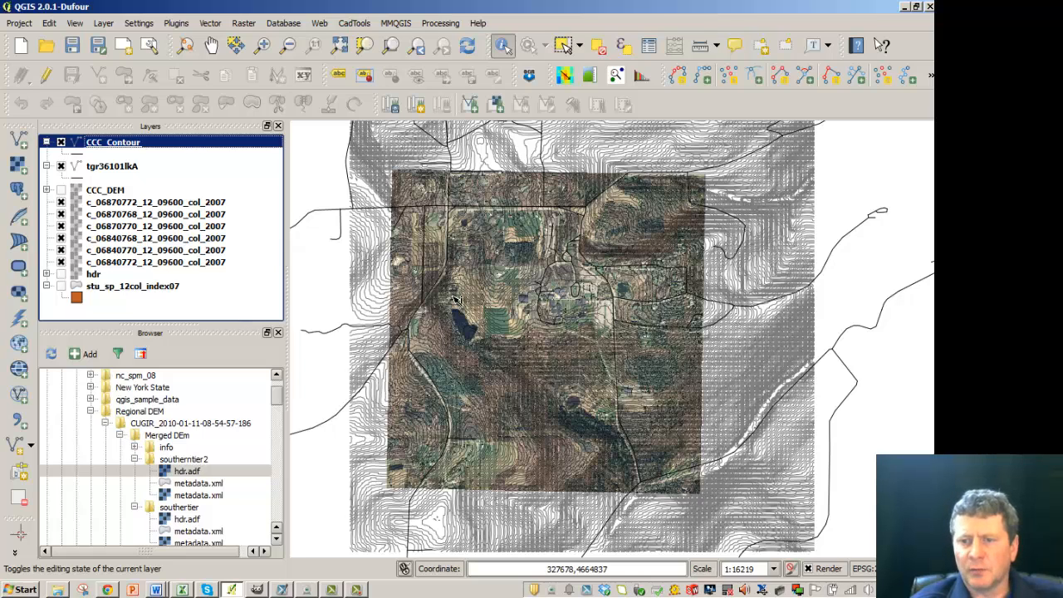
pyautogui.moveTo(125, 293)
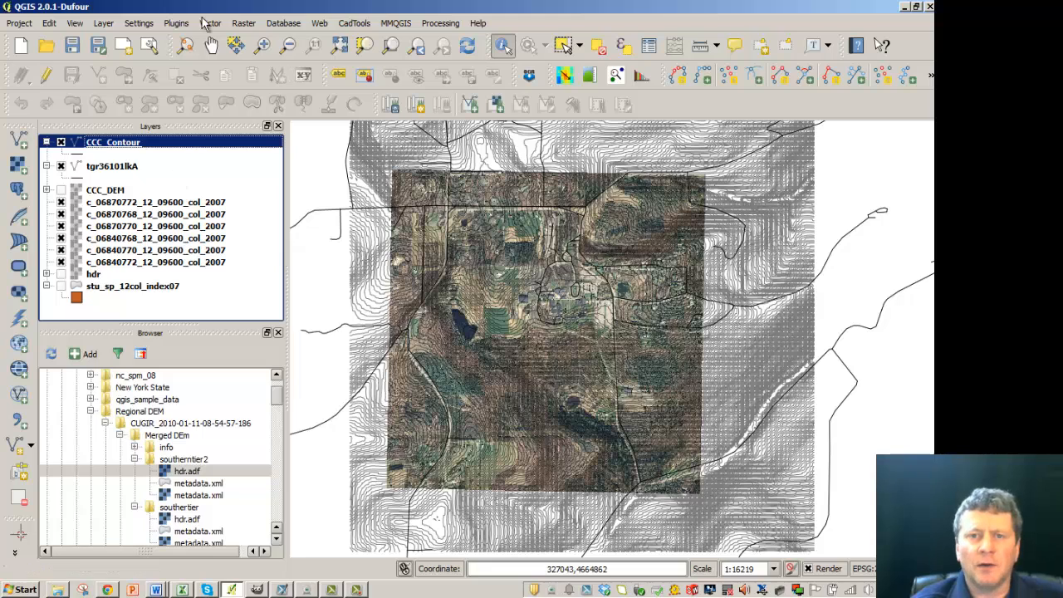
# - Generate CCC_Contour5.shp from CCC_DEM at a 5-unit interval, then close the tool
pyautogui.click(243, 23)
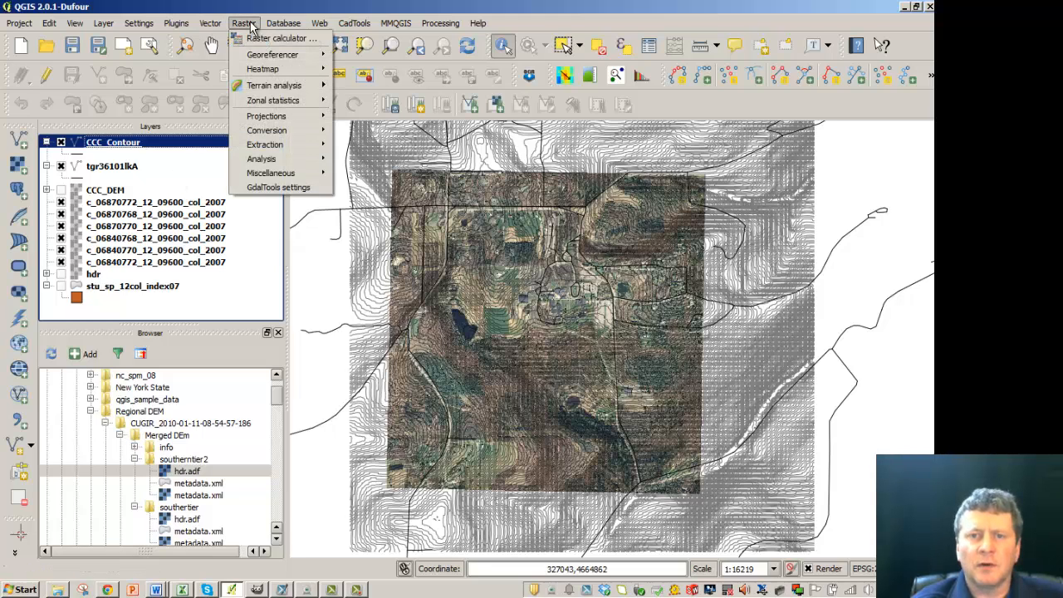
pyautogui.click(264, 144)
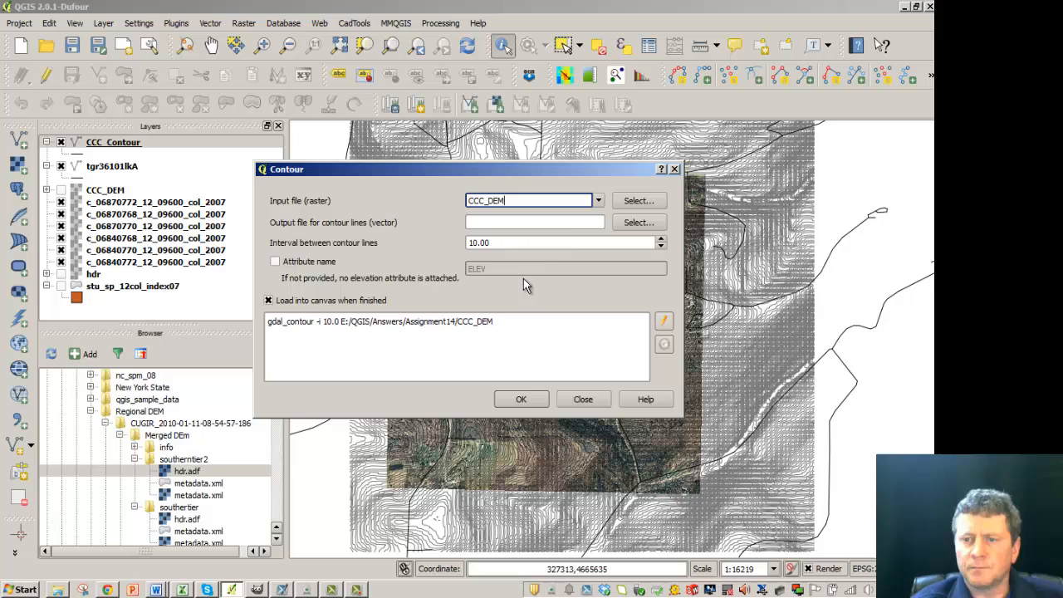
pyautogui.click(637, 222)
pyautogui.write('CCC_Contour5 .shp')
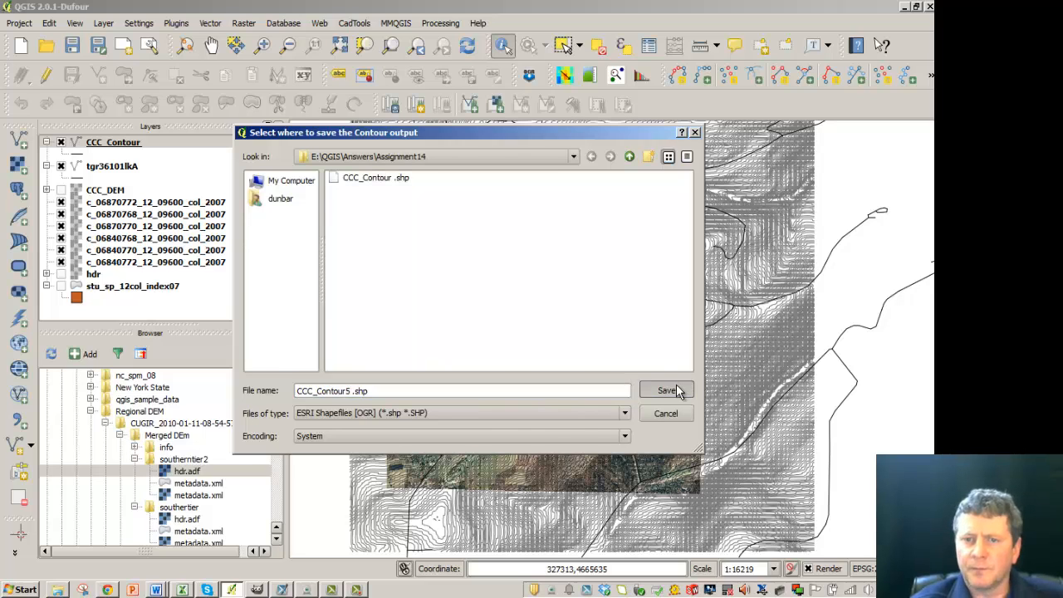
pyautogui.click(666, 390)
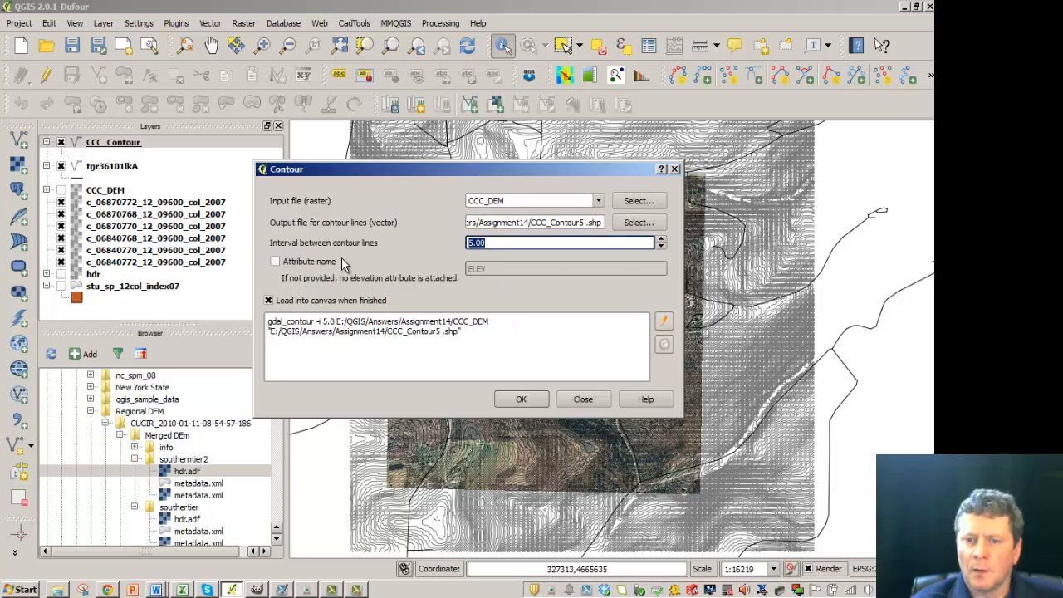
pyautogui.click(520, 398)
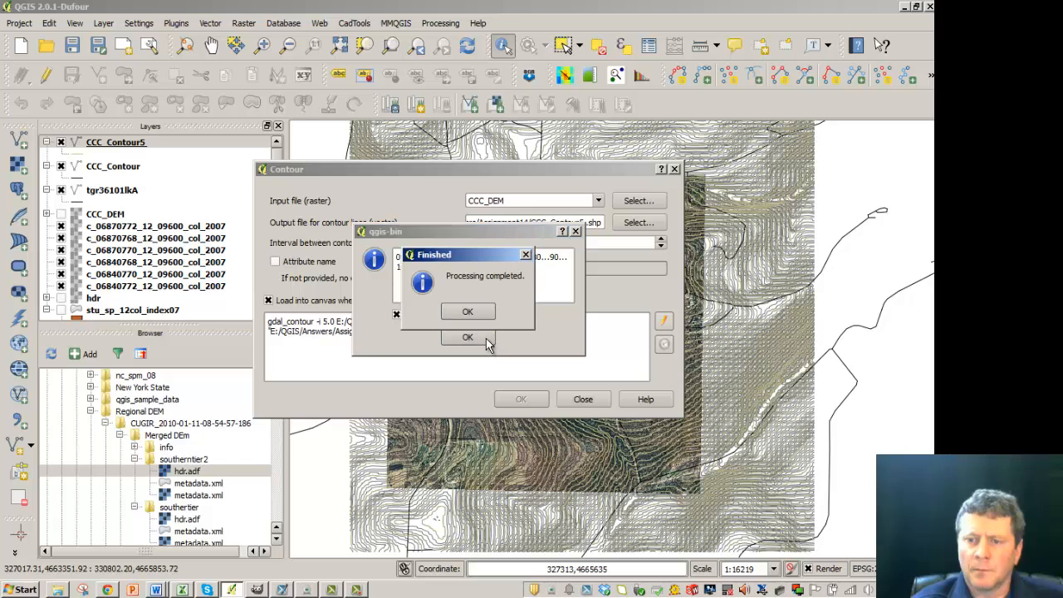
pyautogui.click(467, 310)
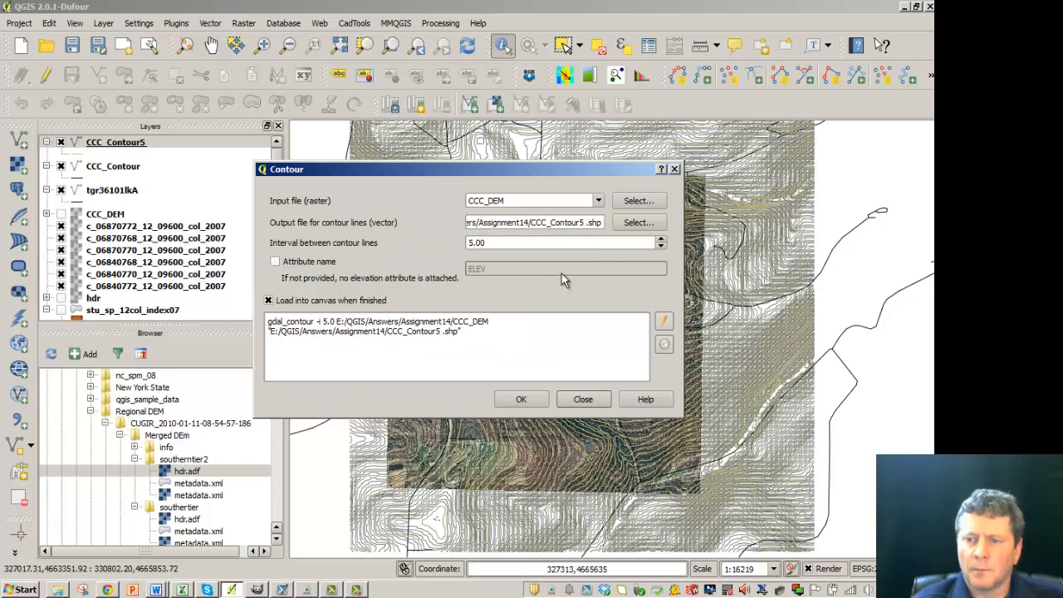
pyautogui.click(521, 398)
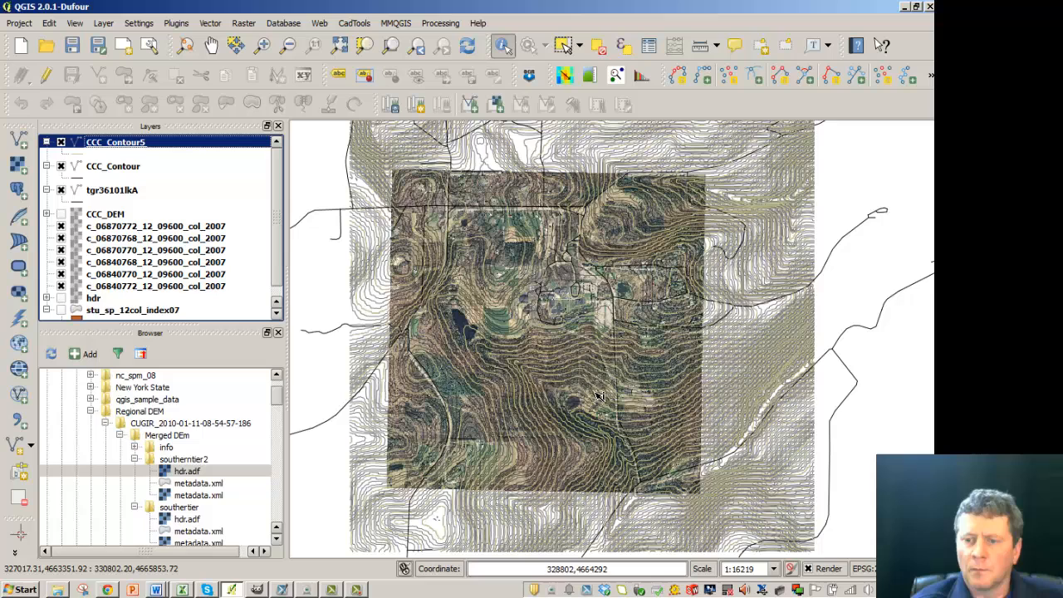
pyautogui.moveTo(475, 307)
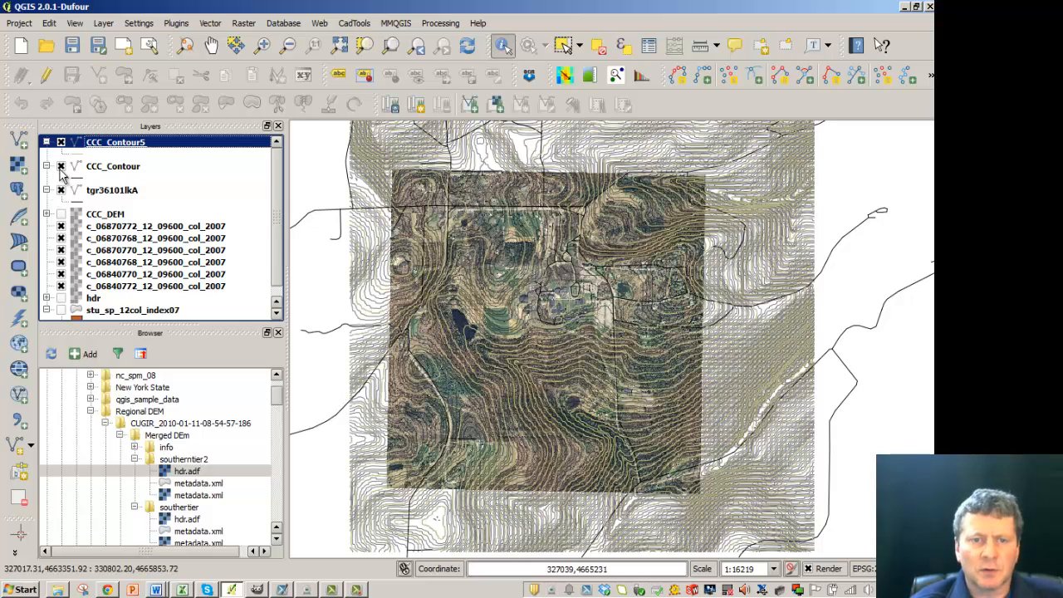
# - Hide CCC_Contour, recolour its lines light blue, then show it again
pyautogui.click(61, 166)
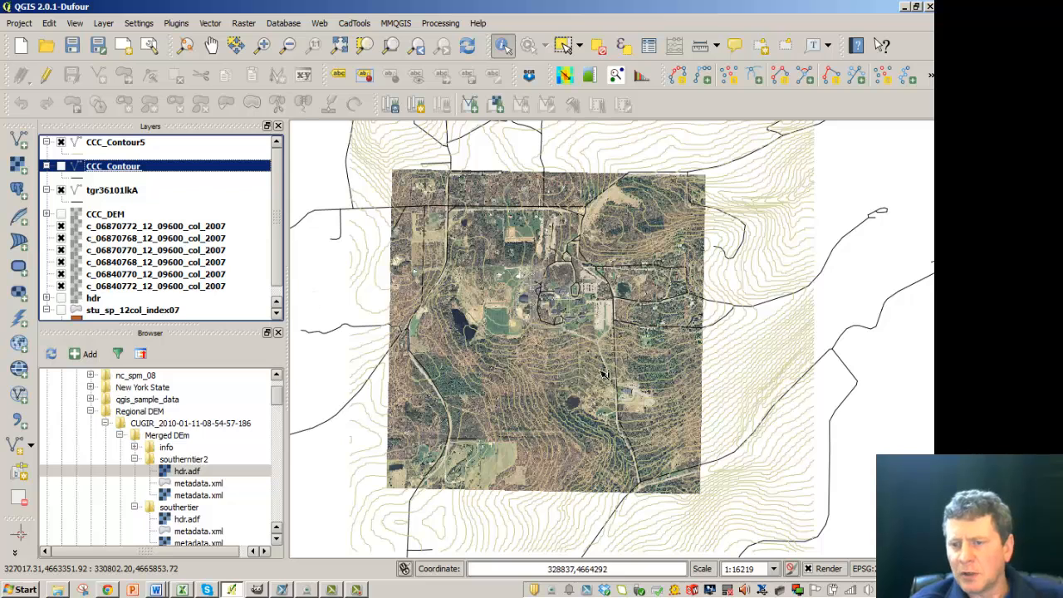
pyautogui.moveTo(648, 303)
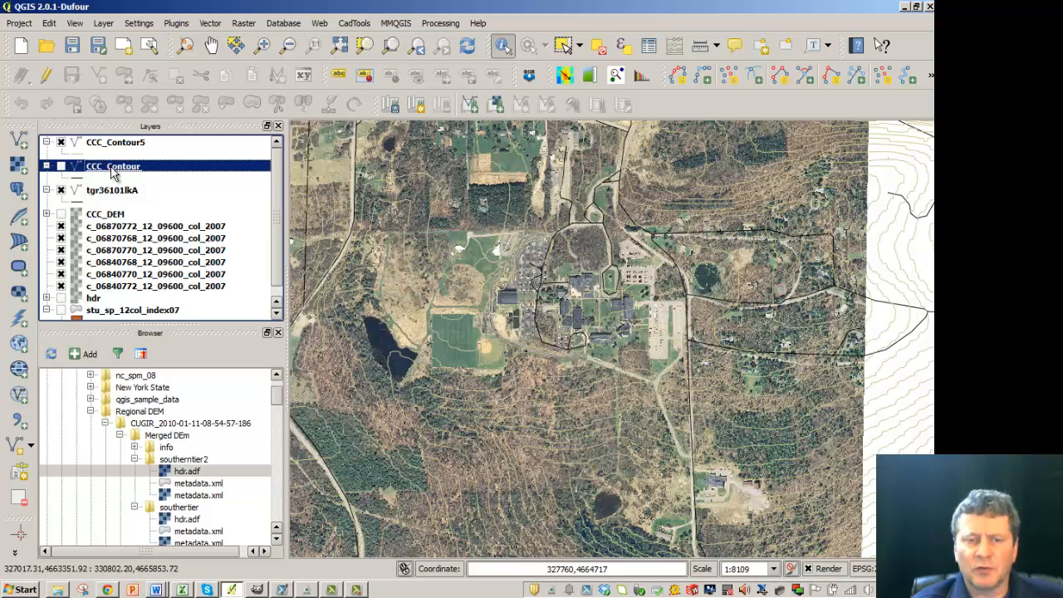
pyautogui.moveTo(112, 166)
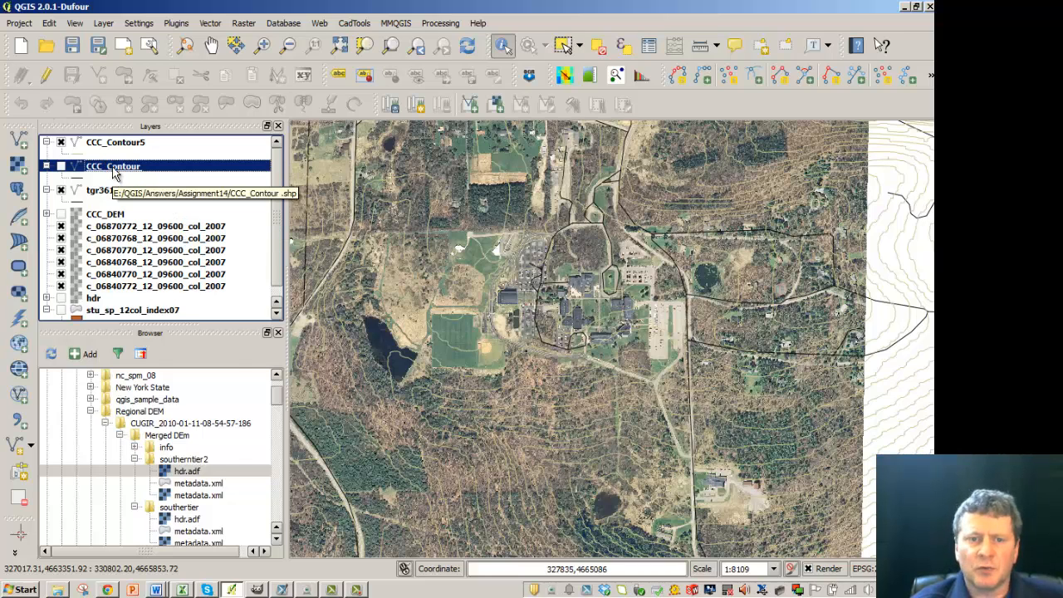
pyautogui.rightClick(112, 166)
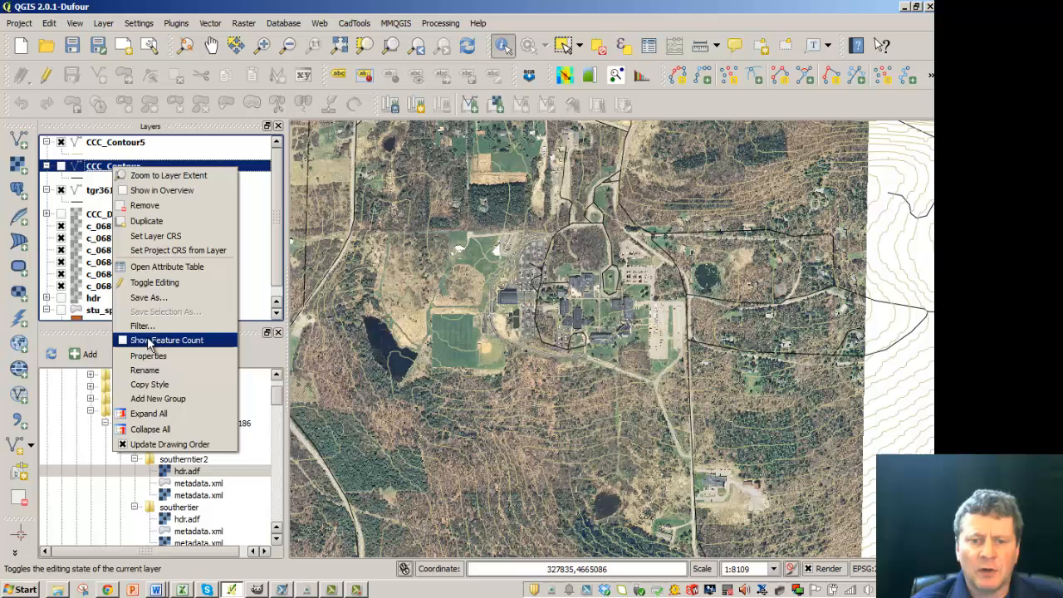
pyautogui.click(147, 355)
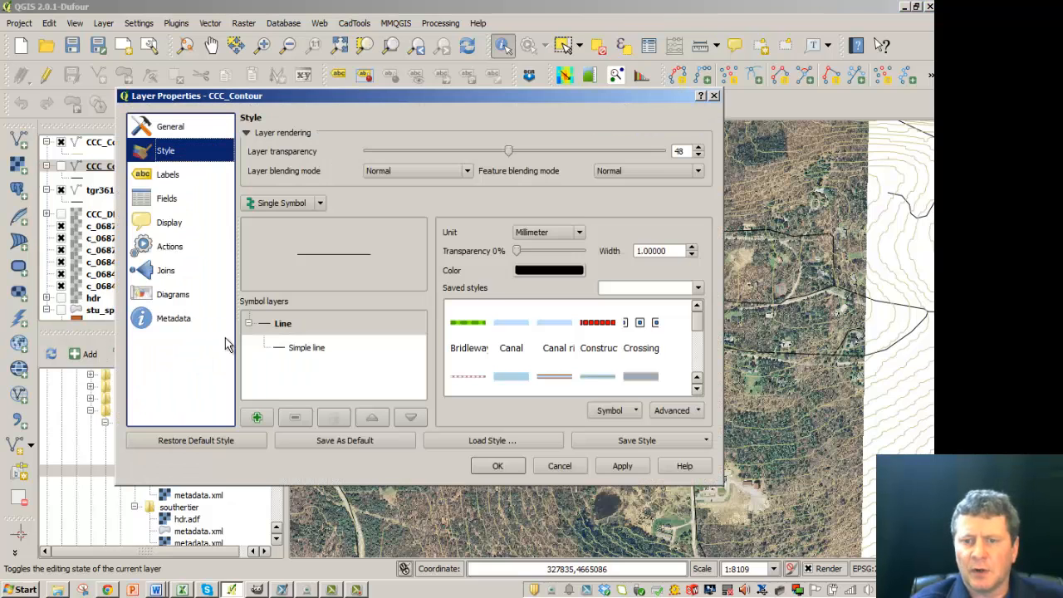
pyautogui.click(549, 269)
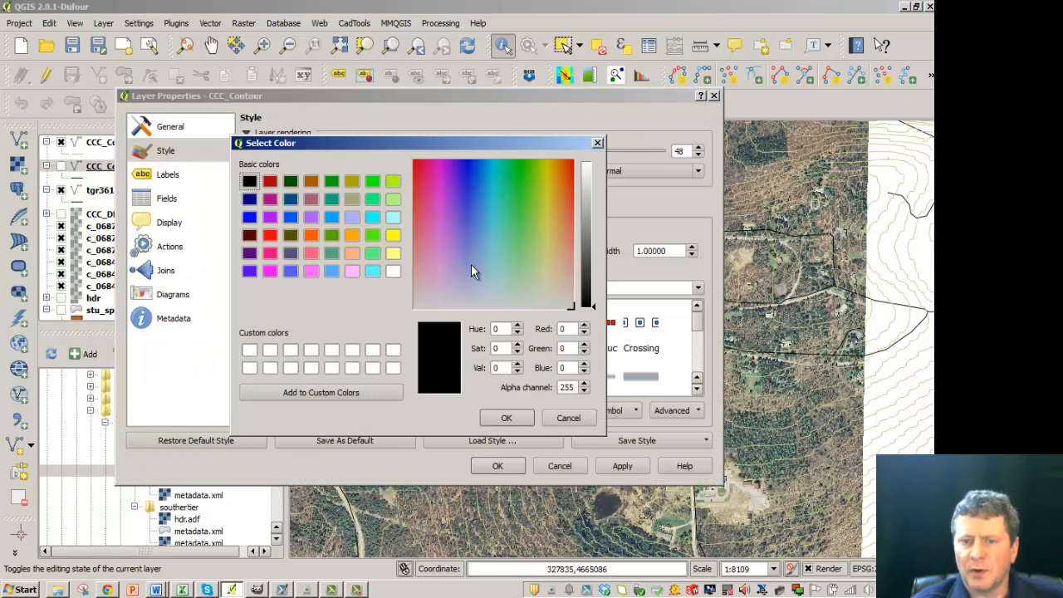
pyautogui.click(393, 271)
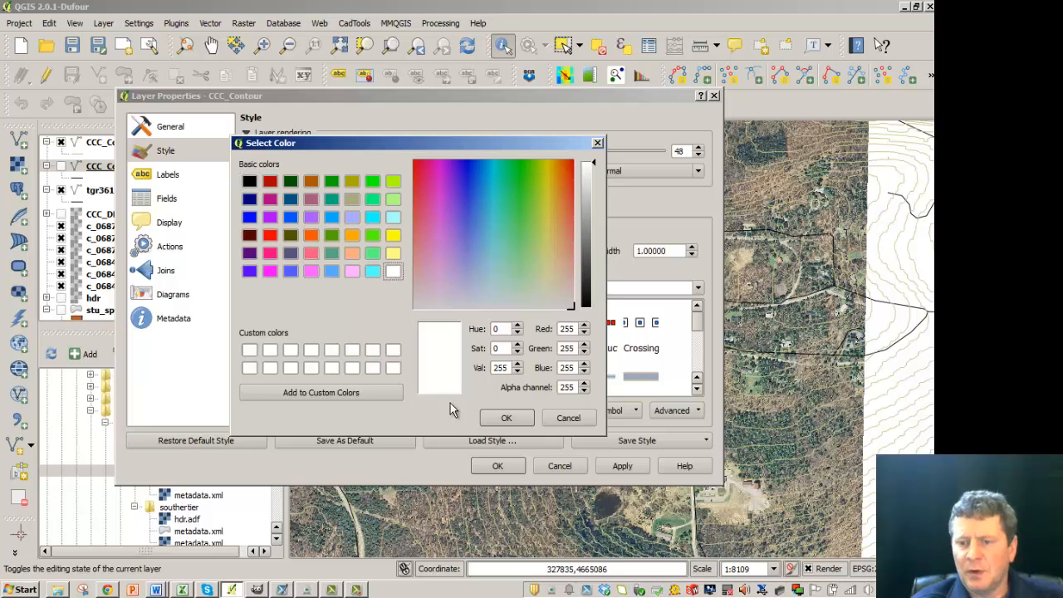
pyautogui.click(568, 417)
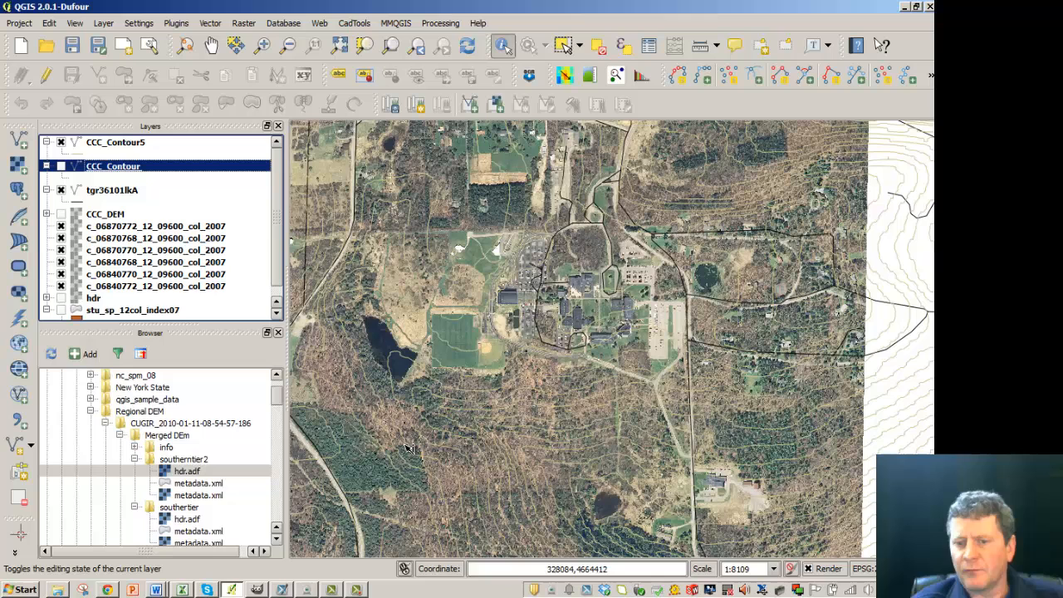
pyautogui.click(60, 166)
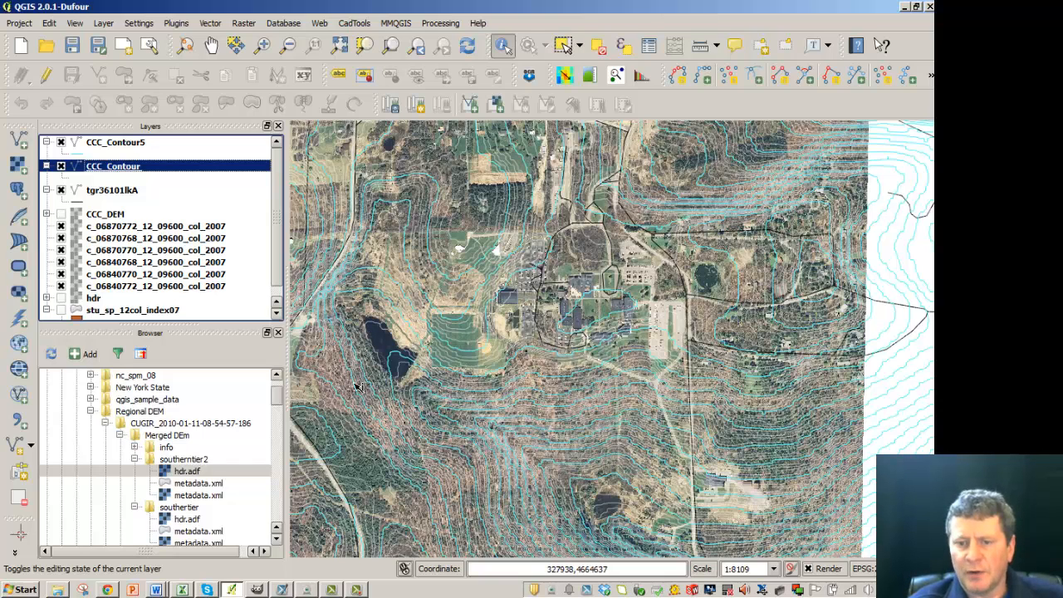
pyautogui.scroll(-3)
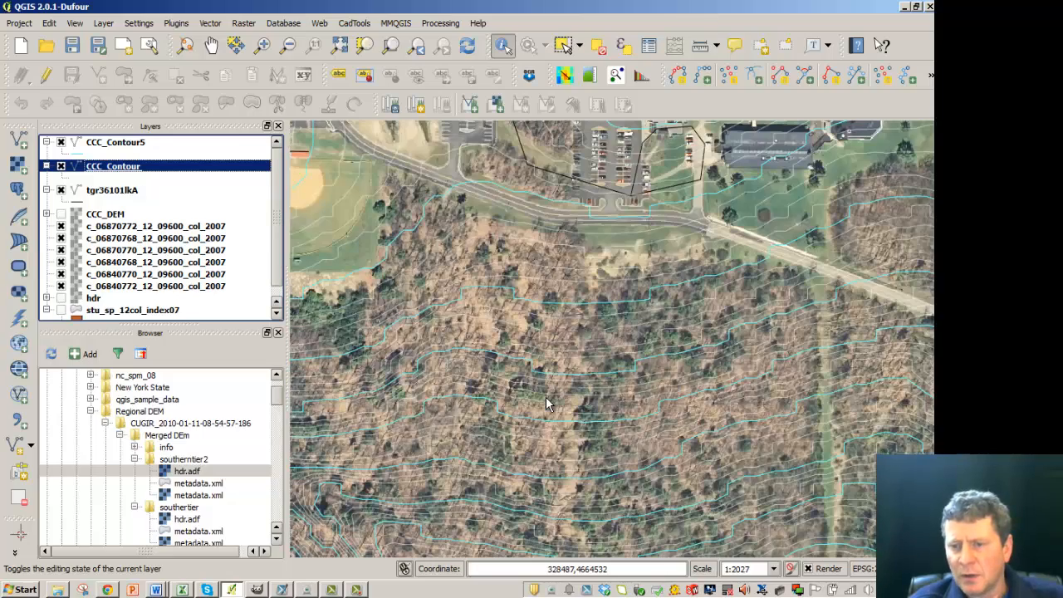
pyautogui.moveTo(836, 419)
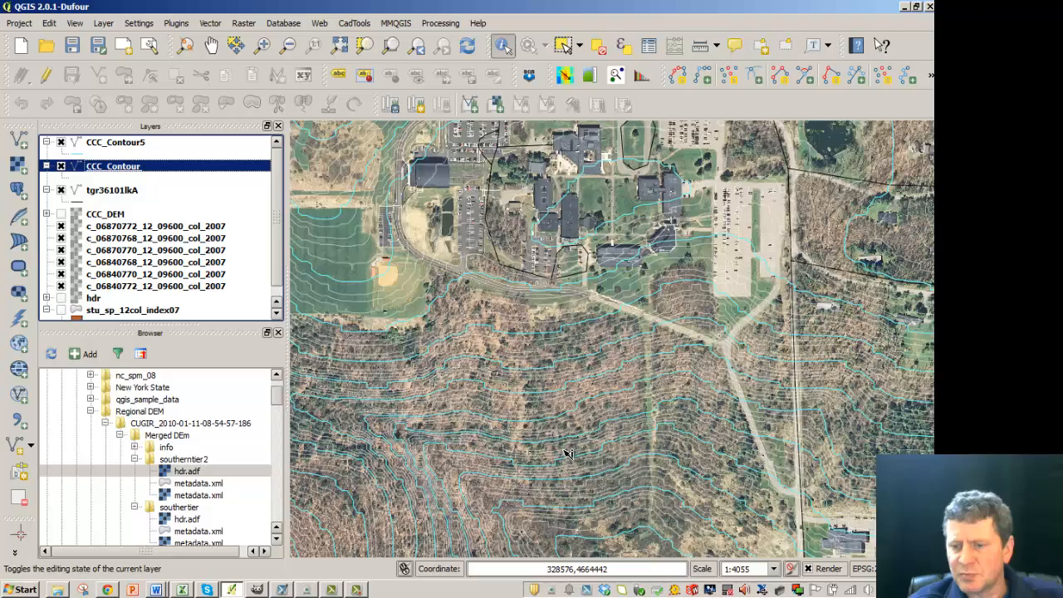
pyautogui.scroll(-3)
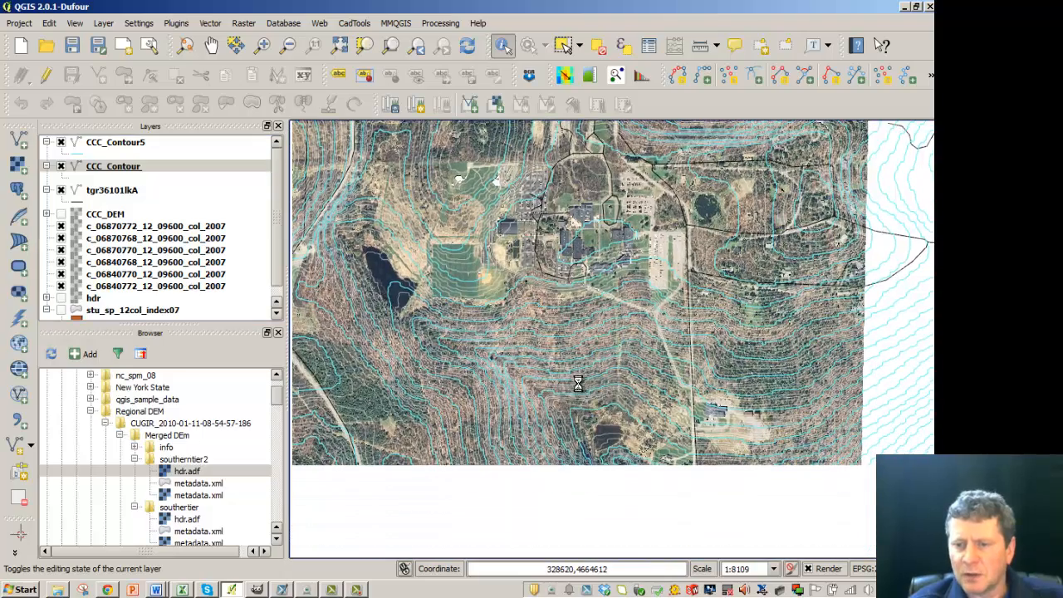
pyautogui.moveTo(577, 384); pyautogui.dragTo(573, 369)
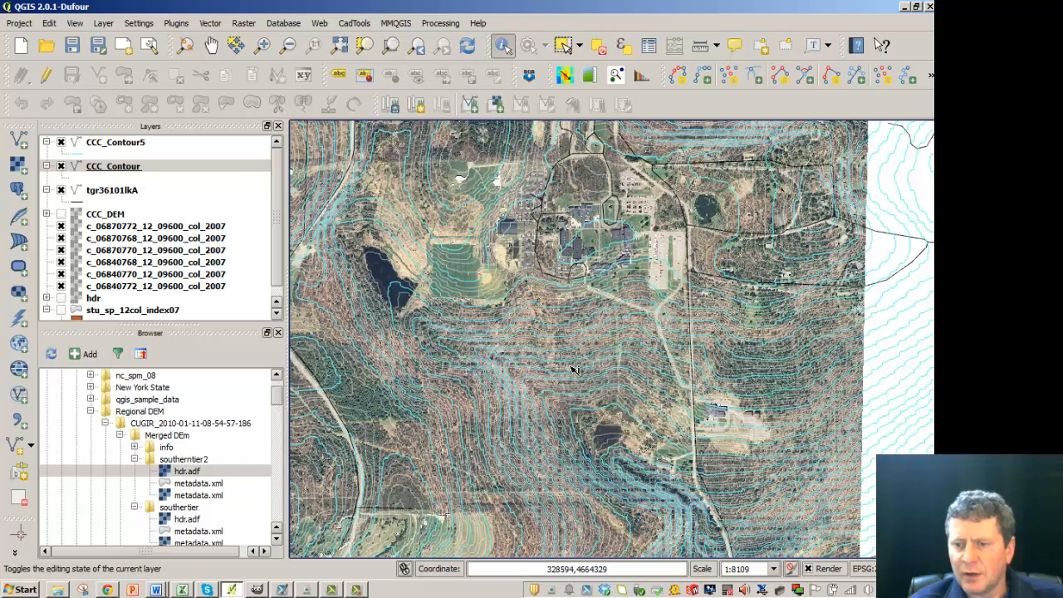
pyautogui.click(125, 142)
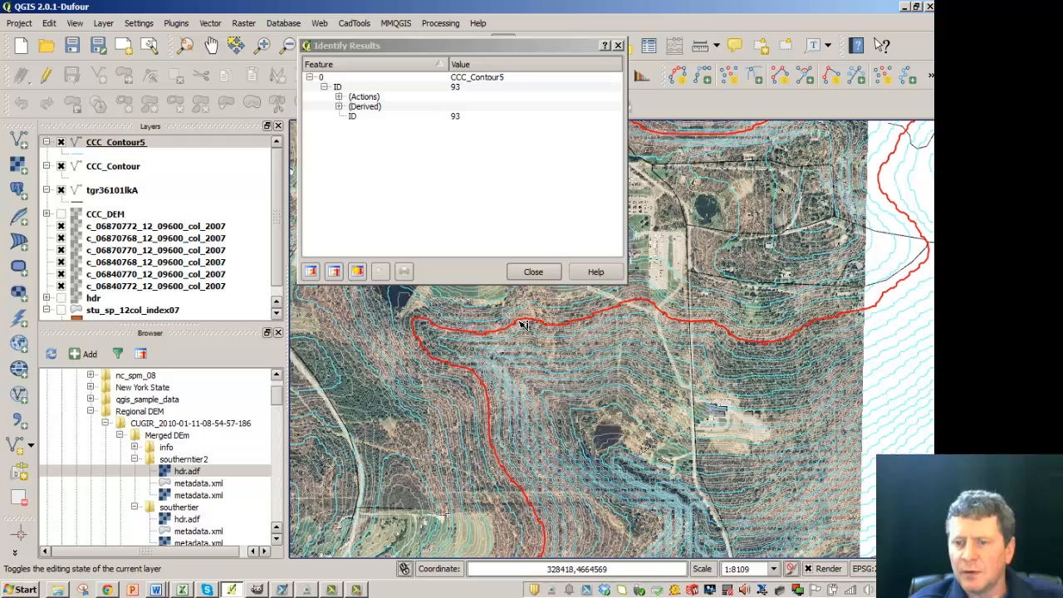
pyautogui.click(533, 271)
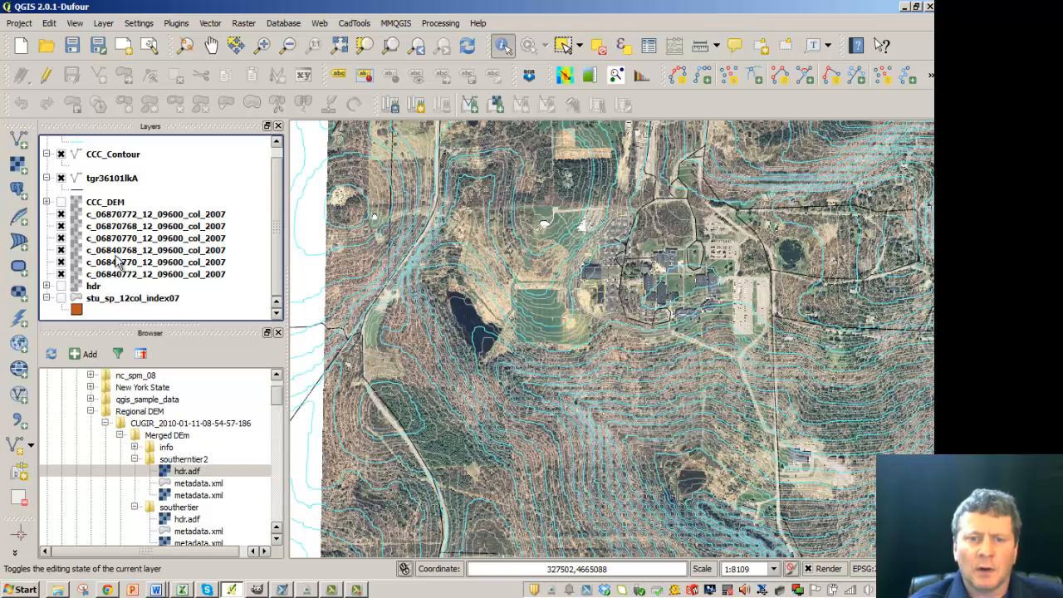
# - Run Hillshade on CCC_DEM, saving CCC_hillshade to E:/QGIS/Answers/Assignment14
pyautogui.click(244, 23)
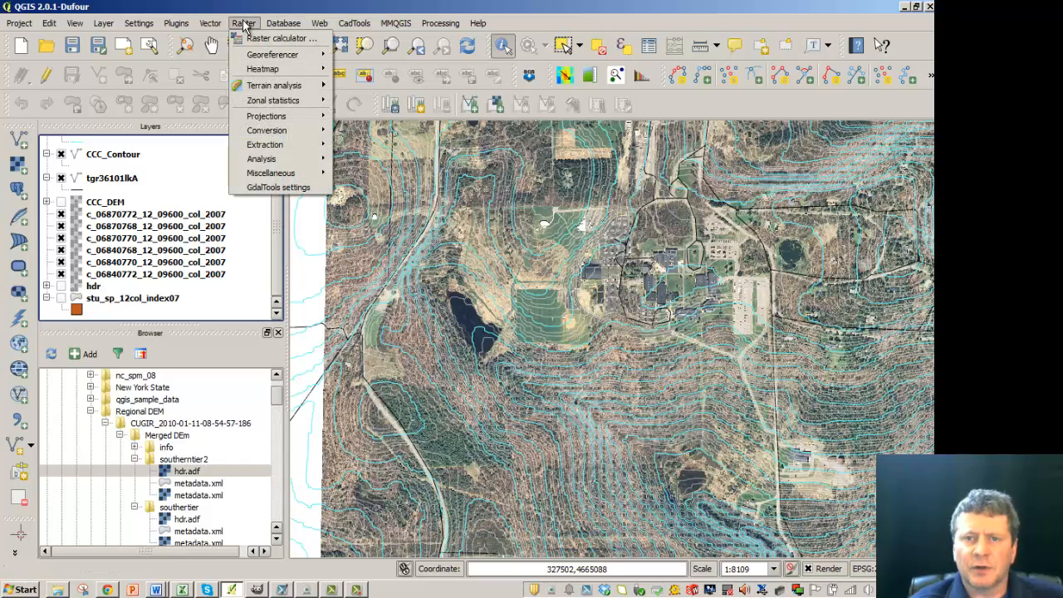
pyautogui.moveTo(274, 85)
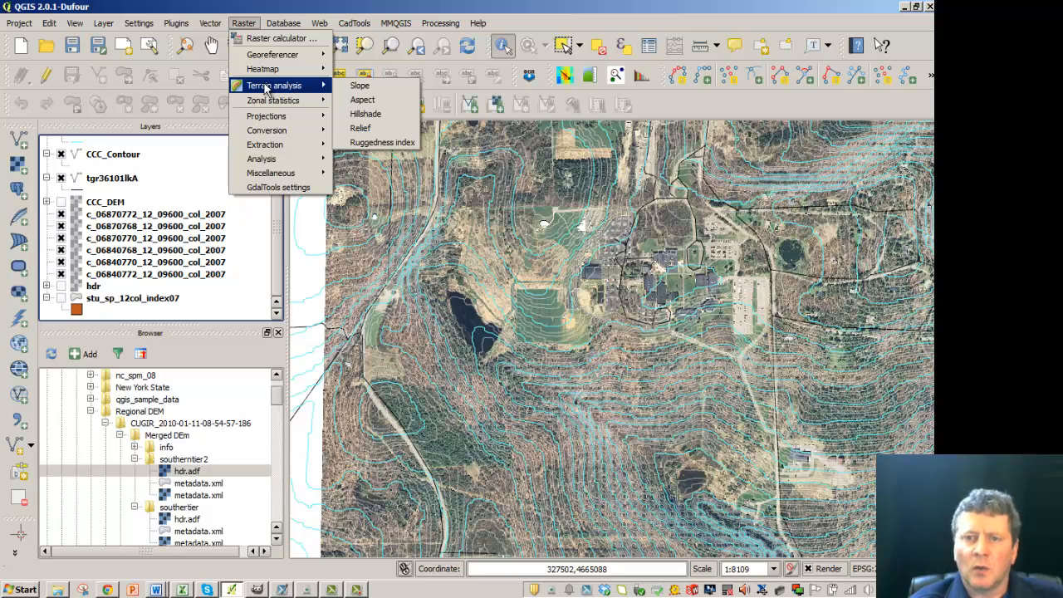
pyautogui.moveTo(360, 86)
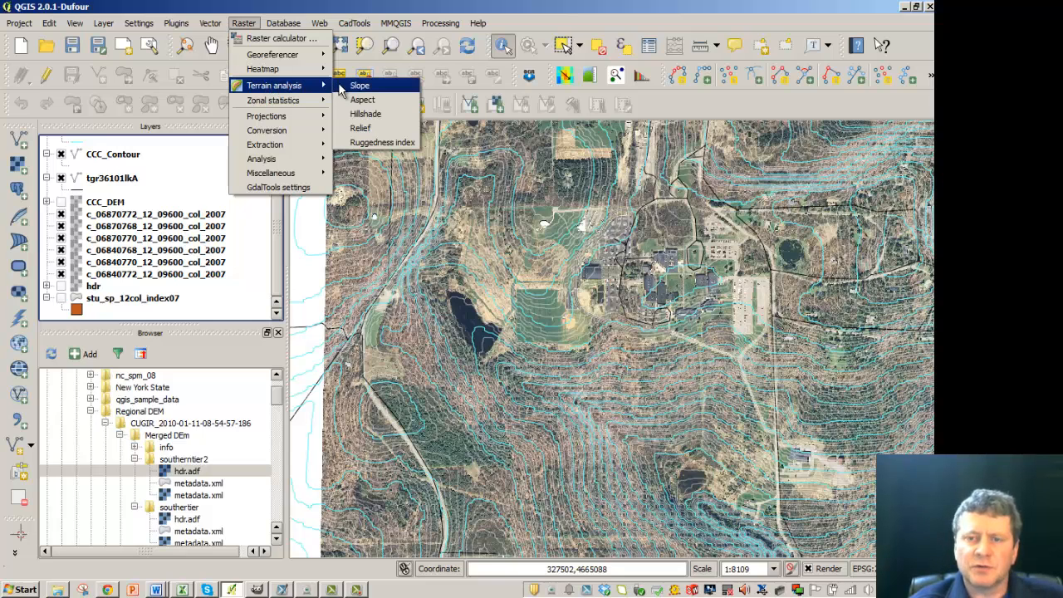
pyautogui.click(365, 114)
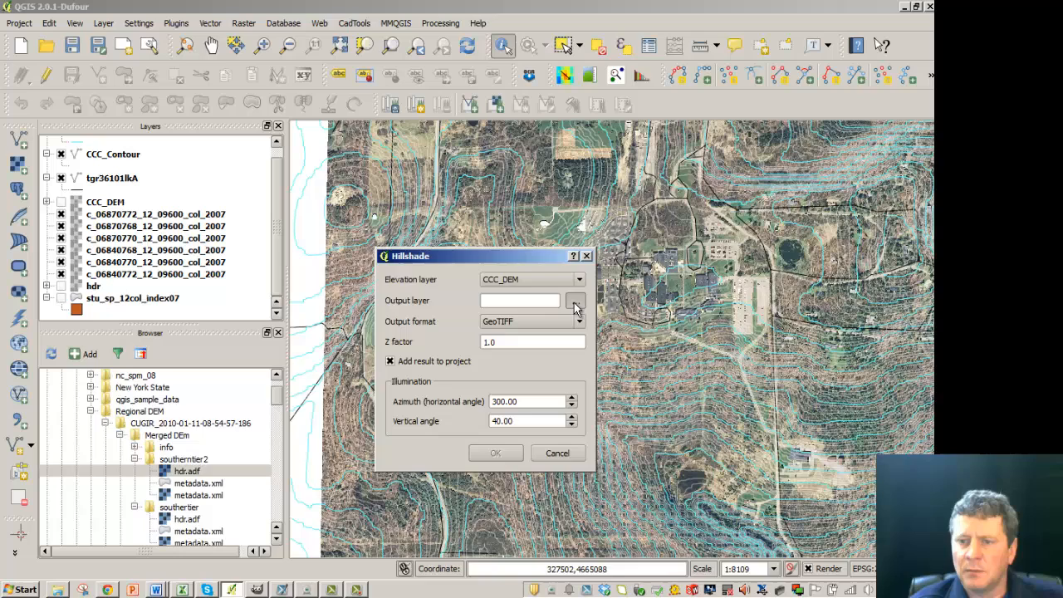
pyautogui.click(575, 300)
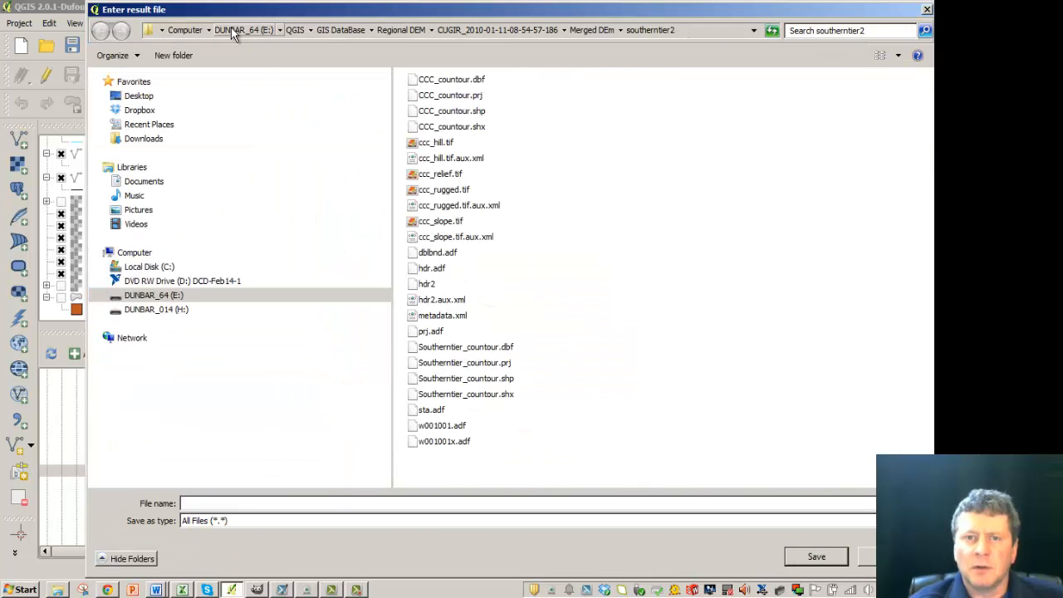
pyautogui.click(294, 30)
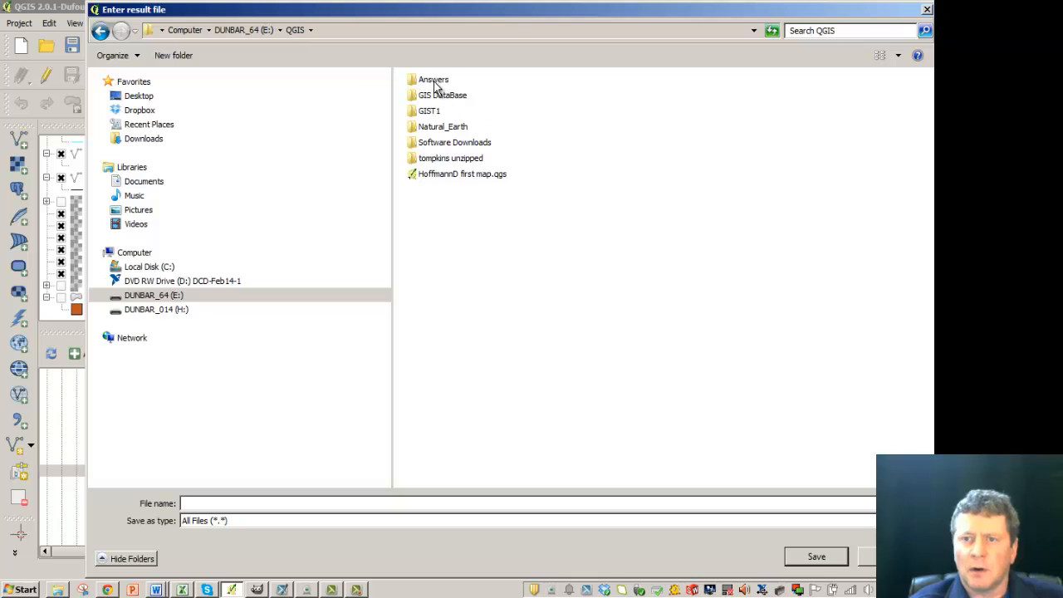
pyautogui.doubleClick(433, 79)
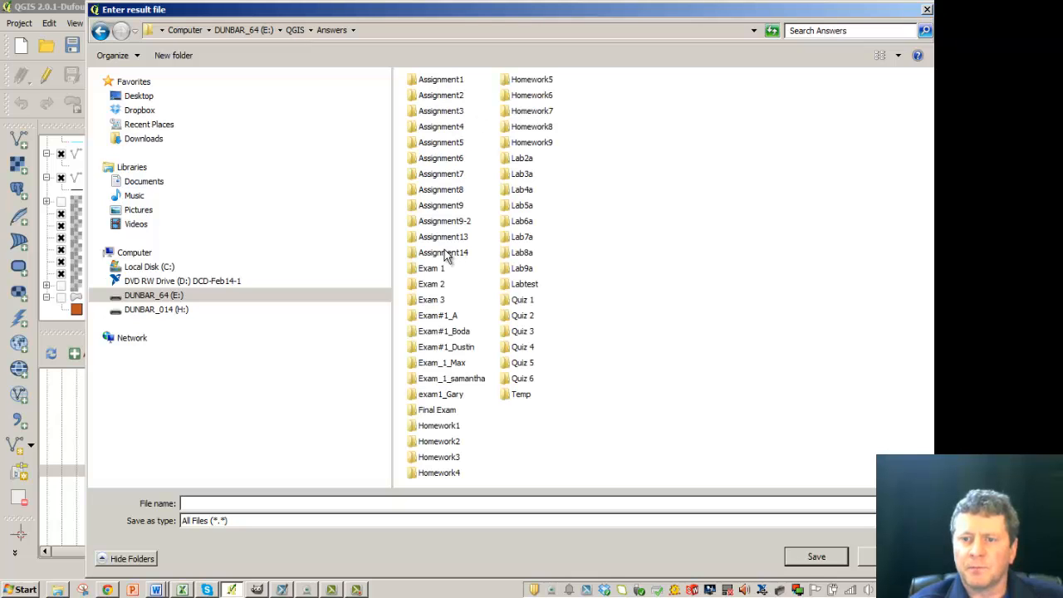
pyautogui.doubleClick(442, 252)
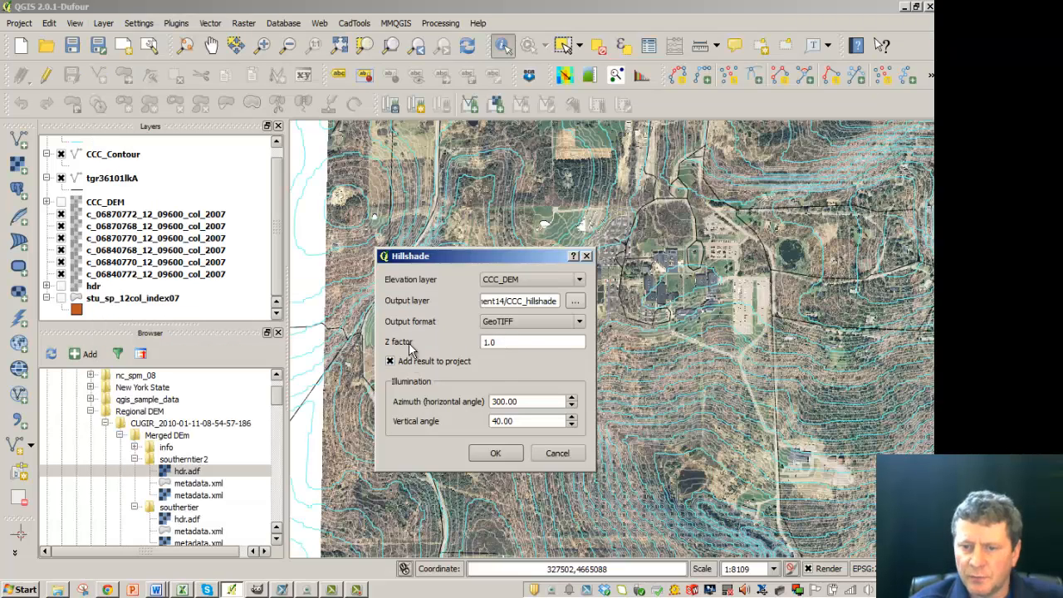
pyautogui.moveTo(407, 353)
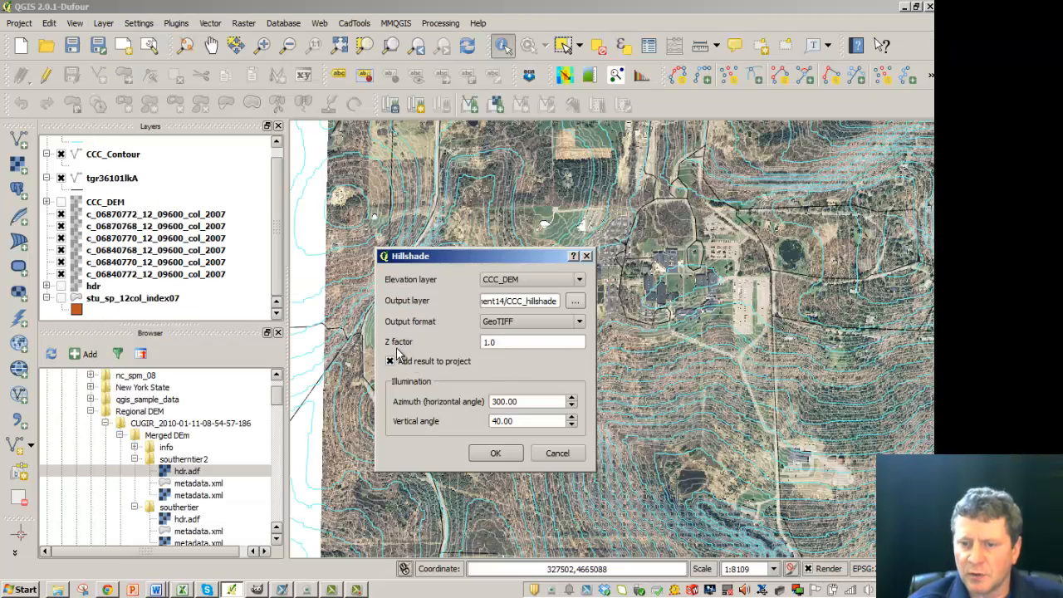
pyautogui.click(494, 453)
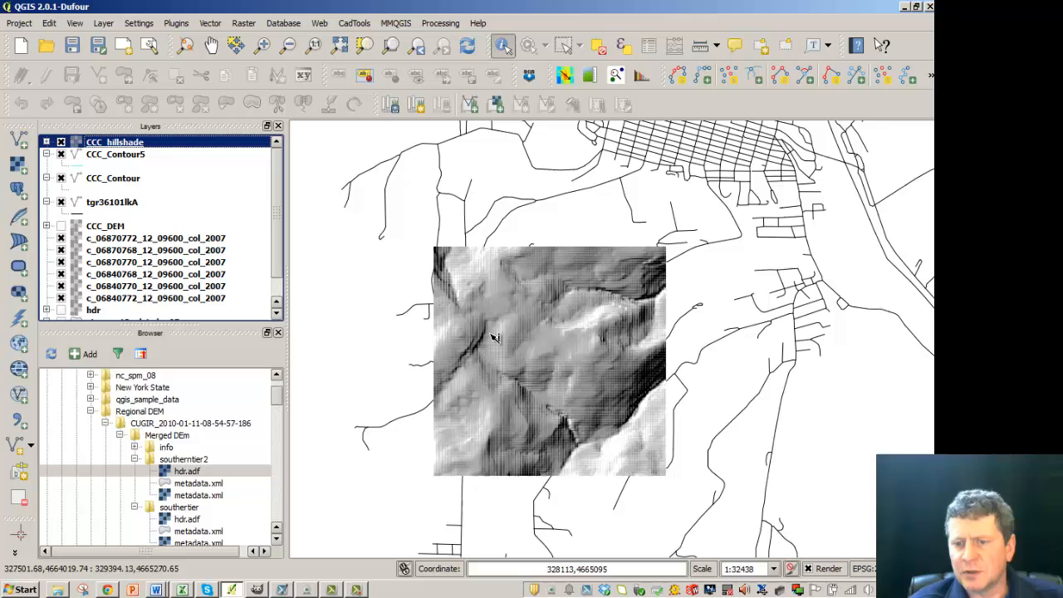
pyautogui.moveTo(523, 274)
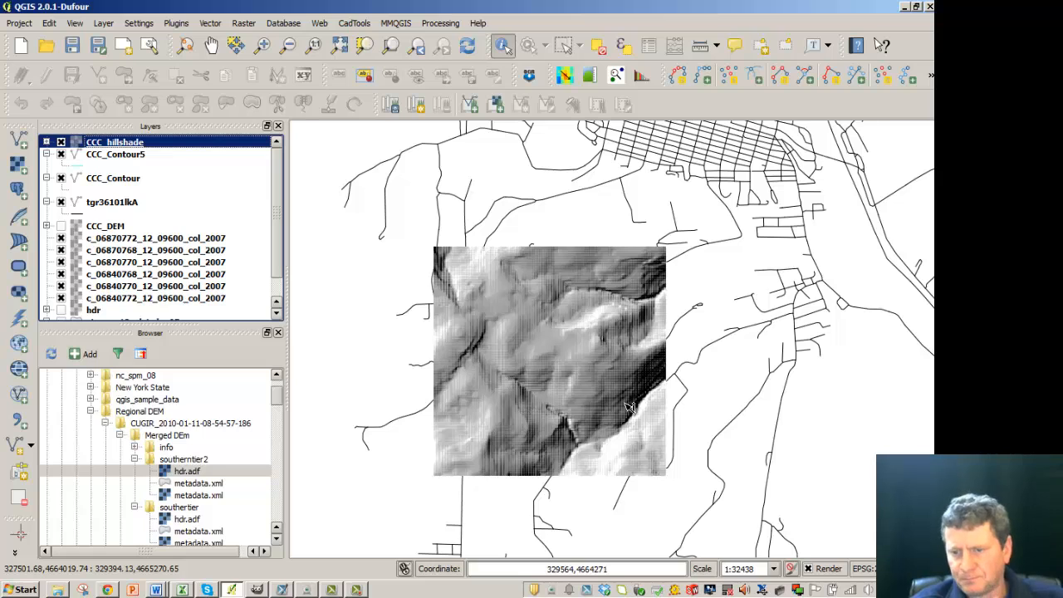
pyautogui.moveTo(523, 321)
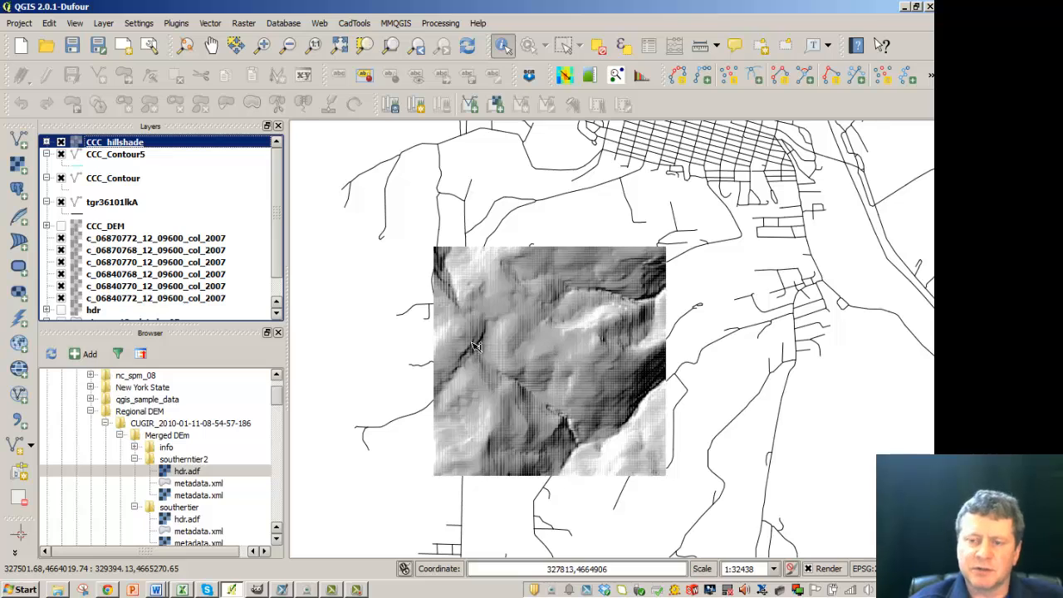
pyautogui.moveTo(466, 321)
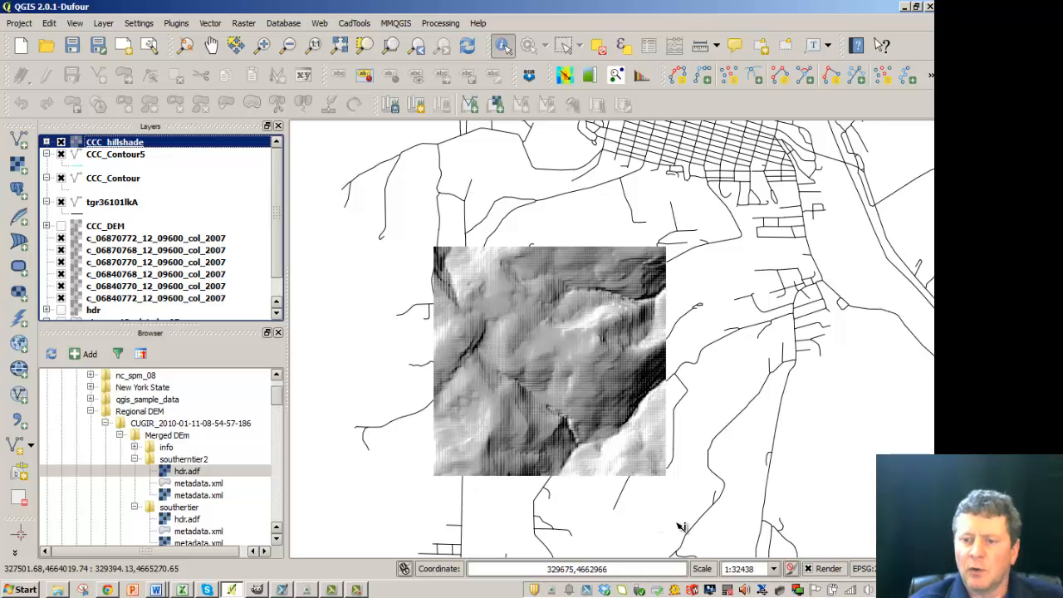
pyautogui.moveTo(578, 450)
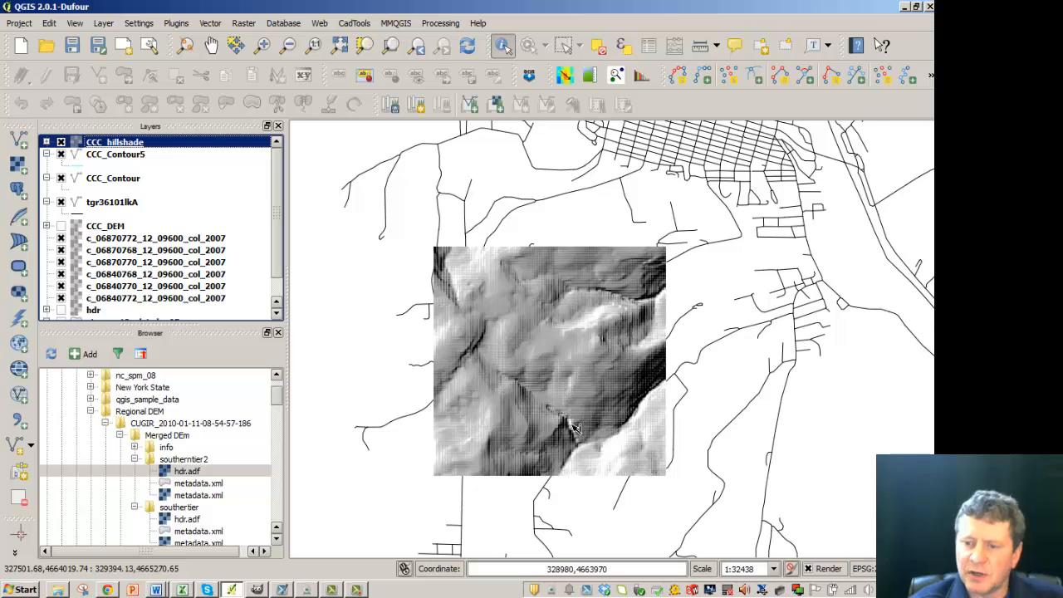
pyautogui.moveTo(679, 395)
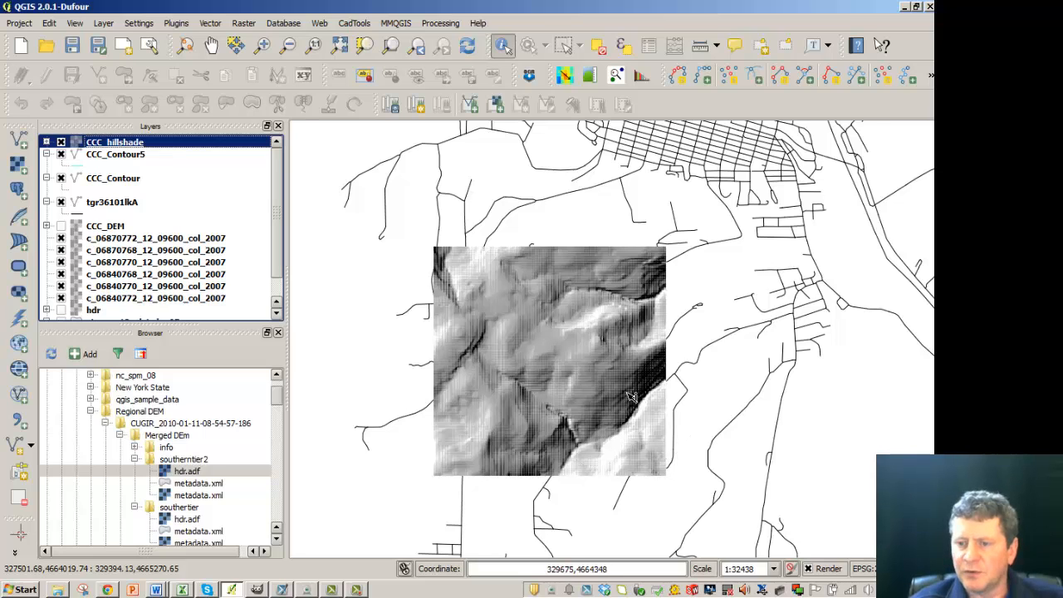
pyautogui.moveTo(467, 309)
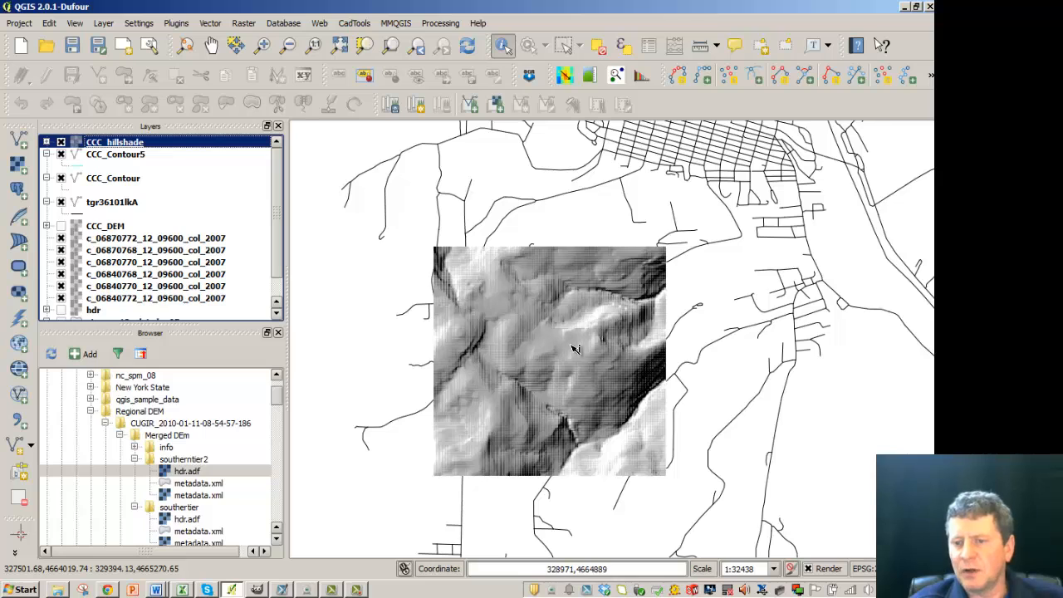
pyautogui.moveTo(425, 357)
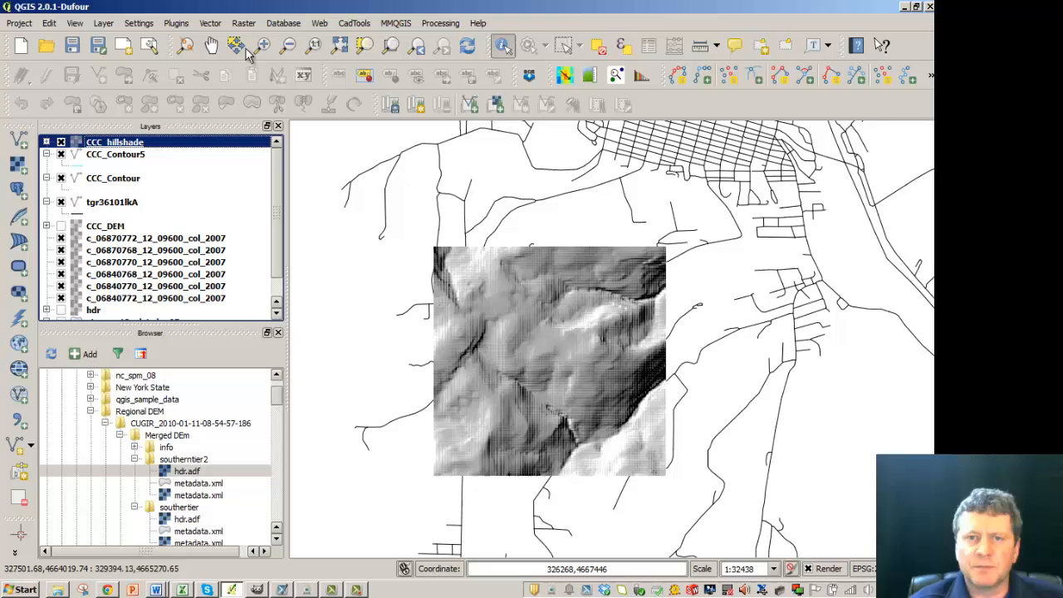
# - Compute the CCC_slope raster from CCC_DEM and hide CCC_hillshade
pyautogui.click(243, 22)
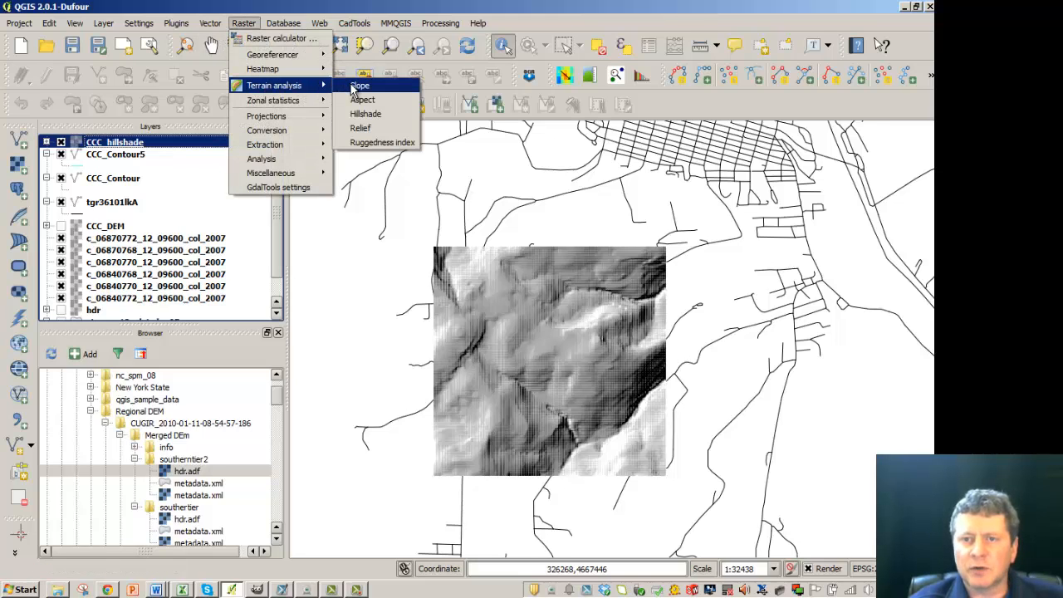
pyautogui.click(359, 85)
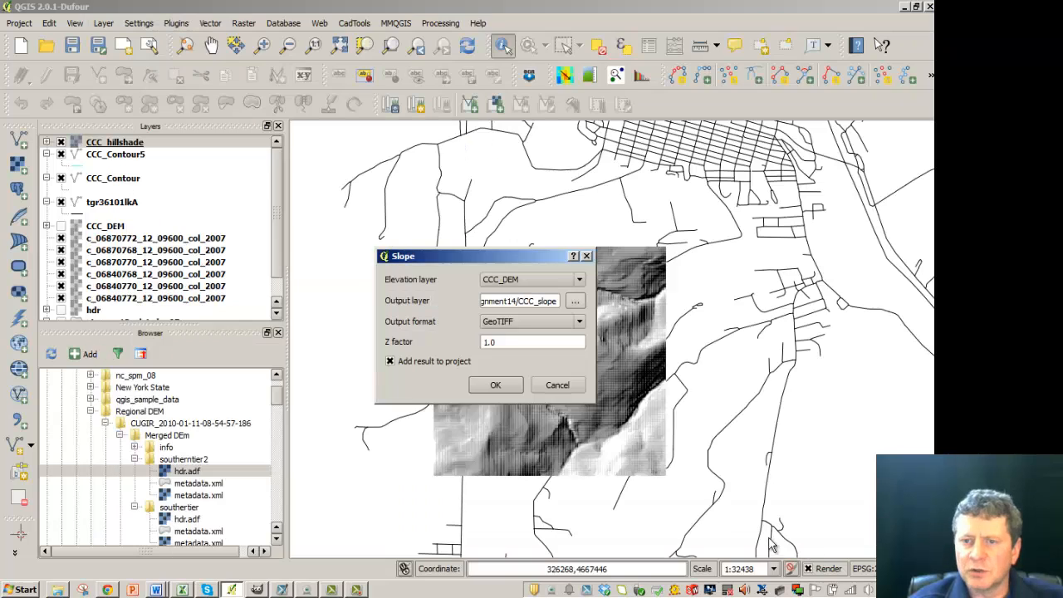
pyautogui.click(495, 384)
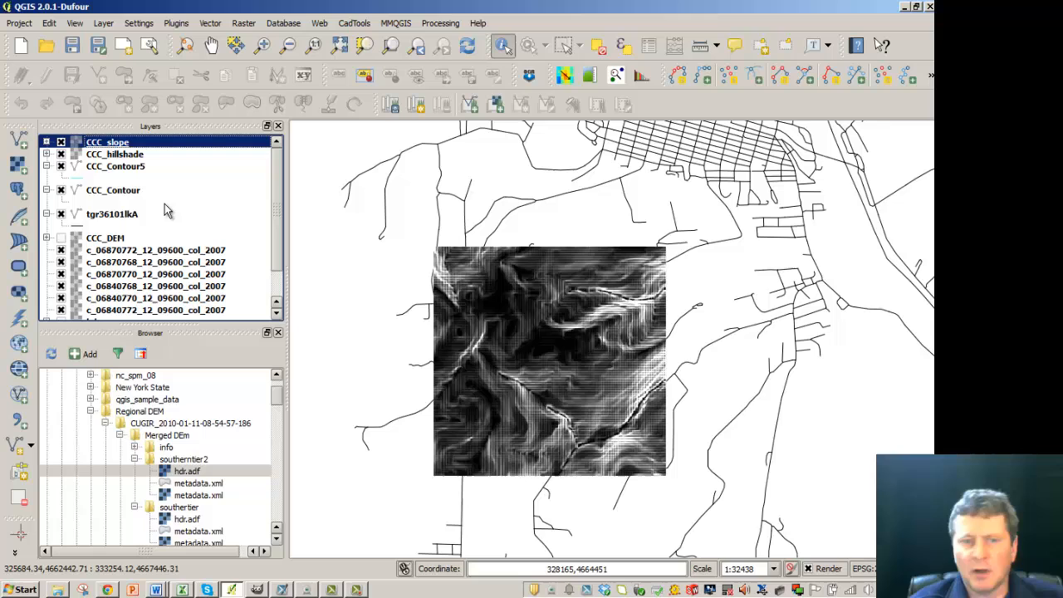
pyautogui.click(114, 153)
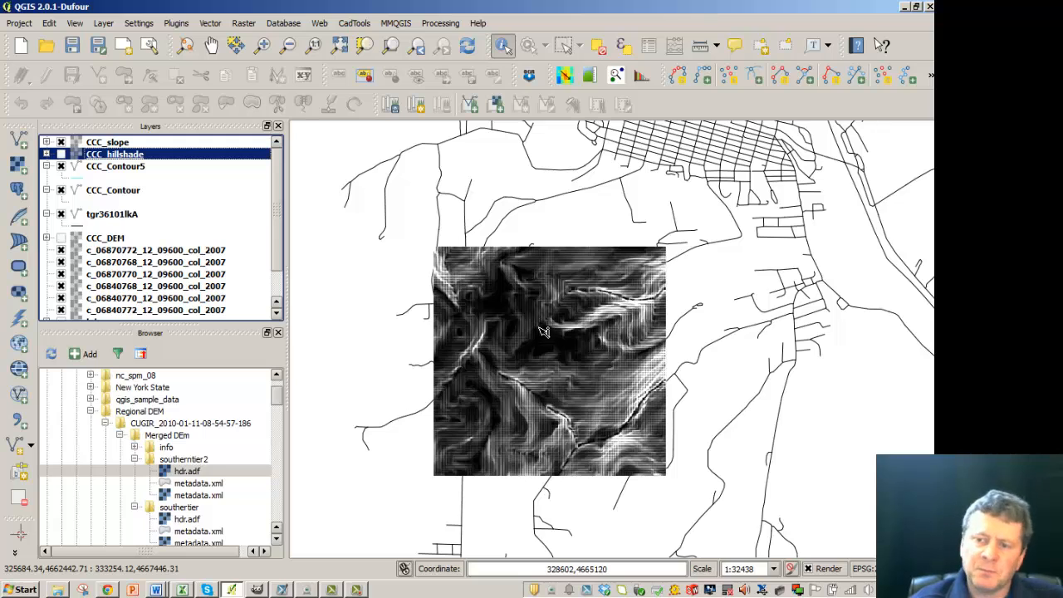
pyautogui.moveTo(615, 412)
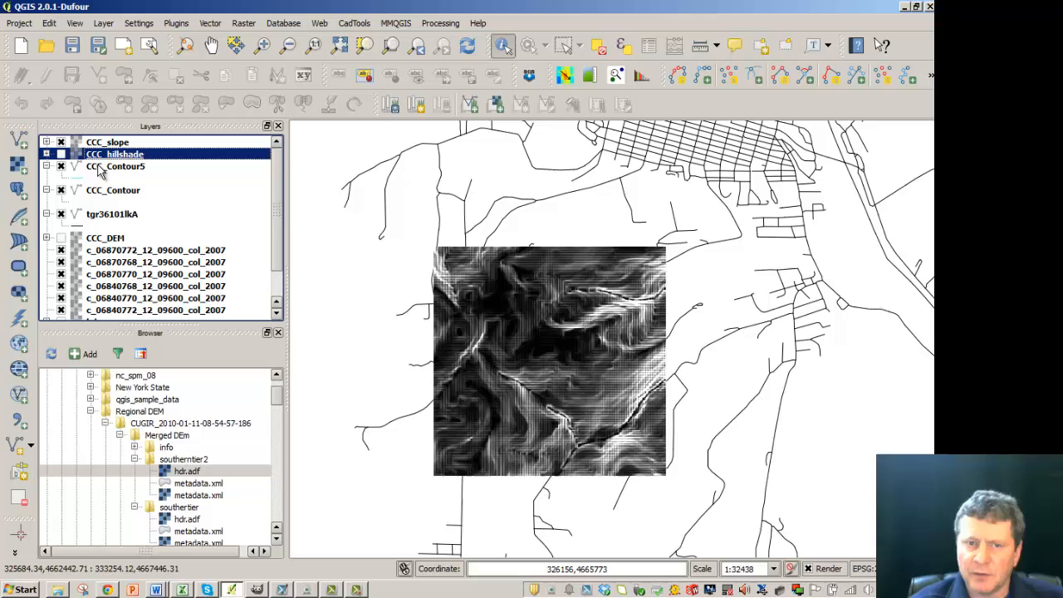
pyautogui.moveTo(106, 166)
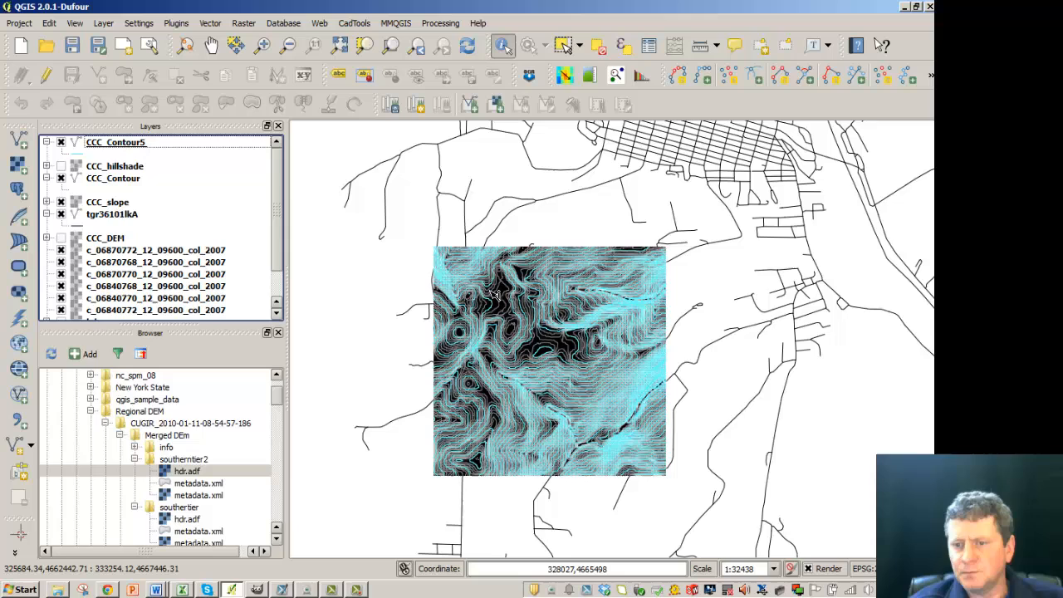
pyautogui.moveTo(626, 382)
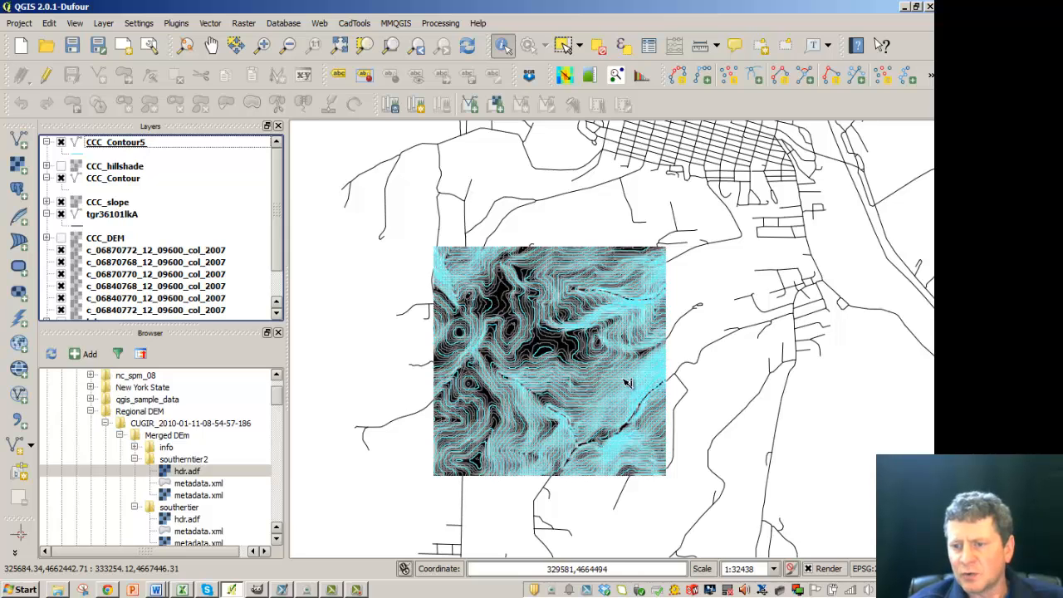
pyautogui.moveTo(664, 371)
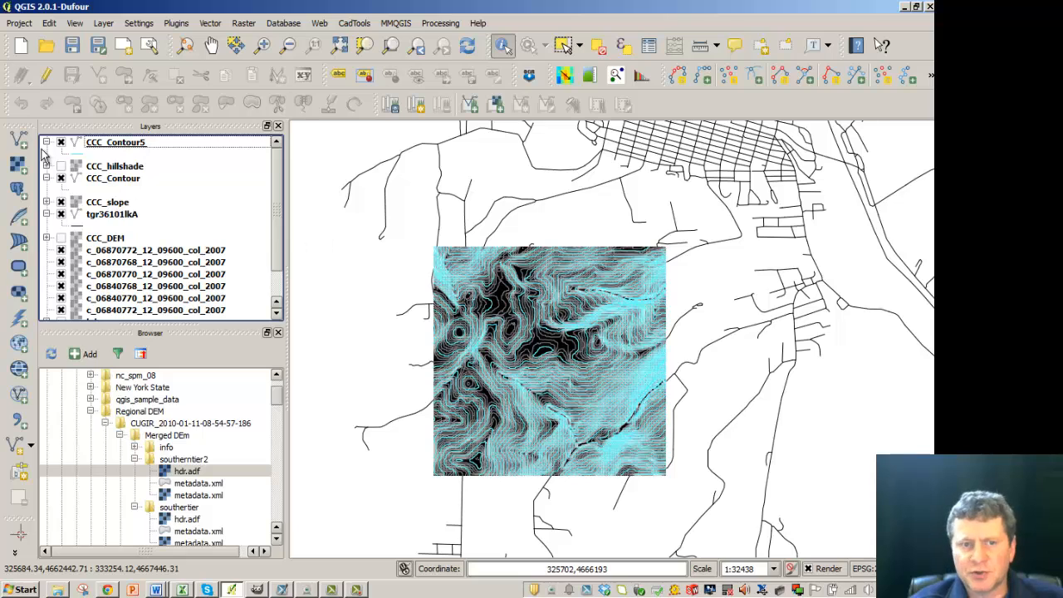
pyautogui.moveTo(75, 146)
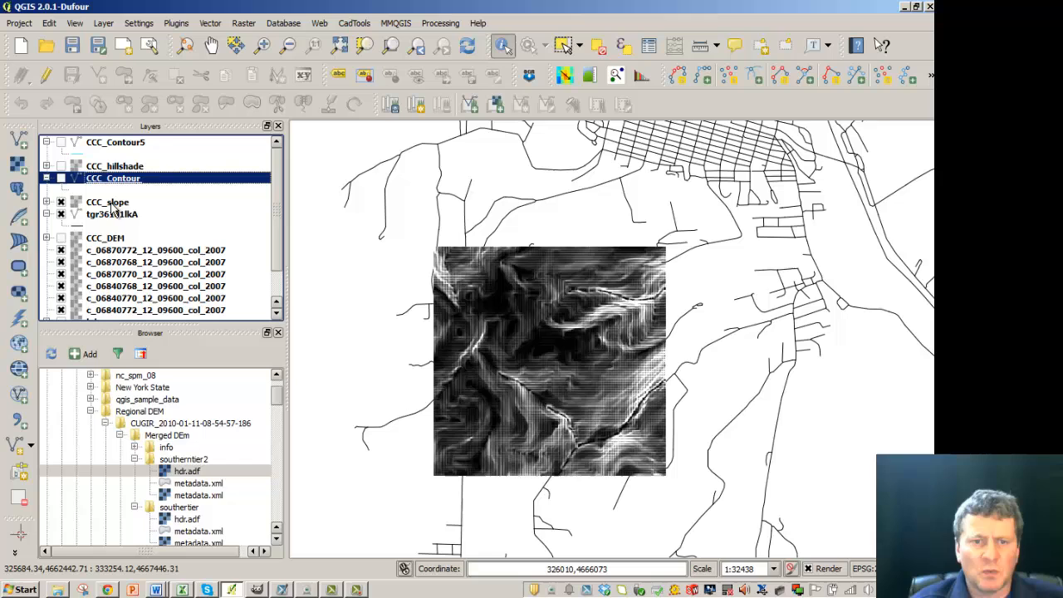
# - Restyle CCC_slope with a White to black gradient so steep slopes appear dark
pyautogui.rightClick(106, 202)
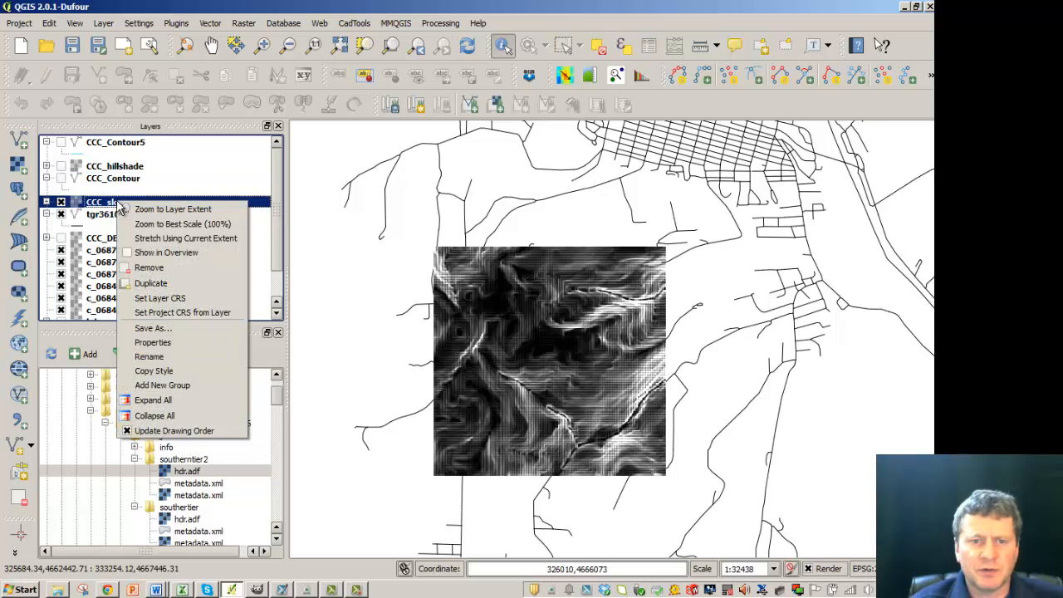
pyautogui.moveTo(153, 328)
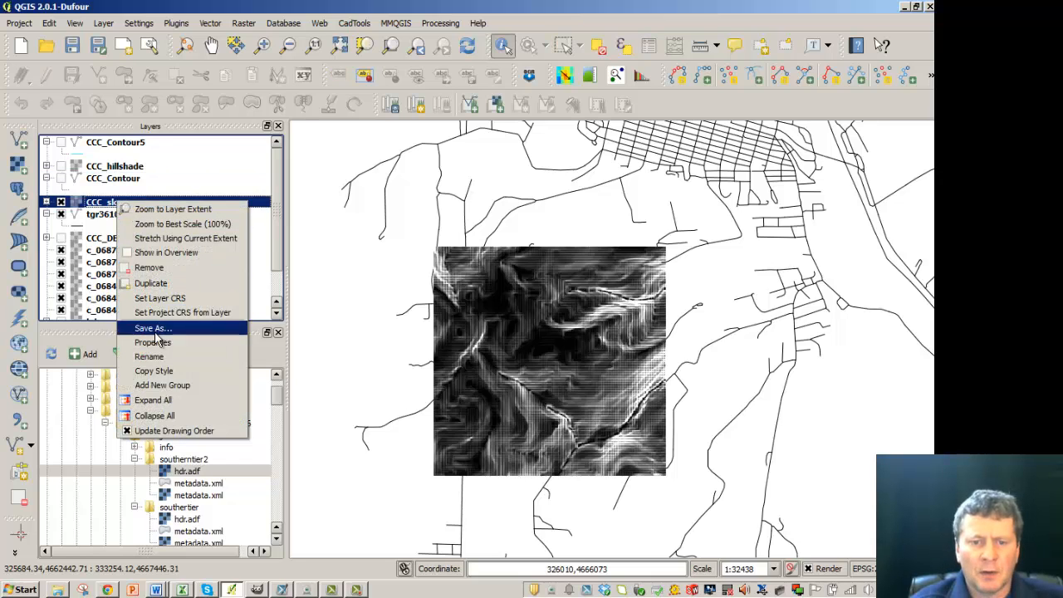
pyautogui.click(152, 342)
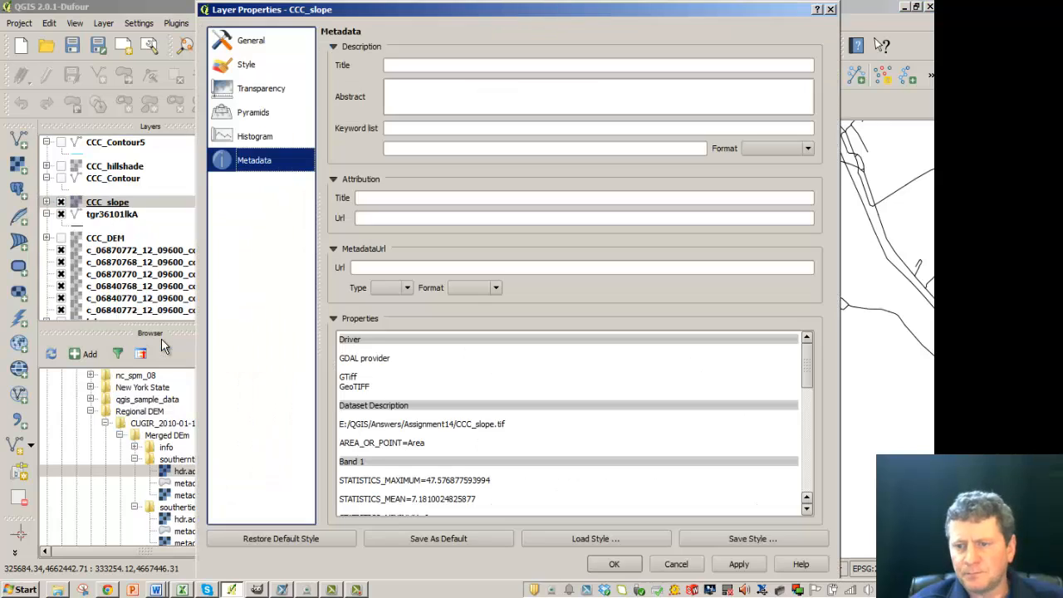
pyautogui.click(251, 40)
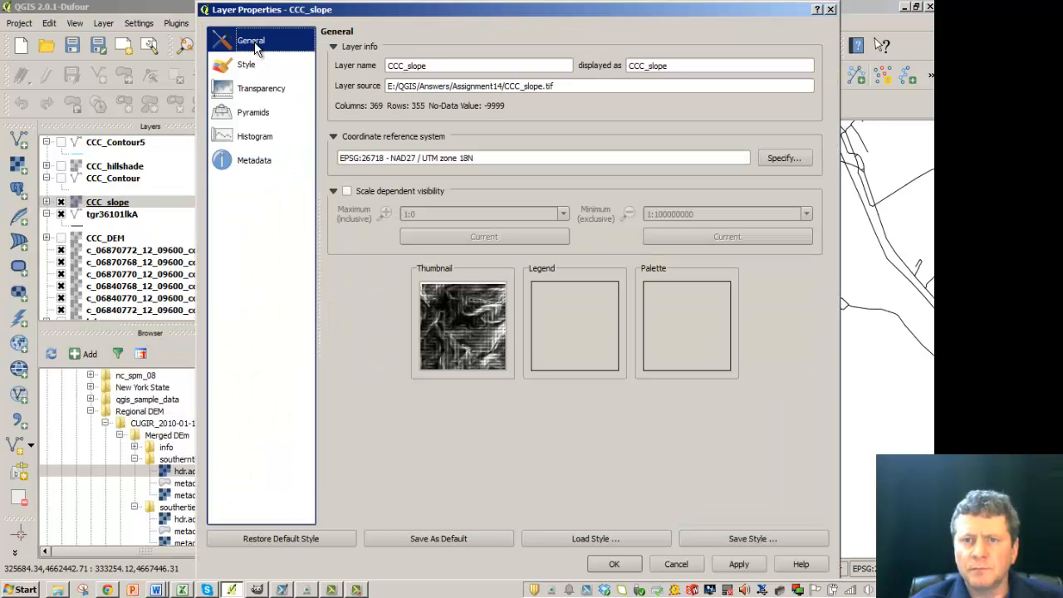
pyautogui.click(246, 63)
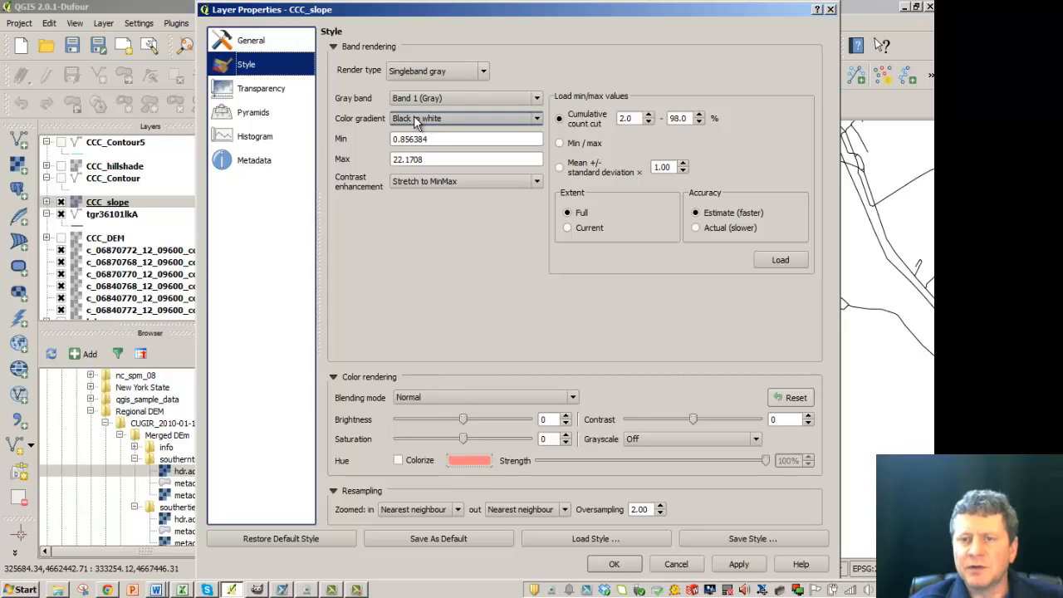
pyautogui.click(483, 71)
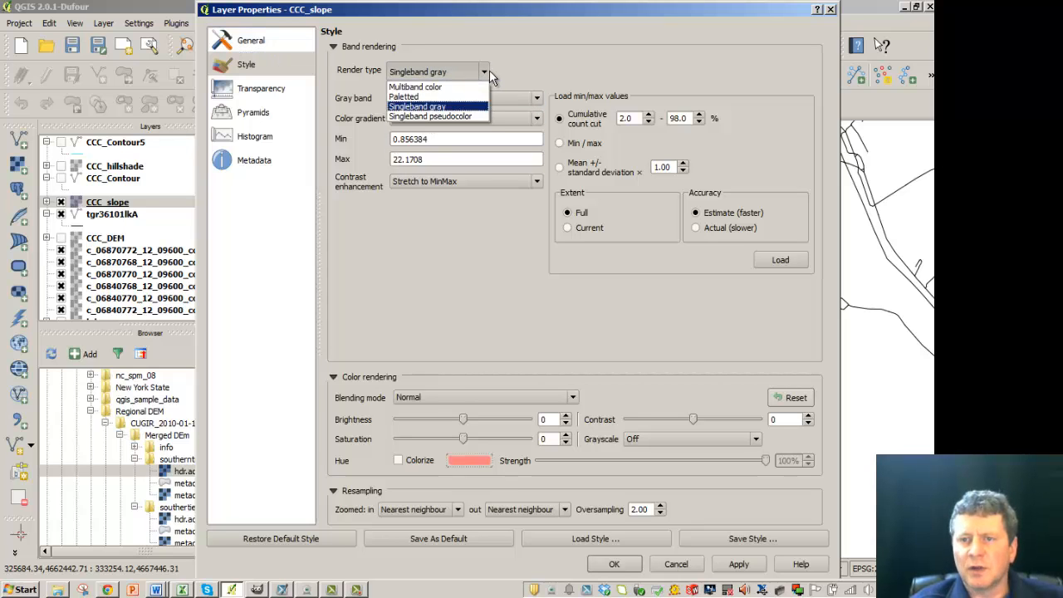
pyautogui.moveTo(430, 116)
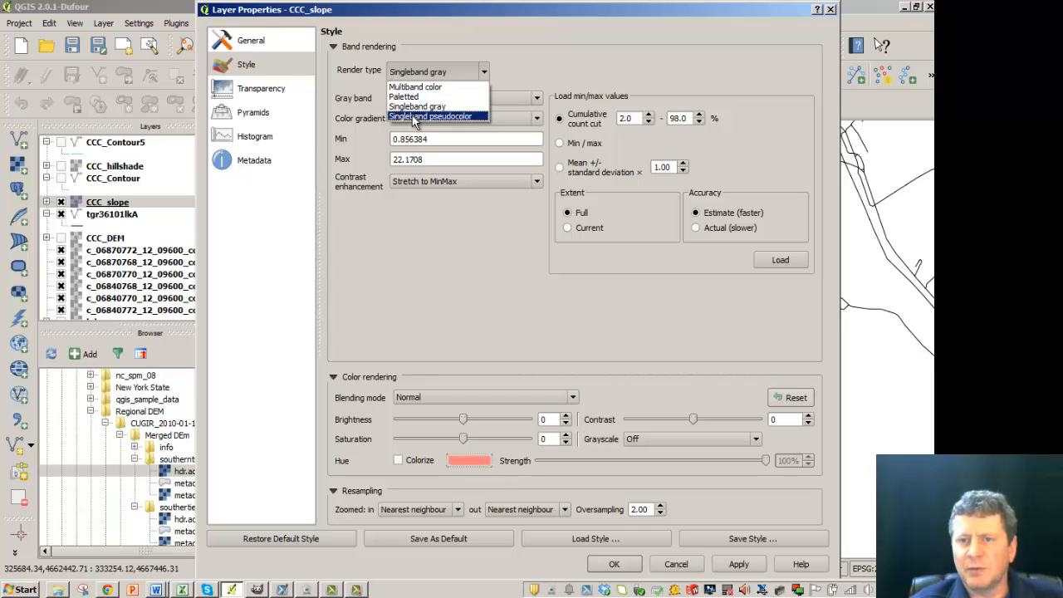
pyautogui.click(416, 106)
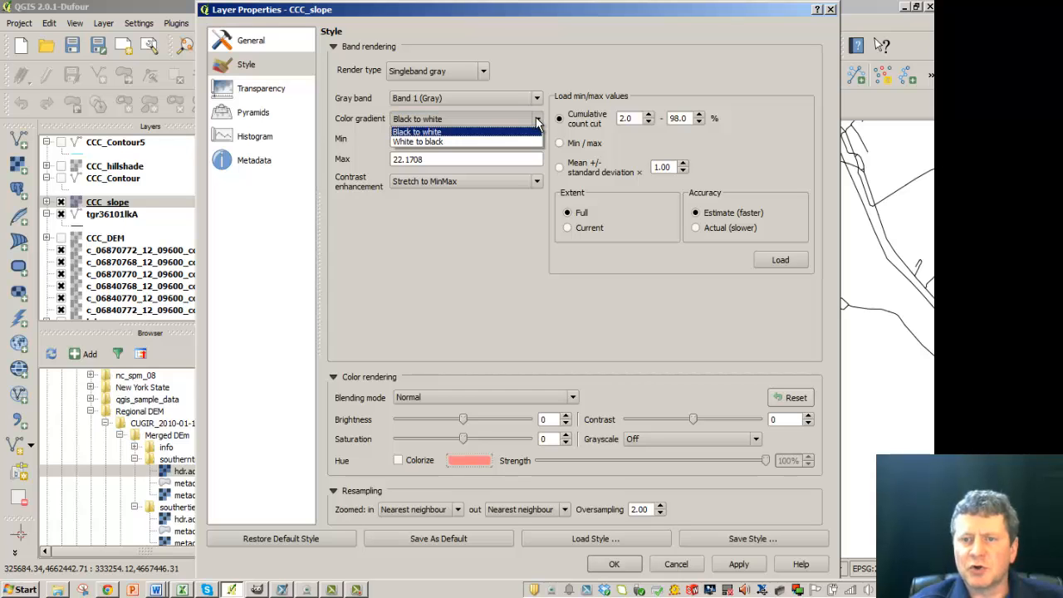
pyautogui.click(416, 141)
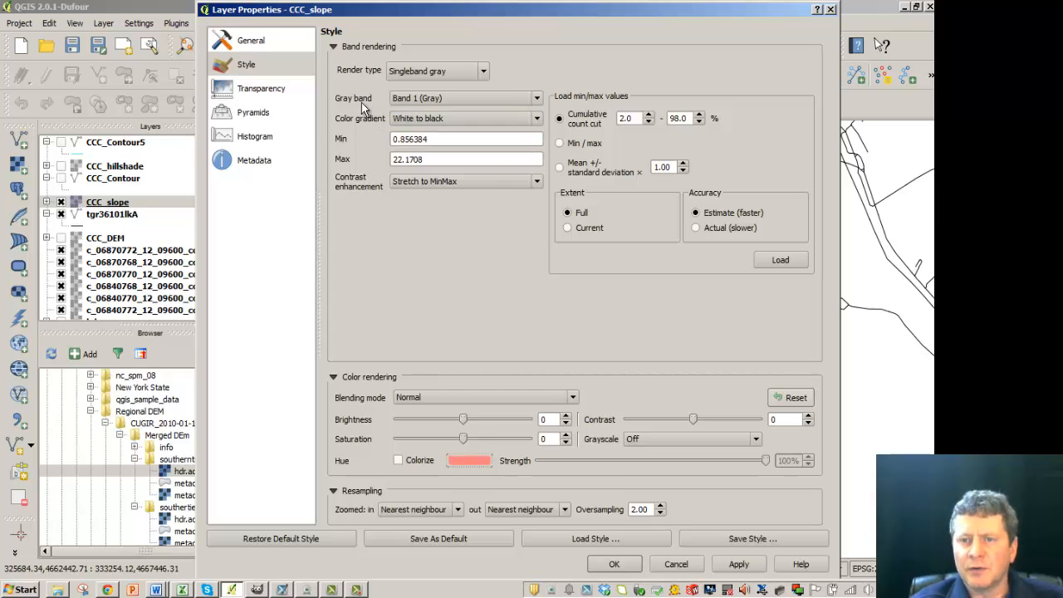
pyautogui.moveTo(390, 158)
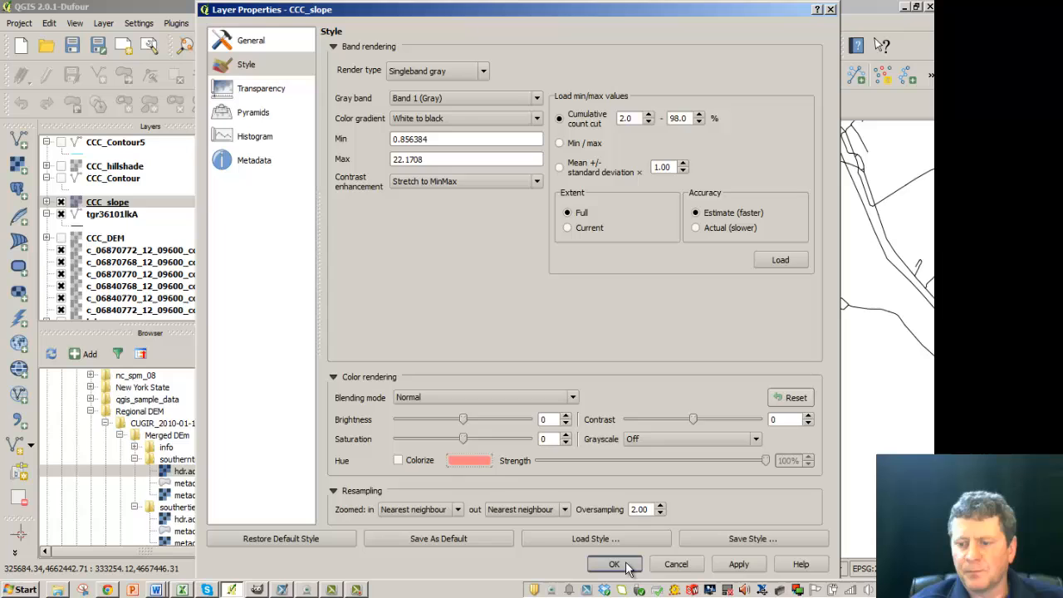
pyautogui.click(614, 564)
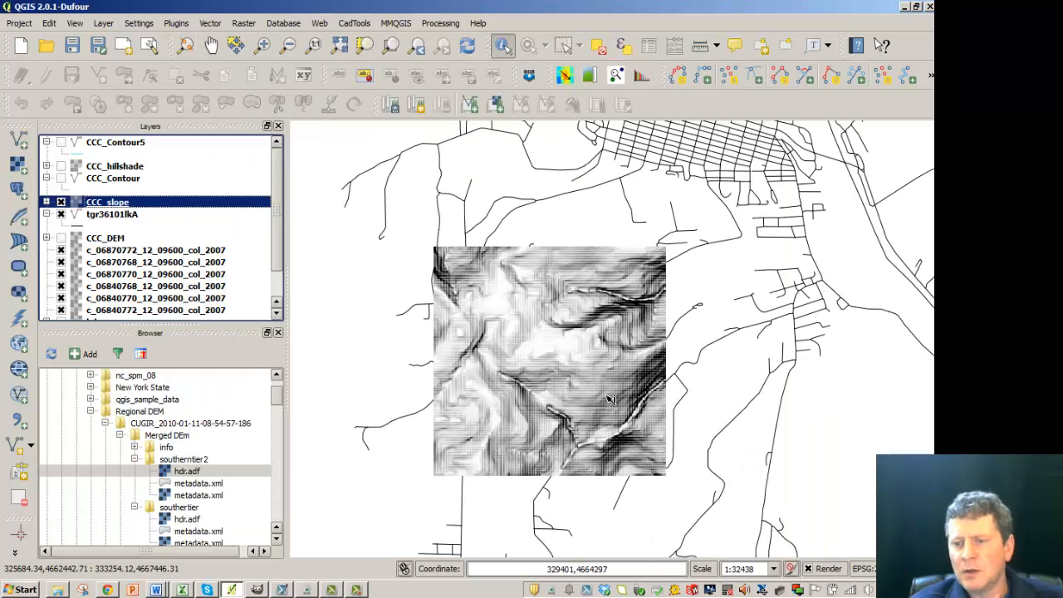
pyautogui.moveTo(484, 304)
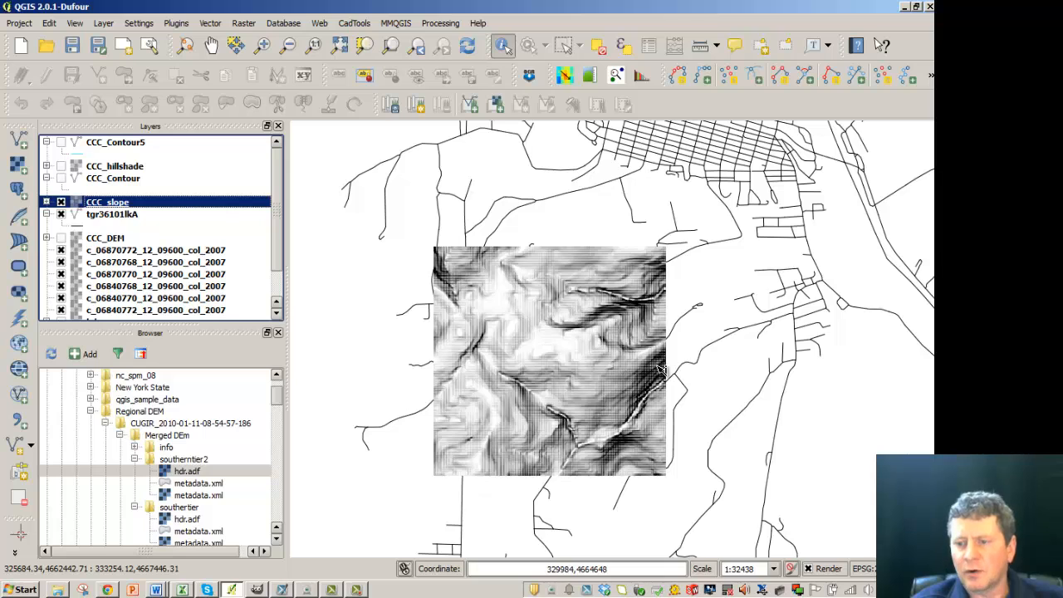
pyautogui.moveTo(658, 397)
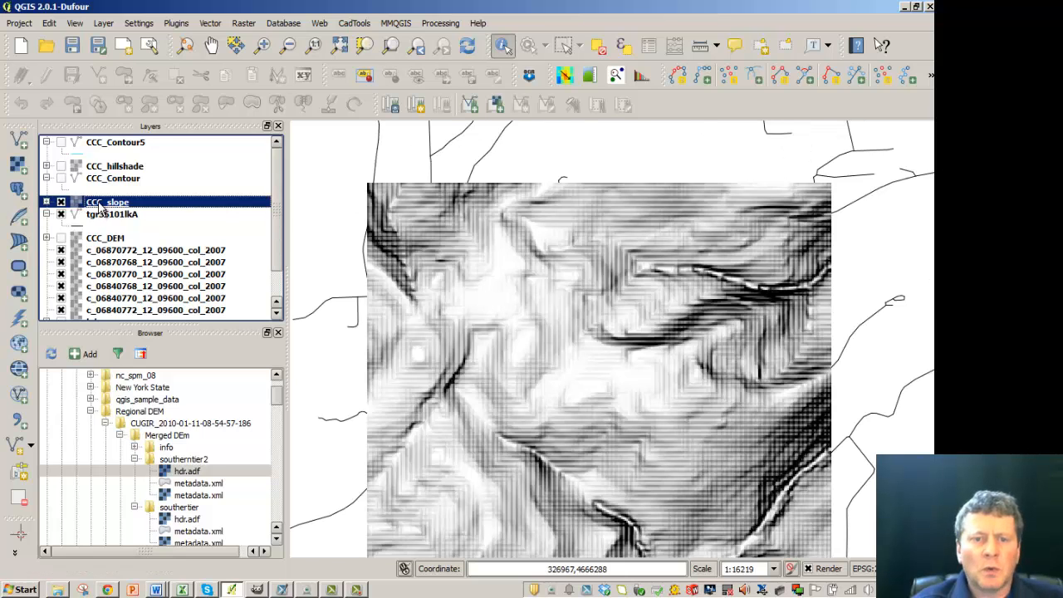
# - Set the CCC_slope global transparency to about 52%
pyautogui.rightClick(106, 202)
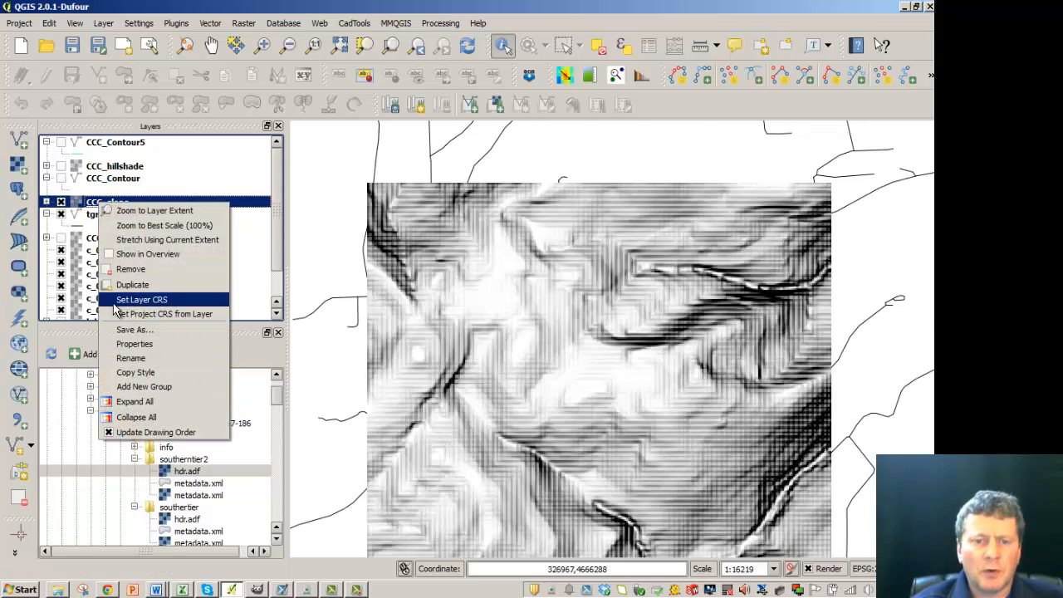
pyautogui.click(134, 343)
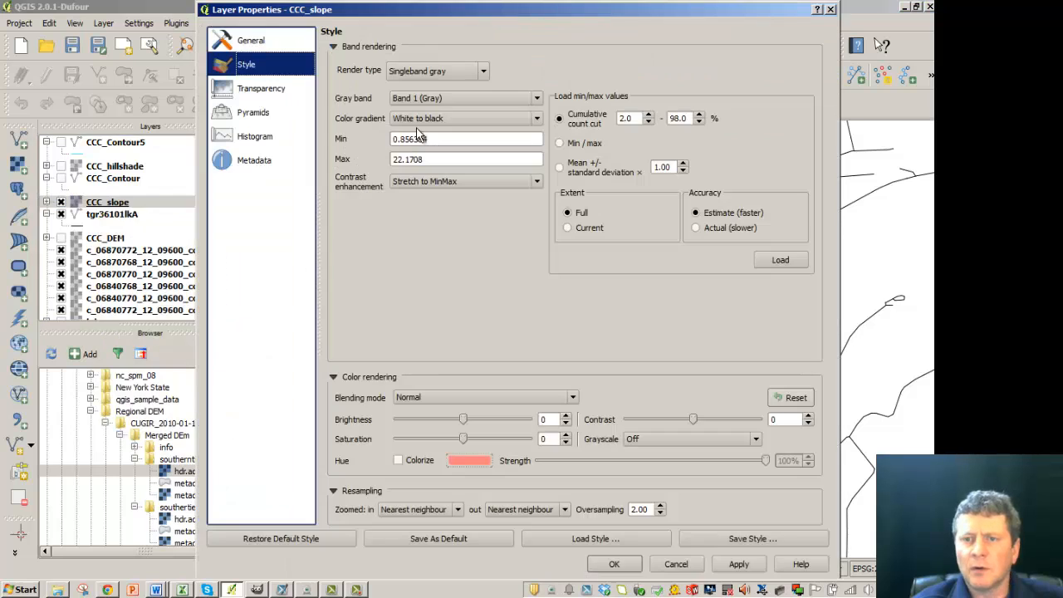
pyautogui.click(250, 40)
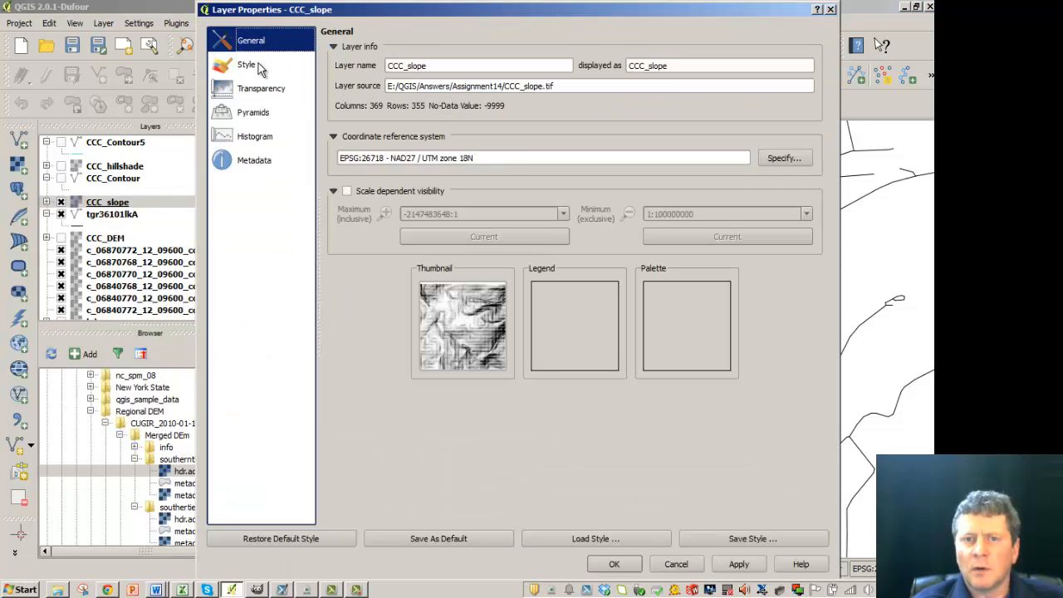
pyautogui.click(260, 88)
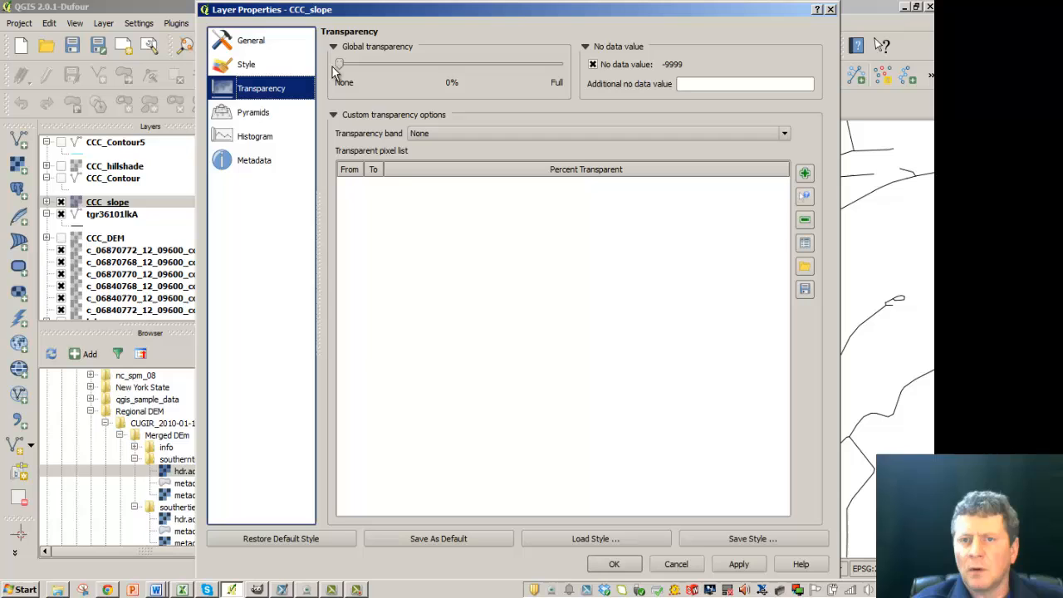
pyautogui.moveTo(338, 65); pyautogui.dragTo(455, 65)
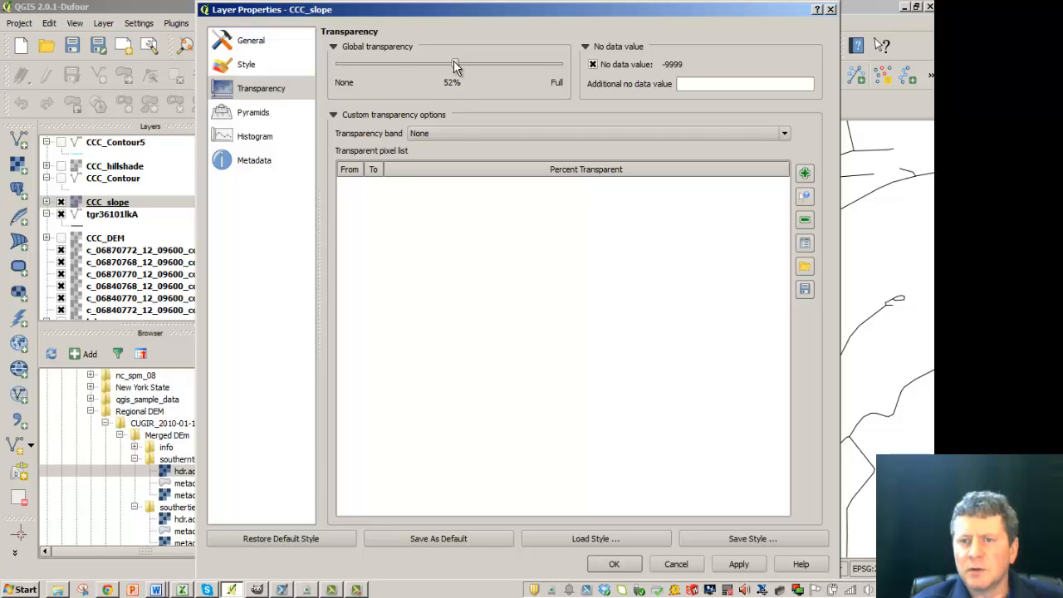
pyautogui.click(613, 564)
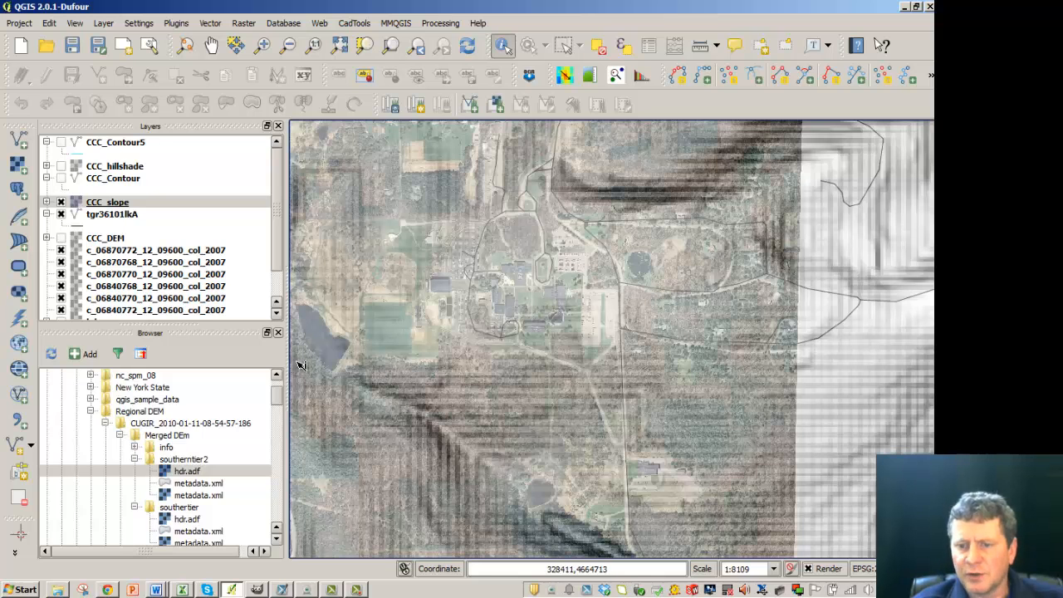
pyautogui.moveTo(562, 453)
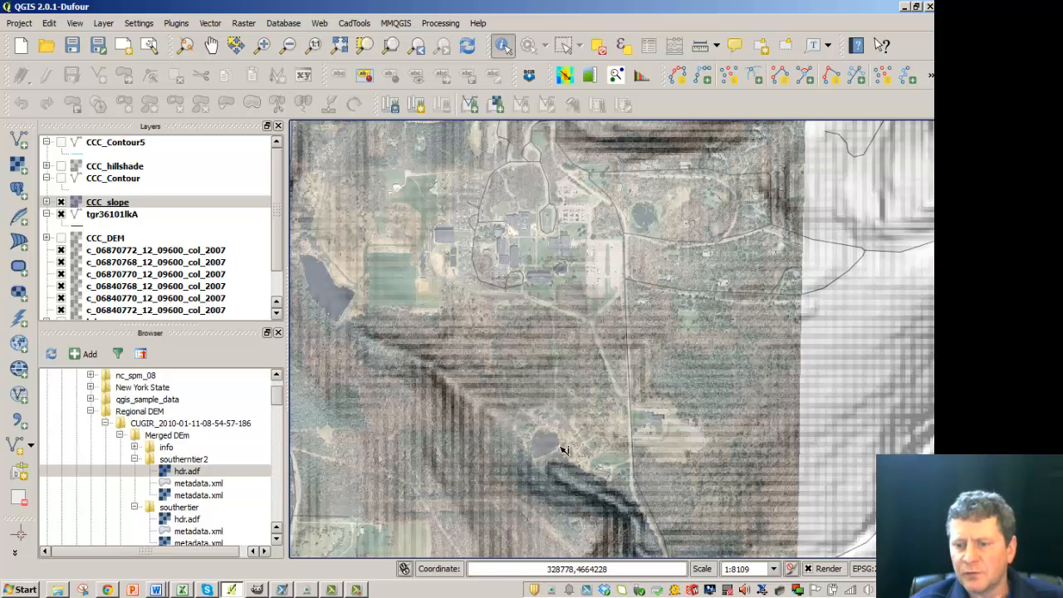
pyautogui.moveTo(581, 484)
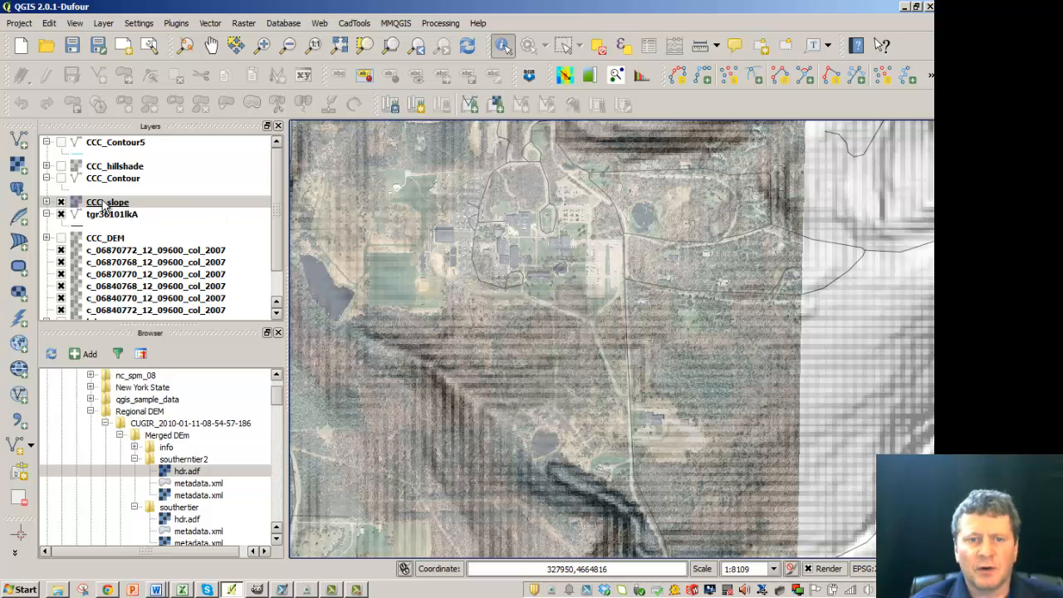
pyautogui.click(115, 142)
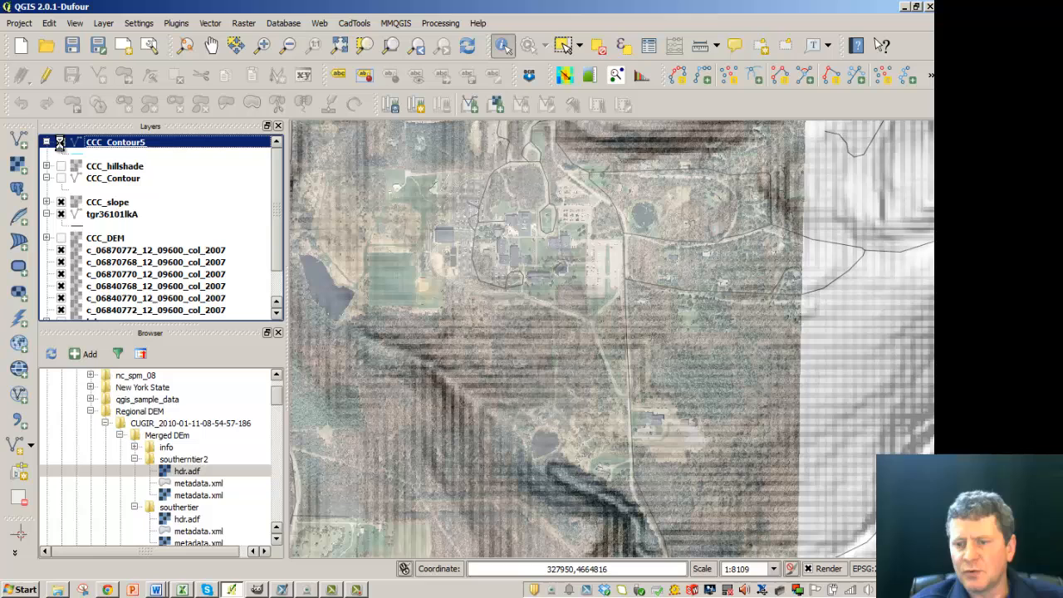
# - Turn on the CCC_Contour5 layer so its cyan contour lines draw over the map
pyautogui.click(60, 142)
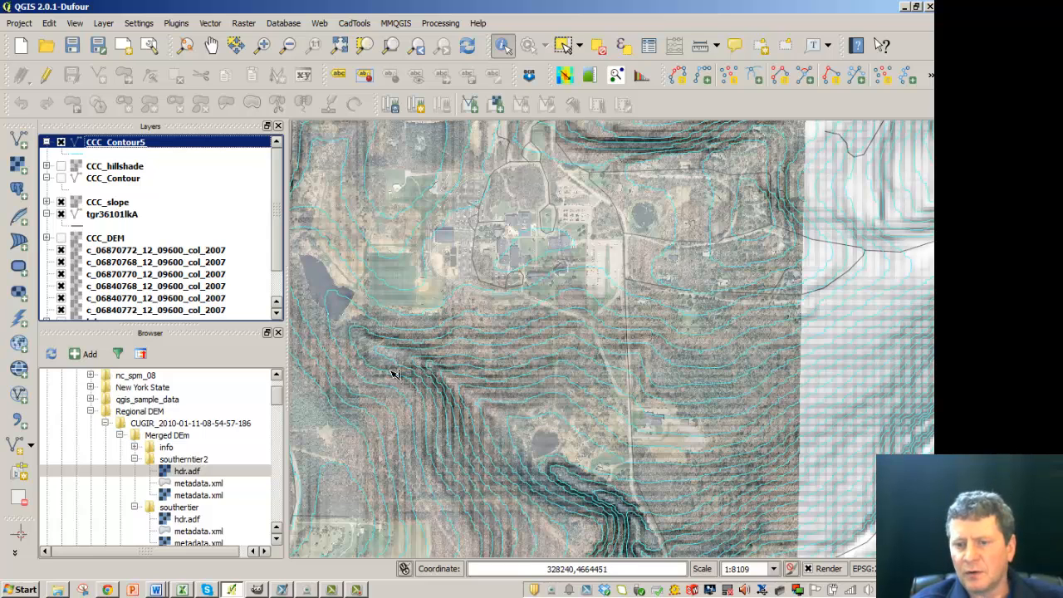
pyautogui.moveTo(373, 365)
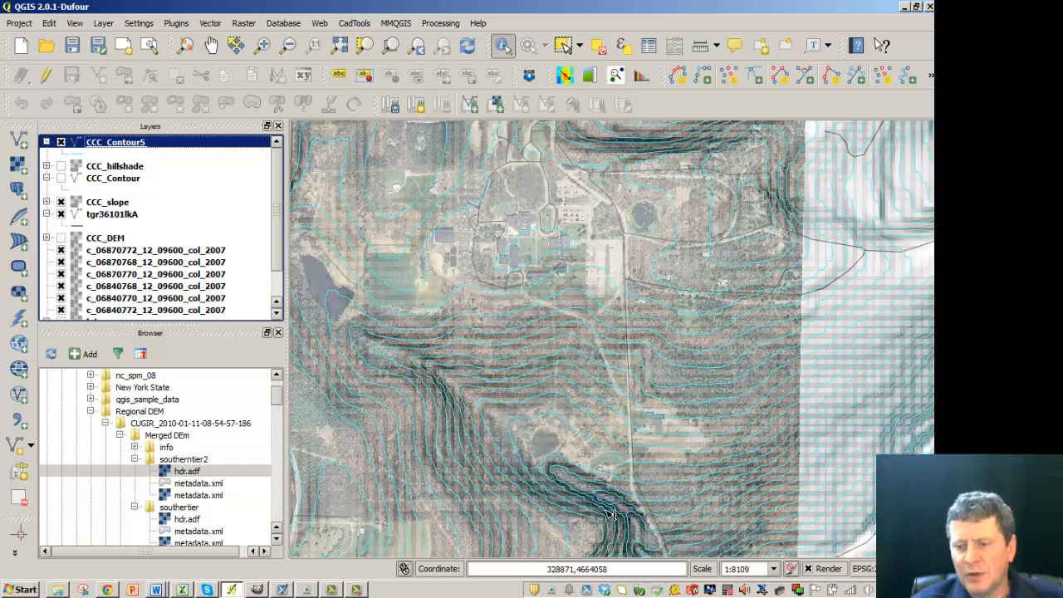
pyautogui.moveTo(523, 480)
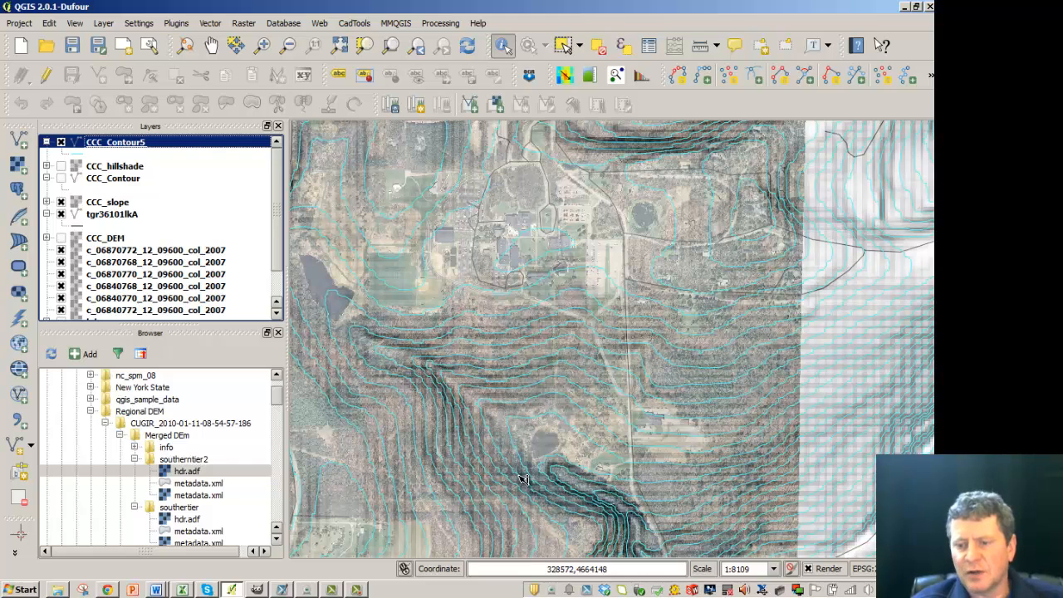
pyautogui.moveTo(426, 383)
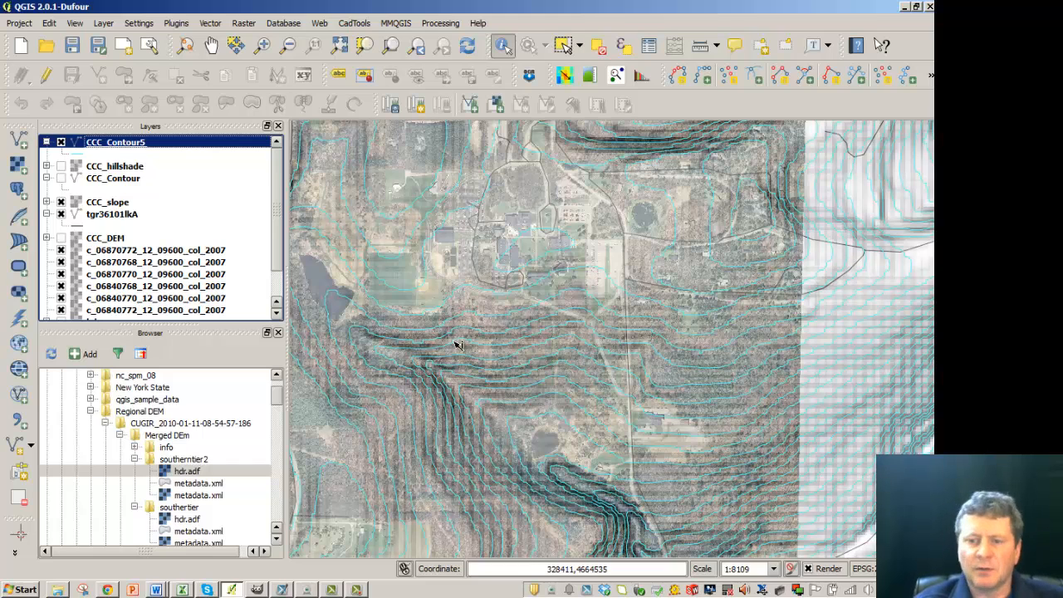
pyautogui.moveTo(439, 318)
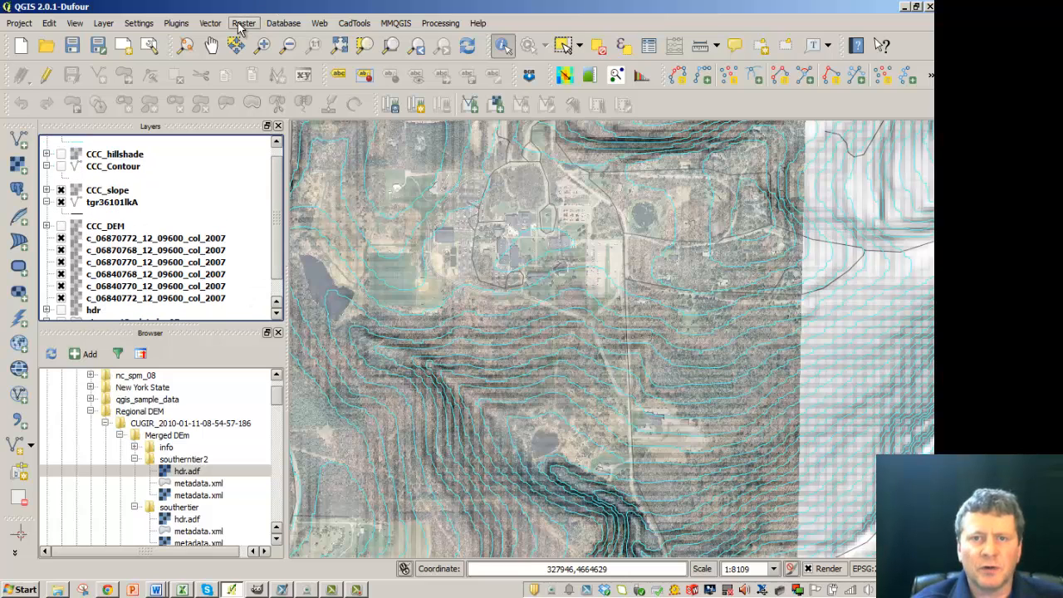
# - Set up the Relief tool on CCC_DEM, saving to CCC_relief, with automatic colour classes
pyautogui.click(243, 22)
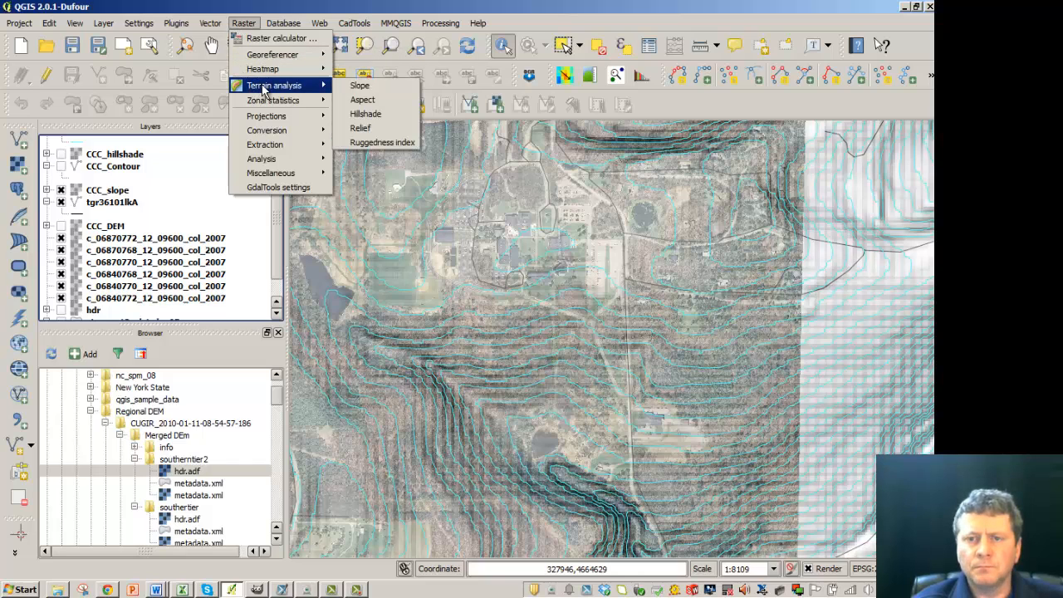
pyautogui.moveTo(361, 128)
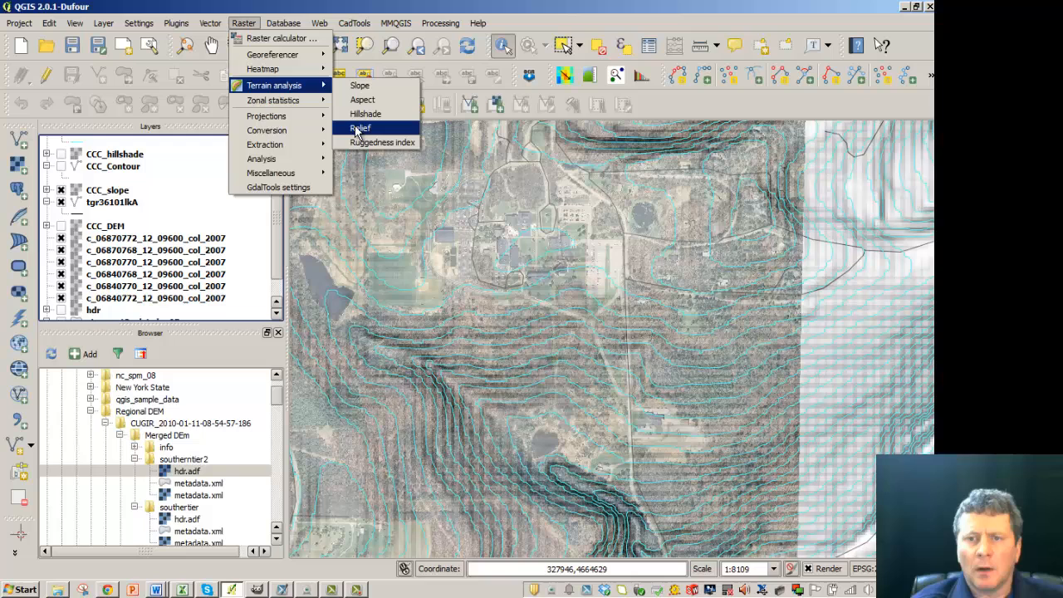
pyautogui.click(360, 128)
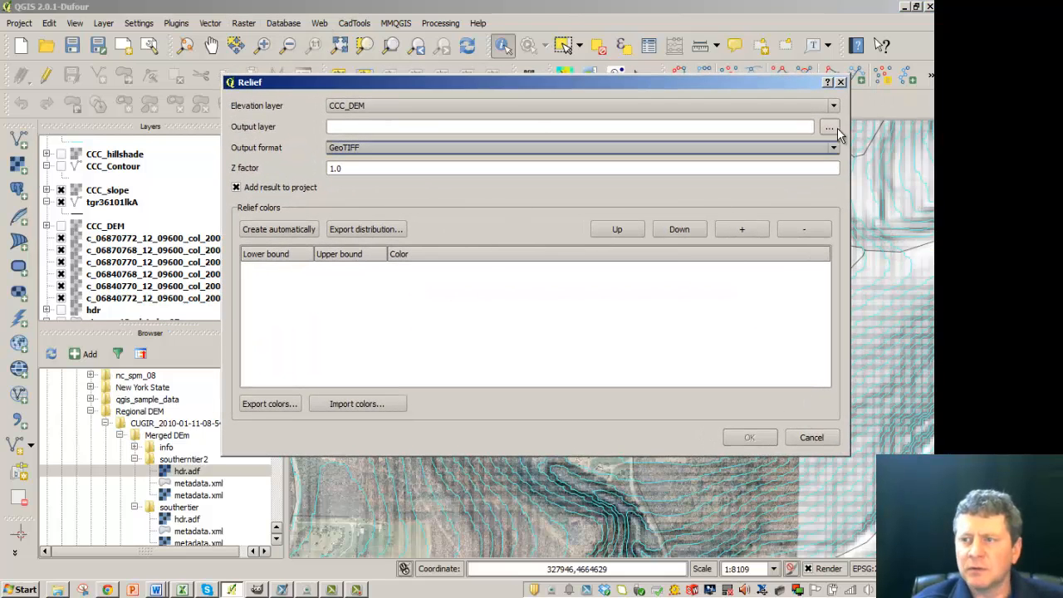
pyautogui.click(829, 126)
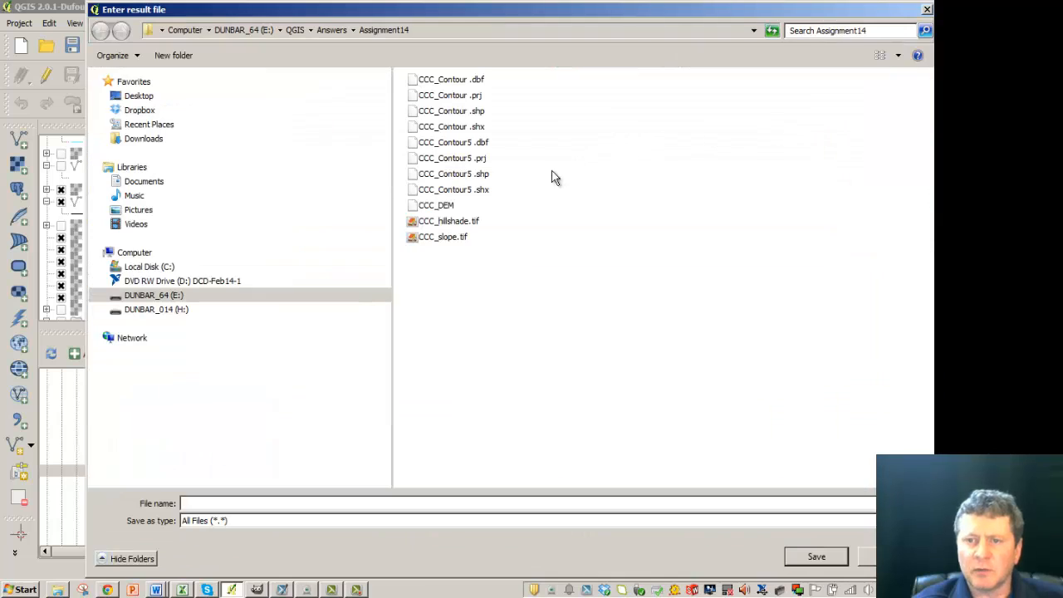
pyautogui.write('CCC_relief')
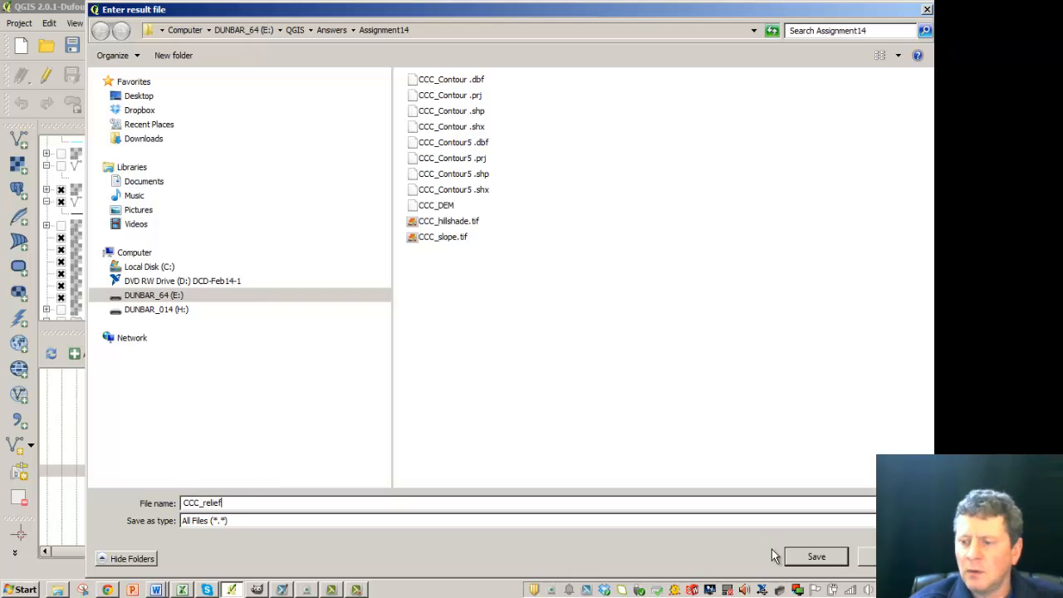
pyautogui.click(815, 556)
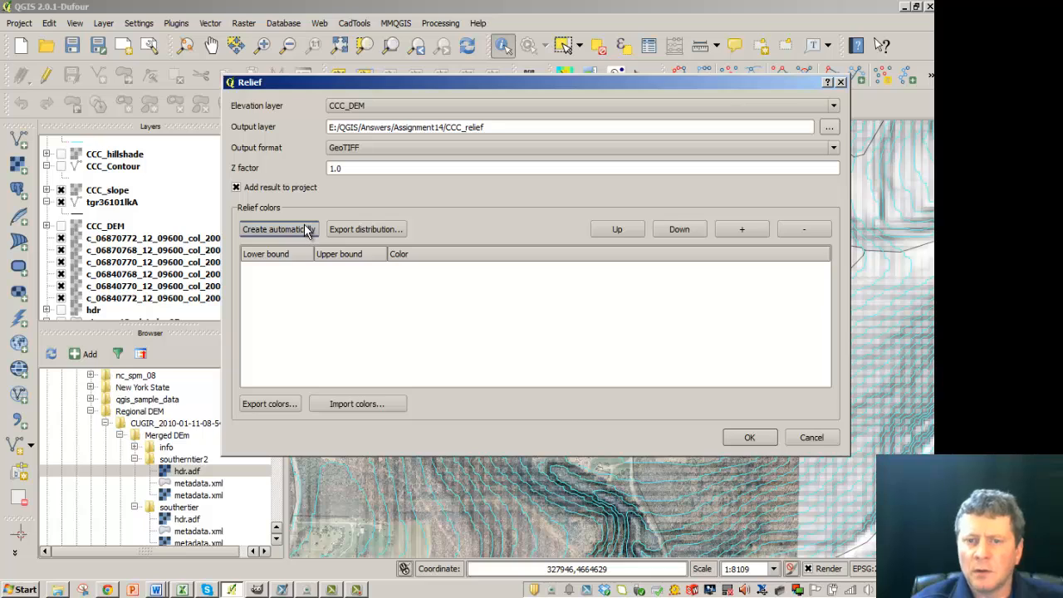
pyautogui.click(278, 229)
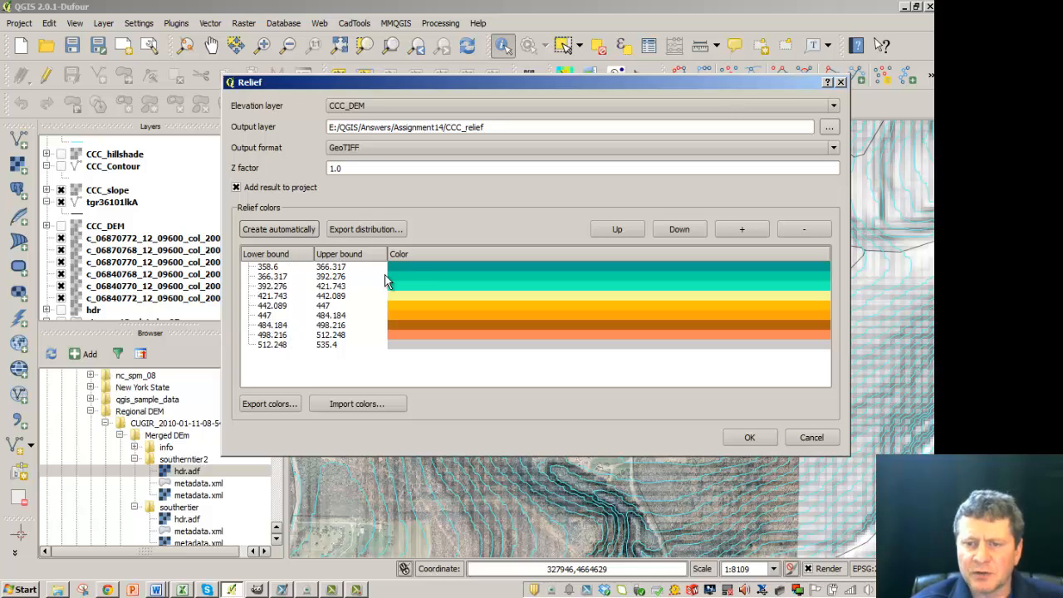
pyautogui.moveTo(282, 332)
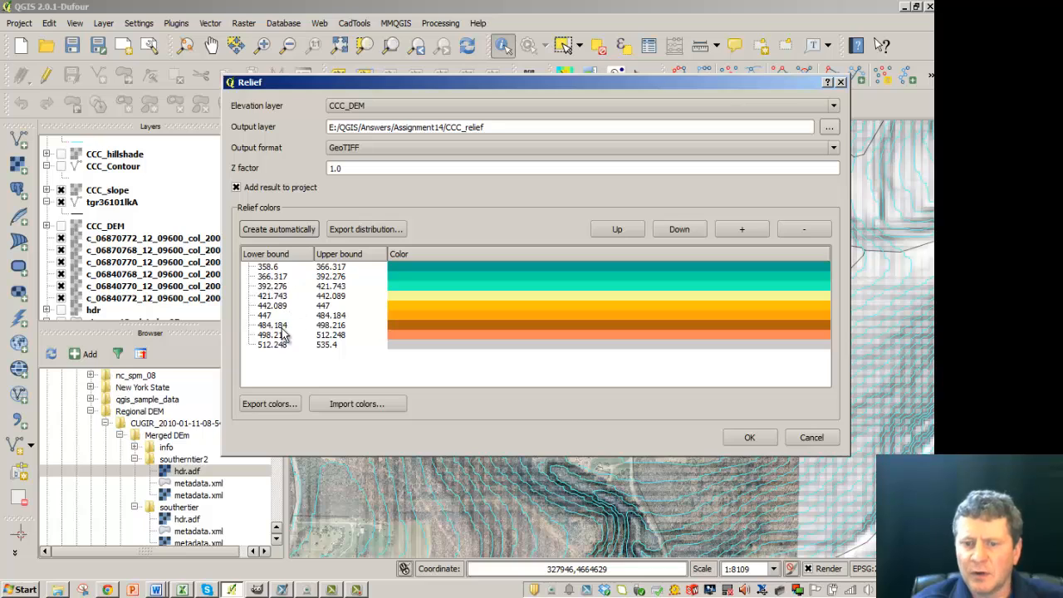
pyautogui.moveTo(341, 348)
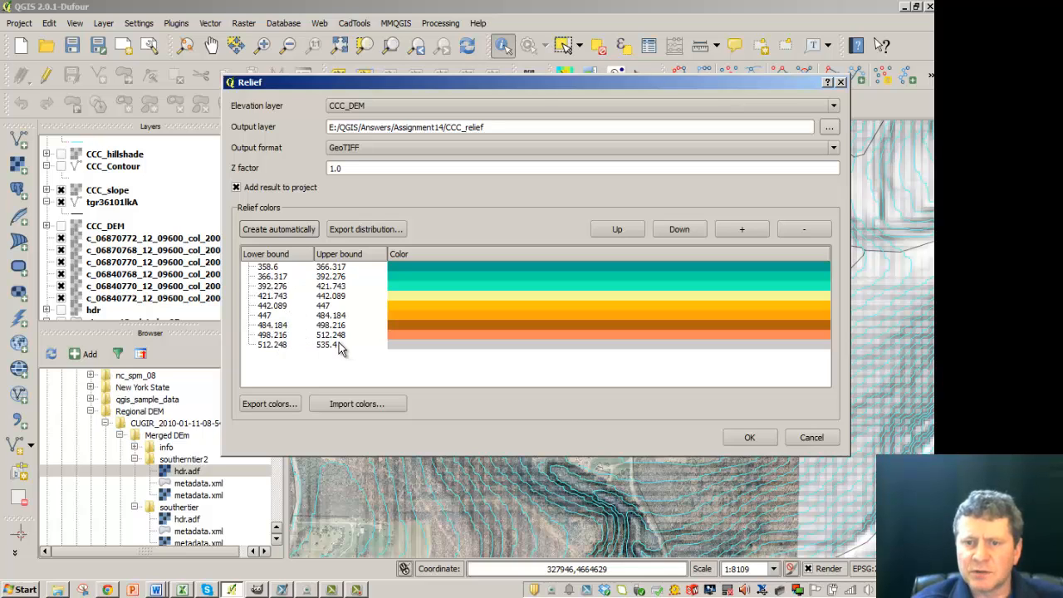
pyautogui.moveTo(722, 419)
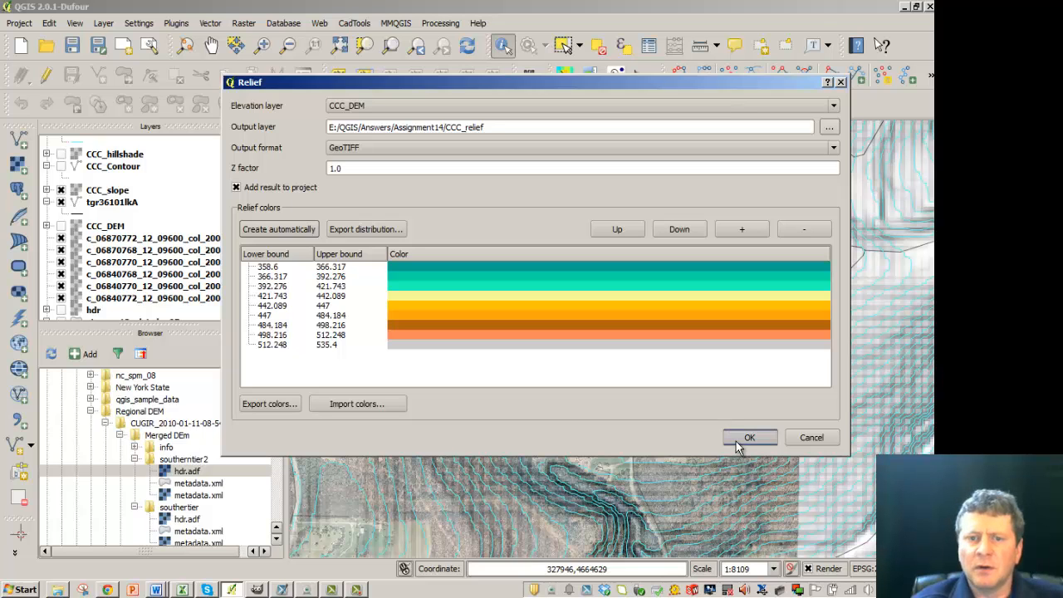
# - Run Relief with the nine automatic classes (358.6–535.4) to create CCC_relief
pyautogui.click(748, 437)
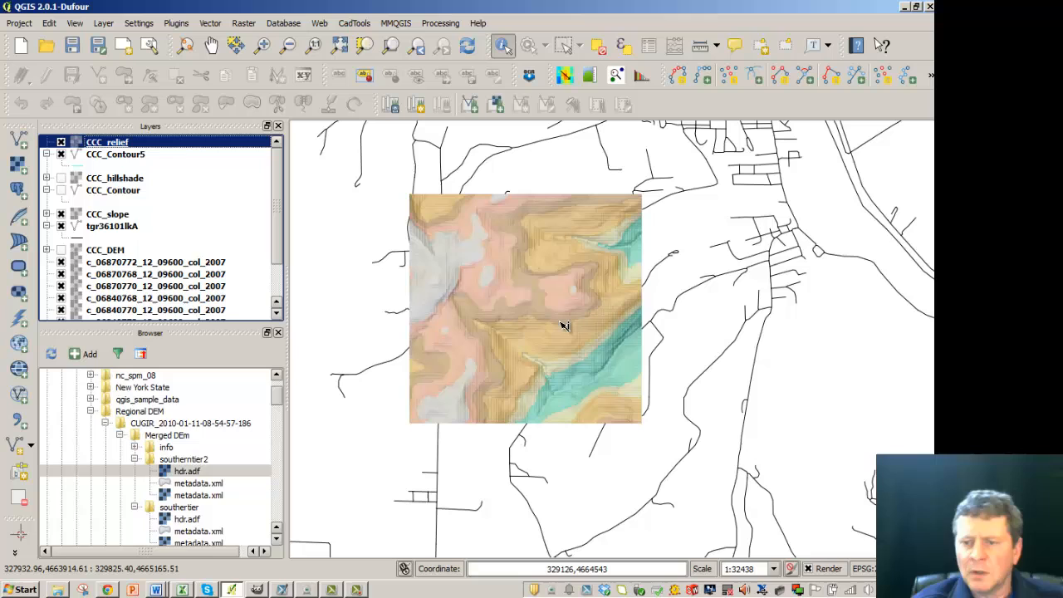
pyautogui.moveTo(616, 385)
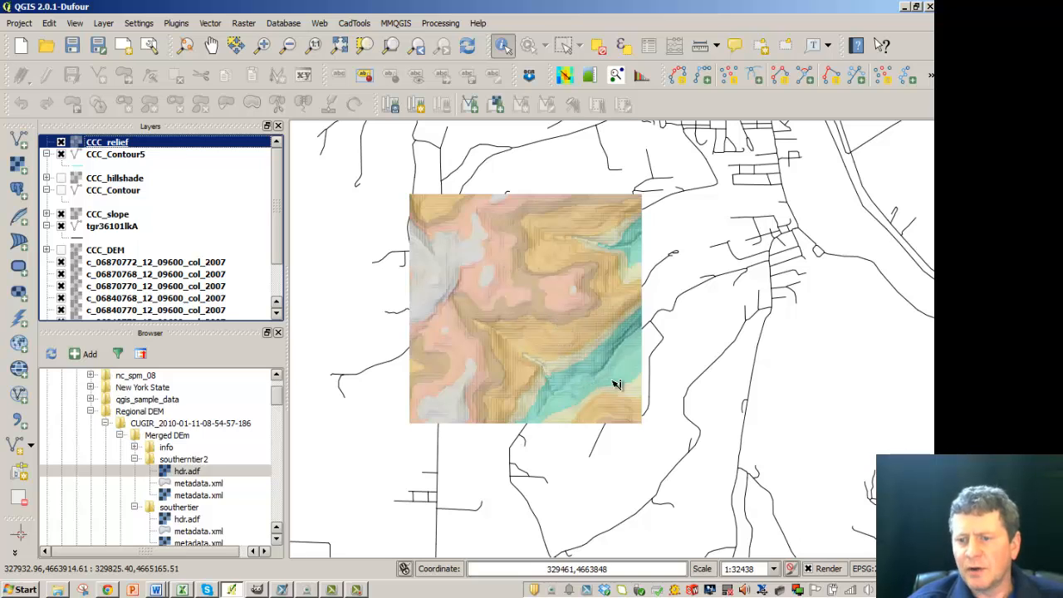
pyautogui.moveTo(543, 374)
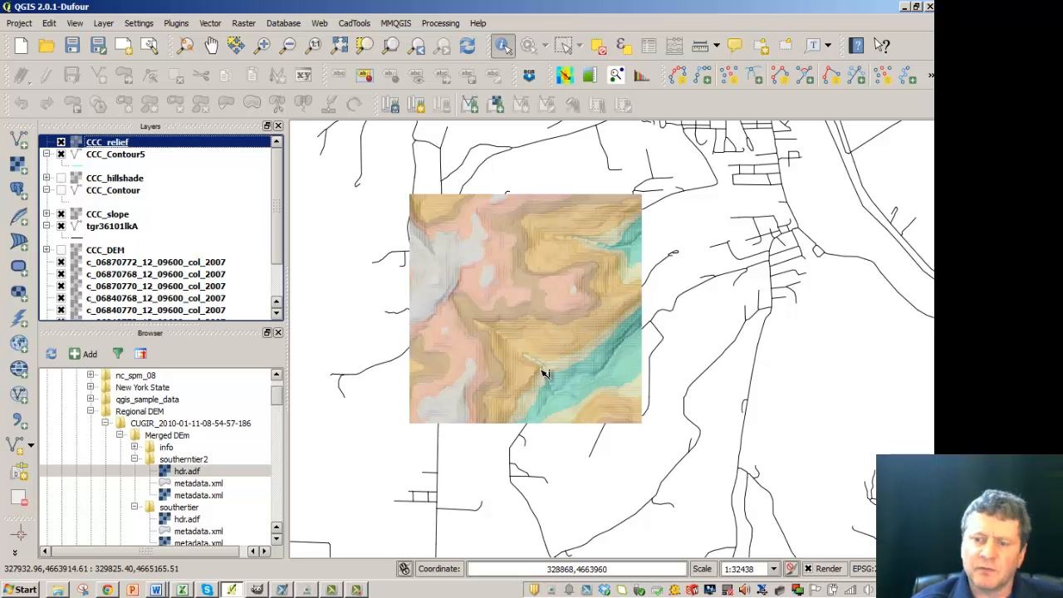
pyautogui.moveTo(459, 314)
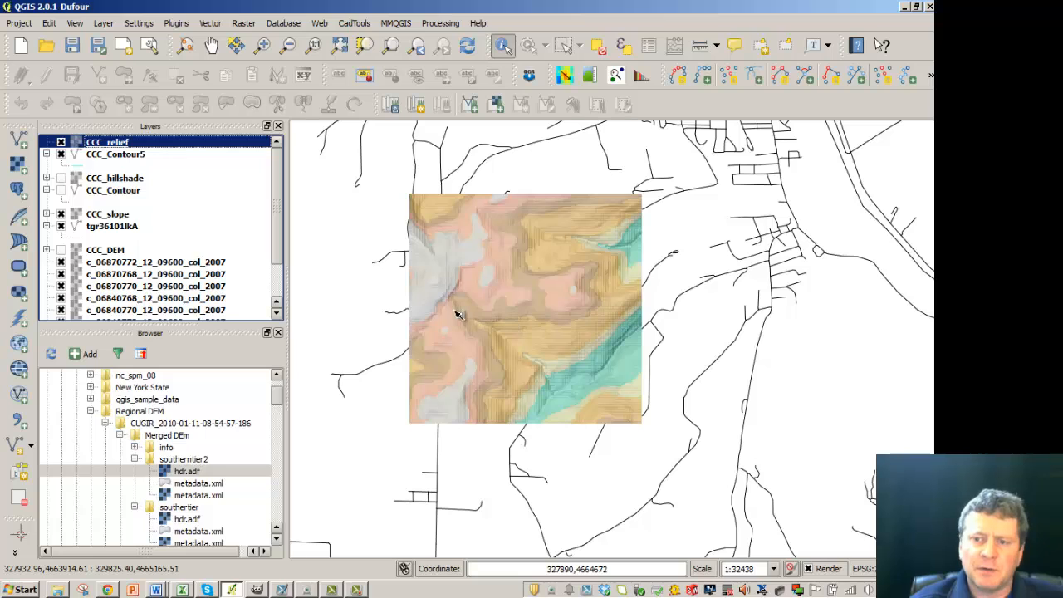
pyautogui.moveTo(530, 323)
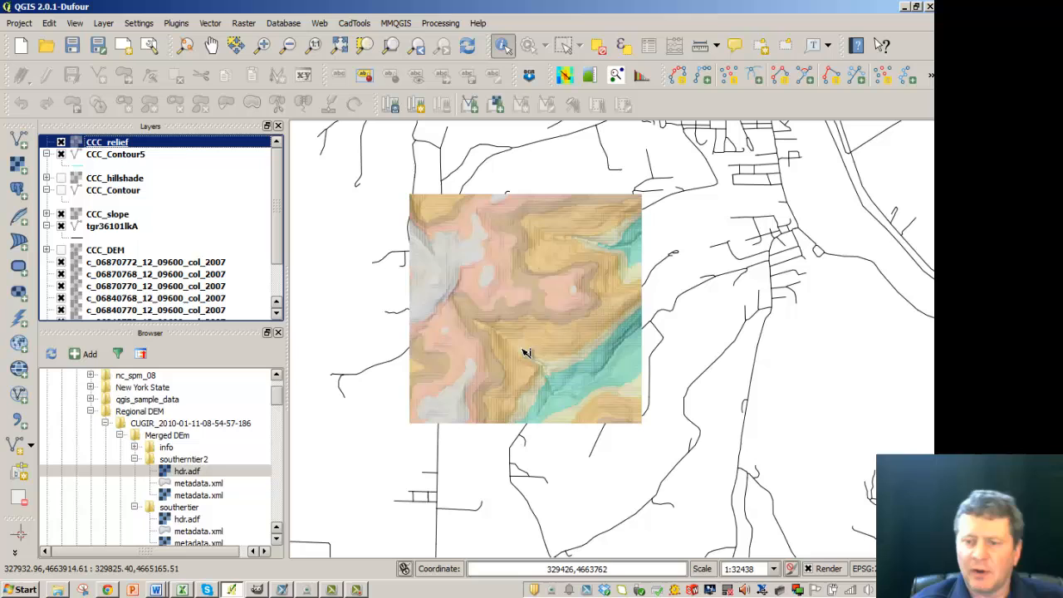
pyautogui.moveTo(598, 322)
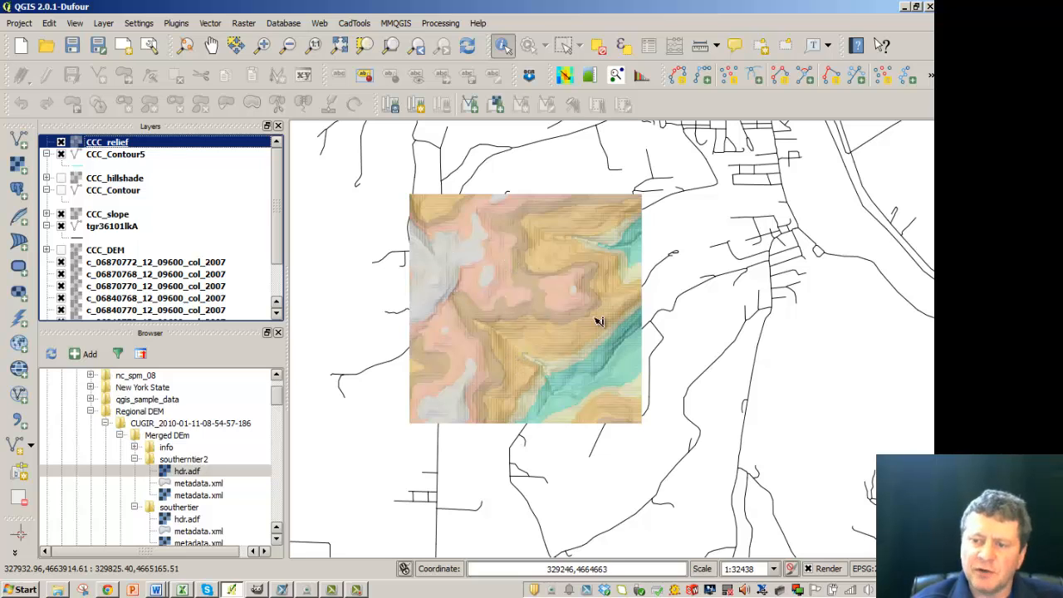
pyautogui.moveTo(454, 351)
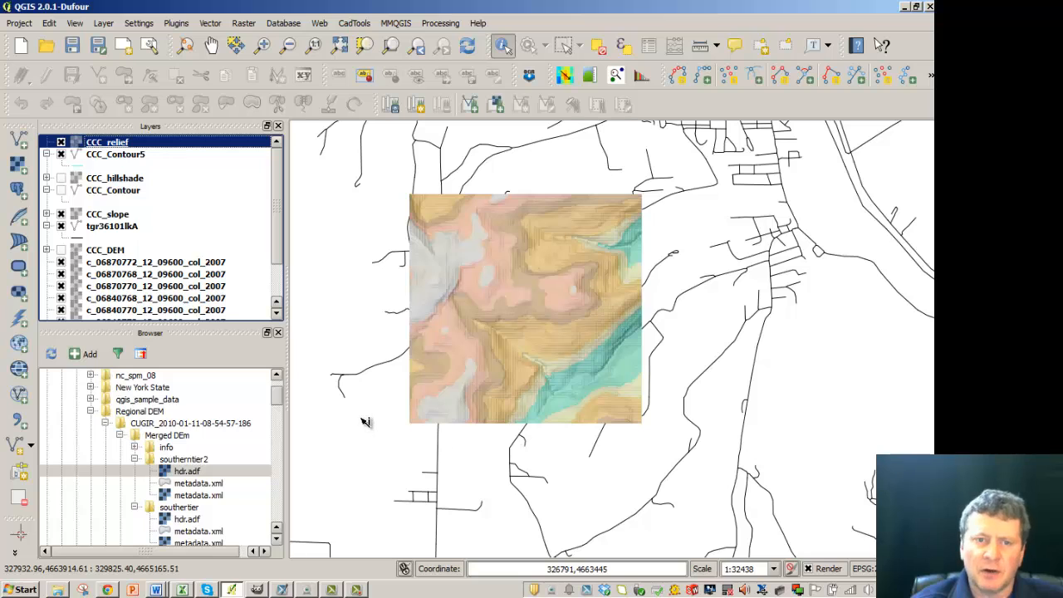
pyautogui.moveTo(645, 405)
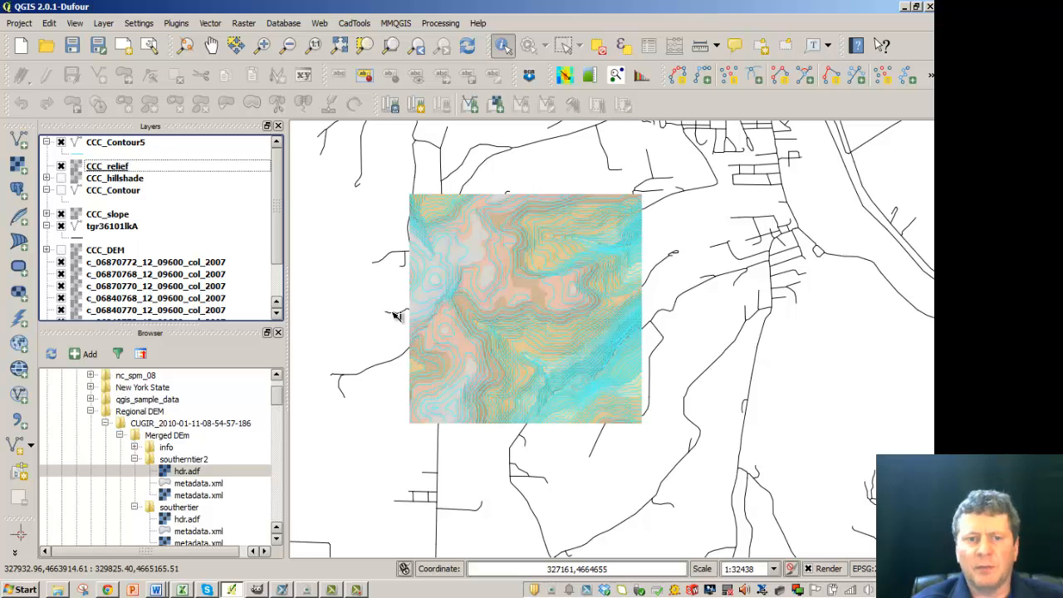
pyautogui.moveTo(598, 355)
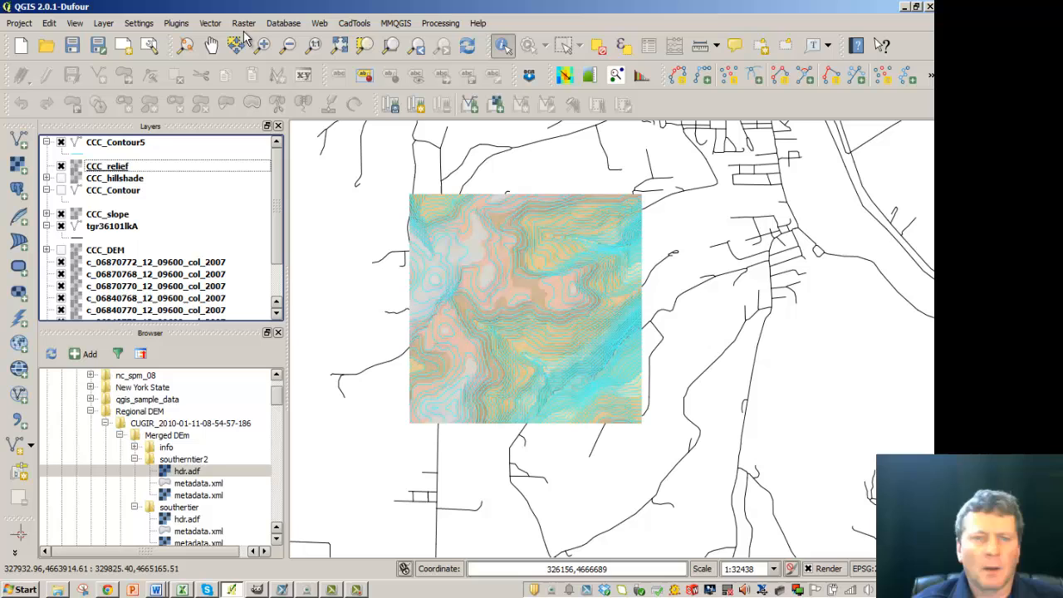
# - Open the Raster menu with CCC_Contour5 drawn above CCC_relief
pyautogui.click(243, 23)
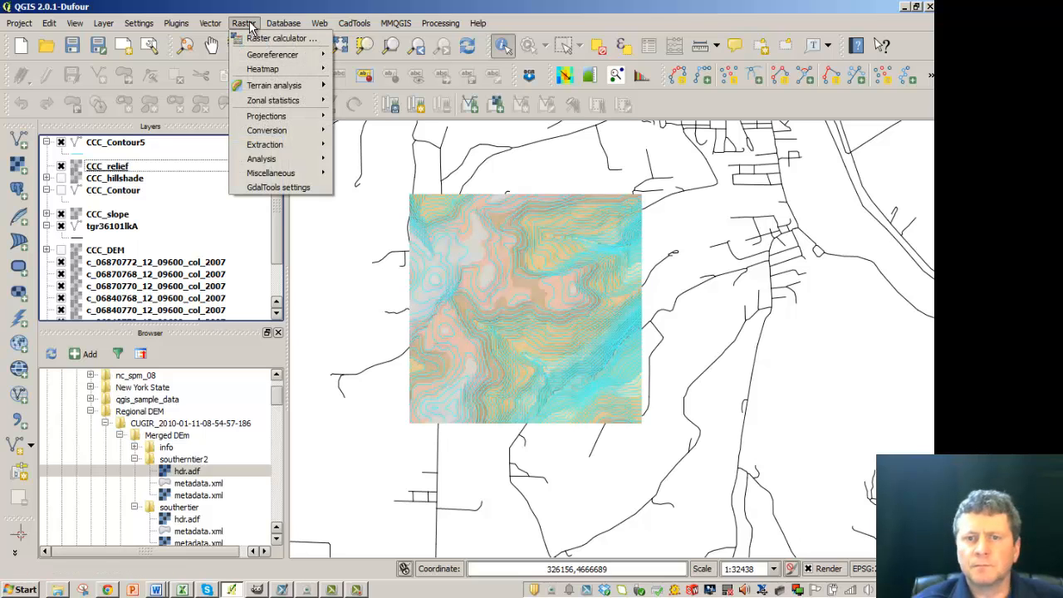
pyautogui.moveTo(274, 85)
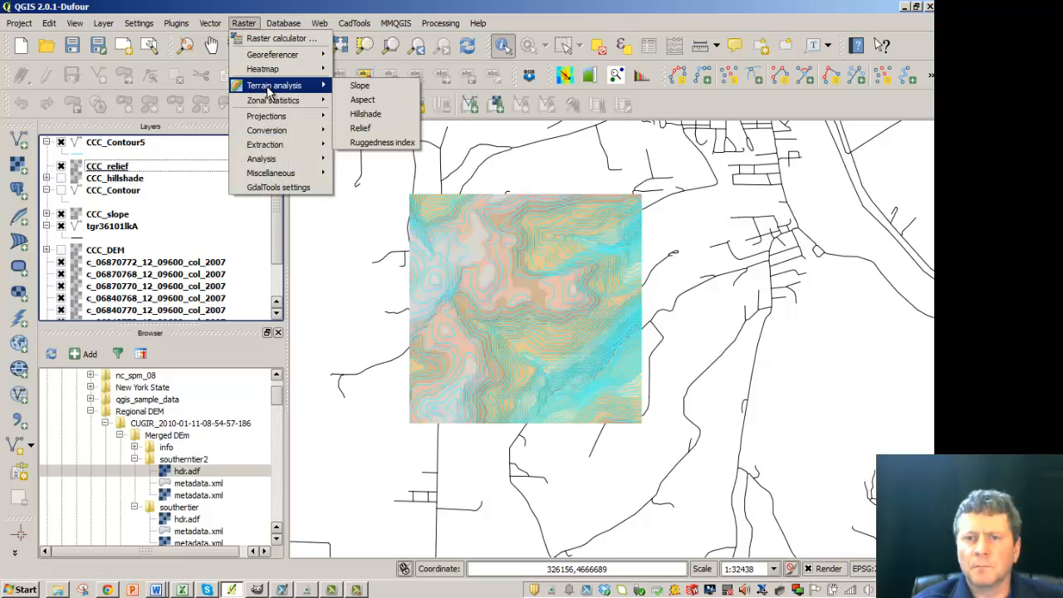
pyautogui.moveTo(303, 87)
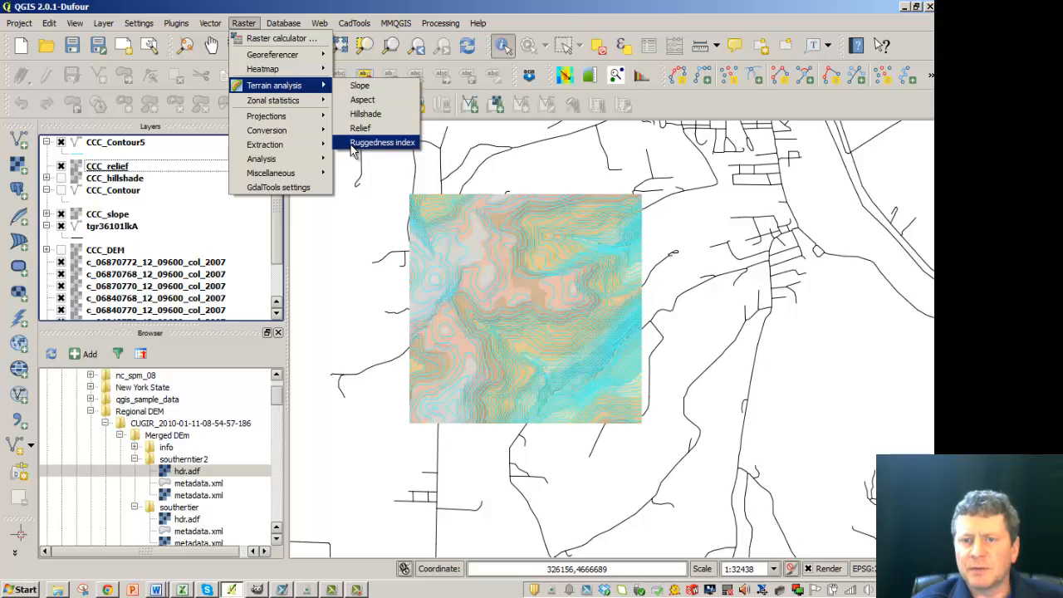
# - Run the Ruggedness index on CCC_DEM, saving the output as CCC_rugged
pyautogui.click(382, 142)
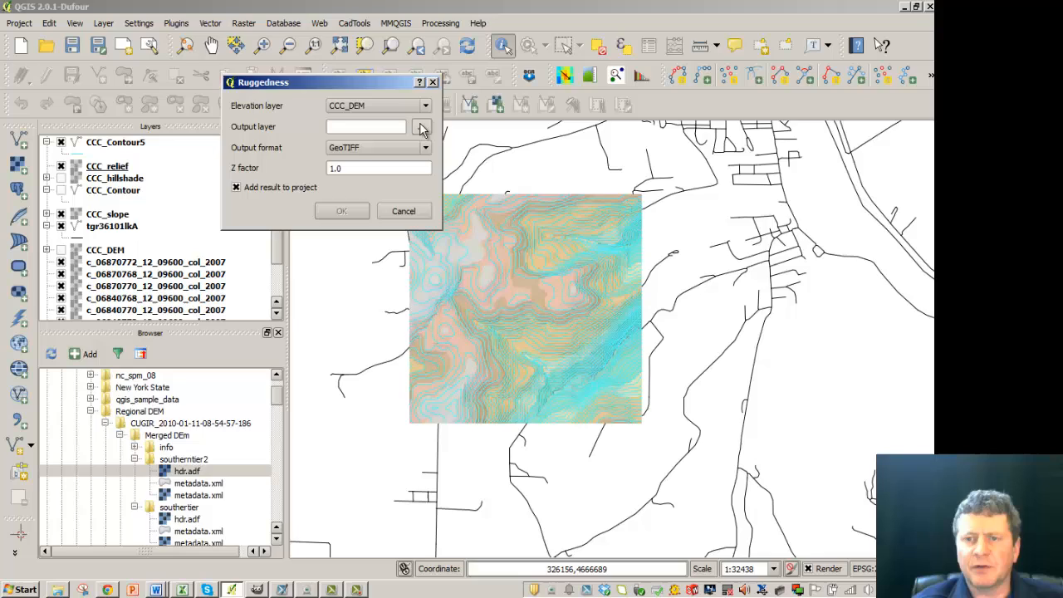
pyautogui.click(421, 126)
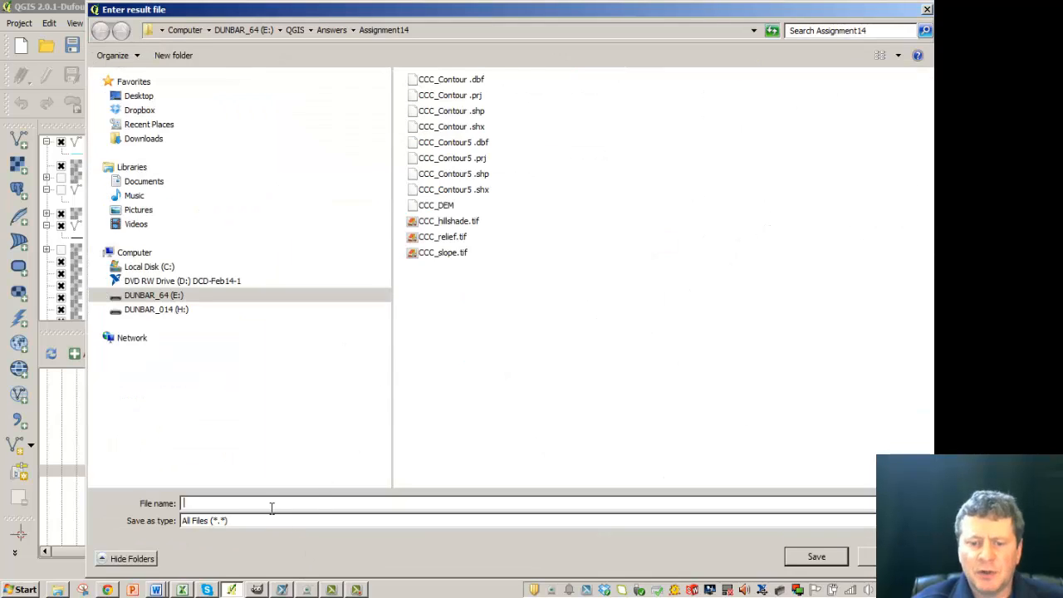
pyautogui.write('CC_rugged')
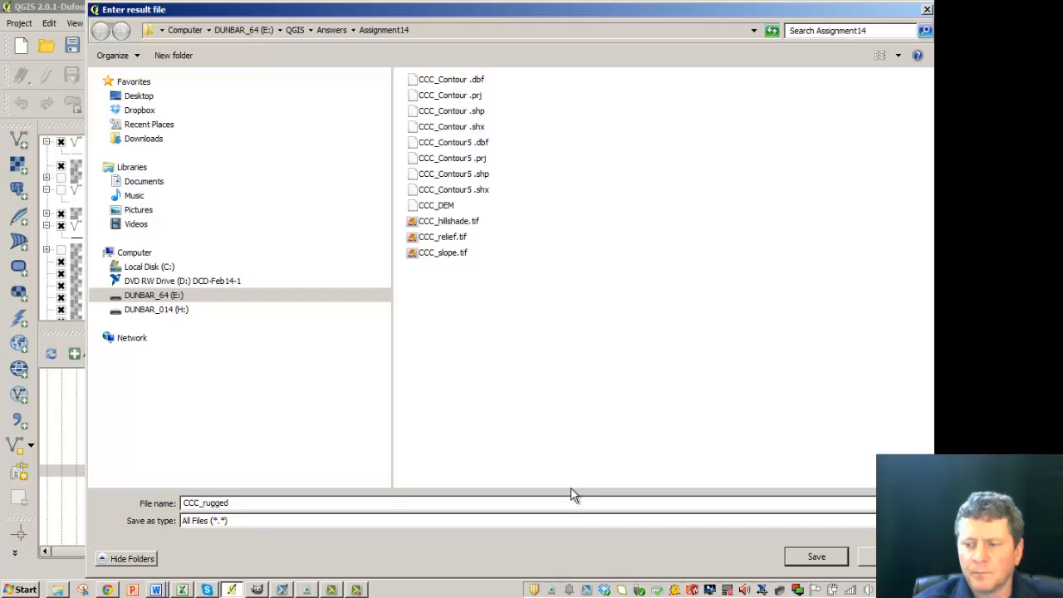
pyautogui.click(816, 557)
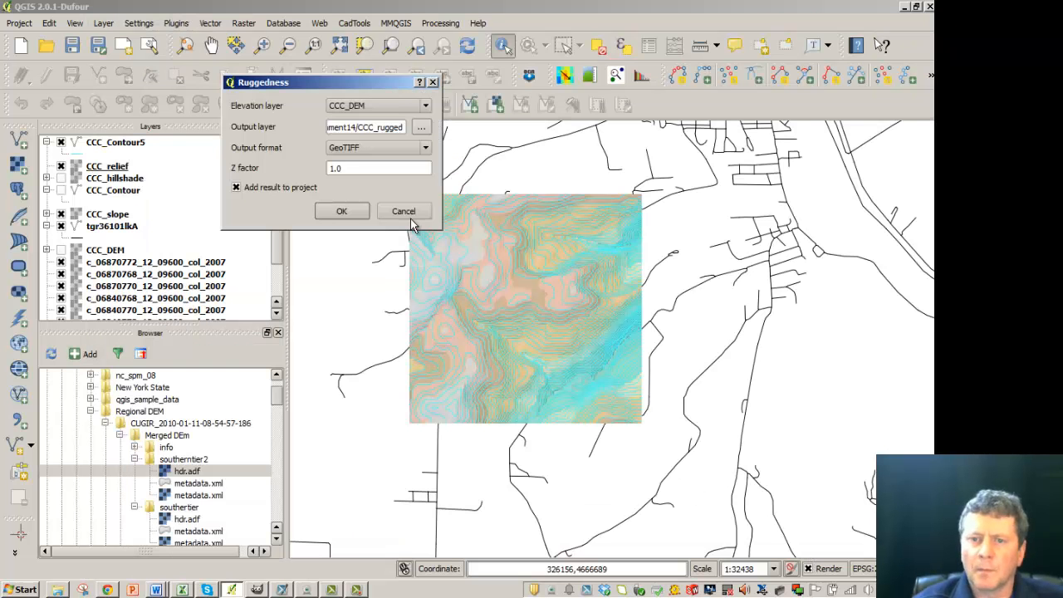
pyautogui.click(341, 210)
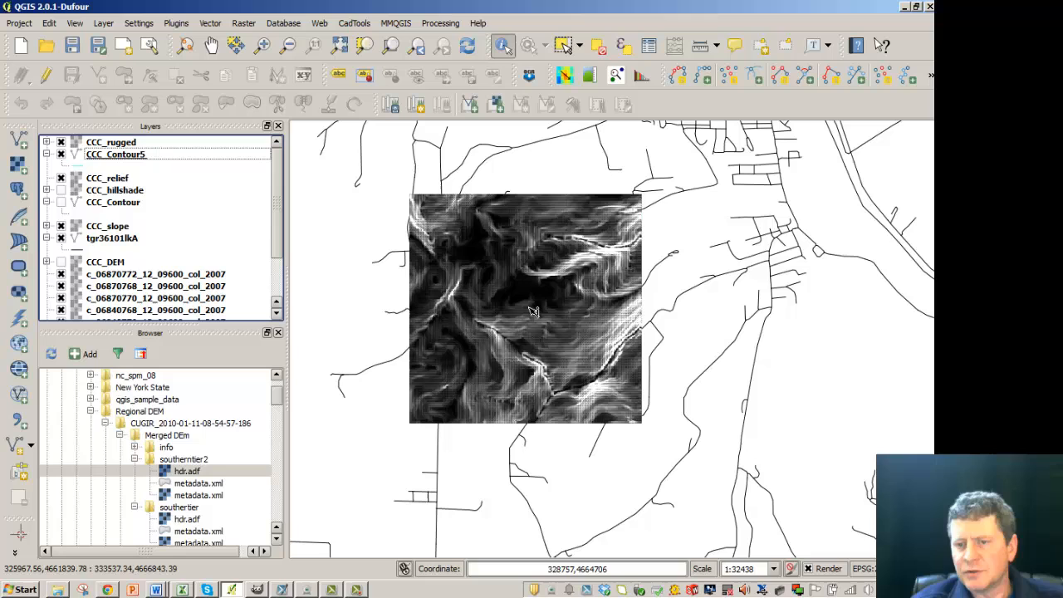
pyautogui.moveTo(631, 350)
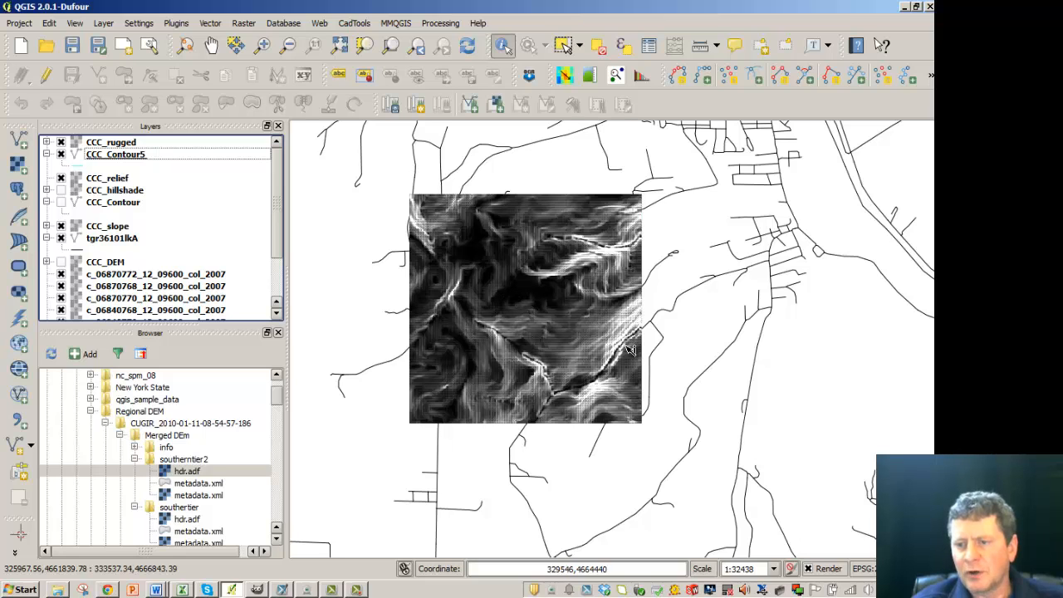
pyautogui.moveTo(498, 294)
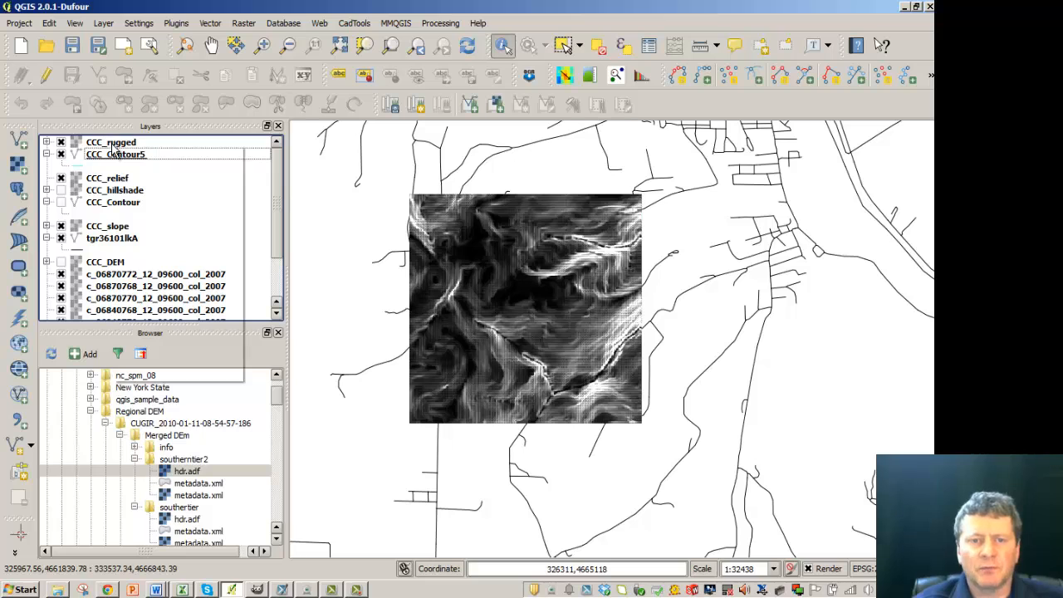
# - Bring up the CCC_rugged layer's context menu in the Layers panel
pyautogui.rightClick(110, 142)
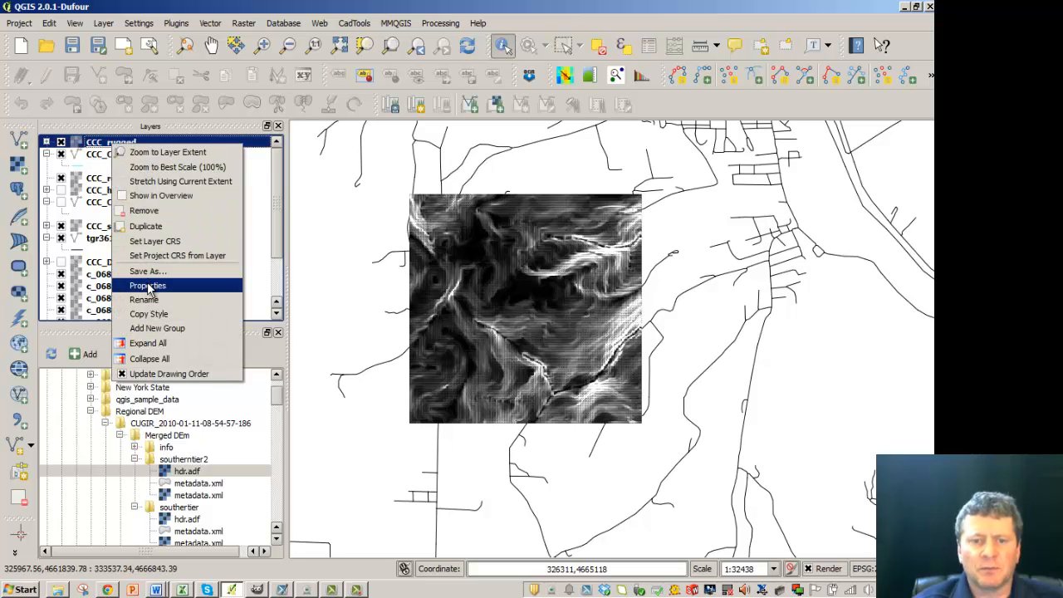
# - Restyle CCC_rugged with a White to black gradient, then hide the layer
pyautogui.click(147, 285)
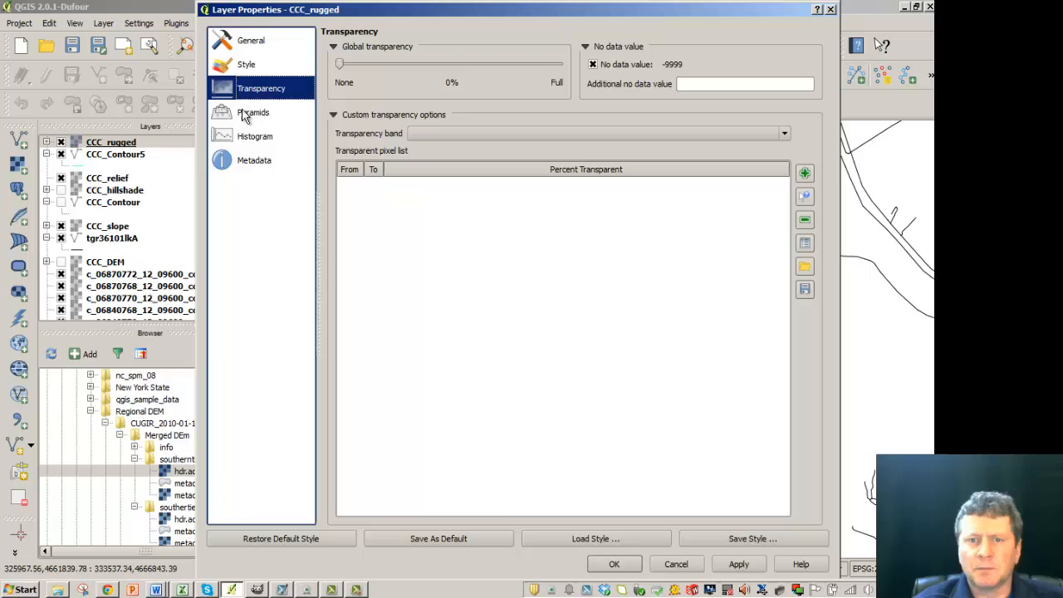
pyautogui.moveTo(246, 64)
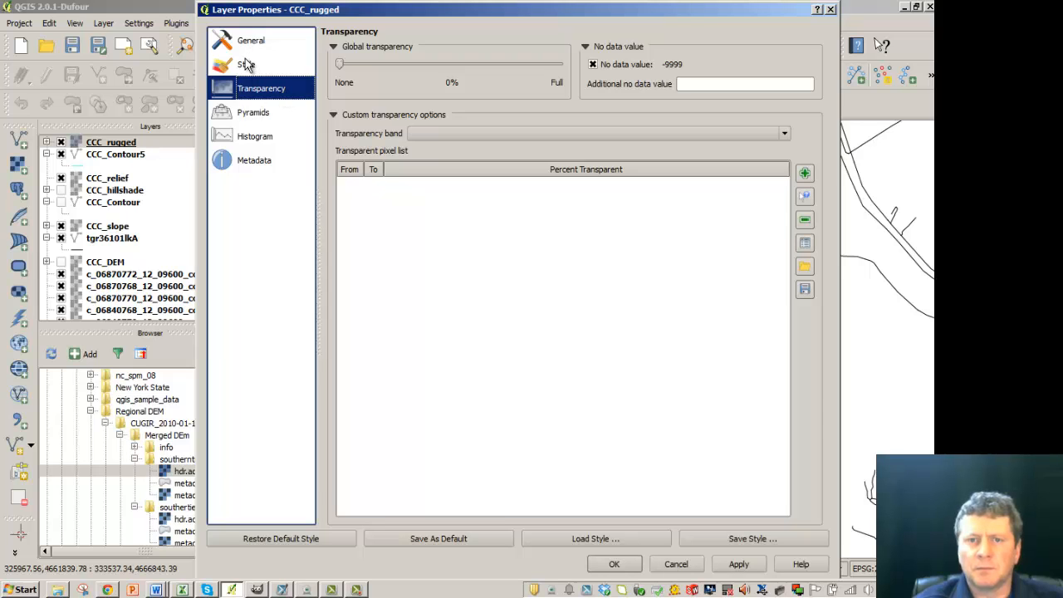
pyautogui.click(246, 63)
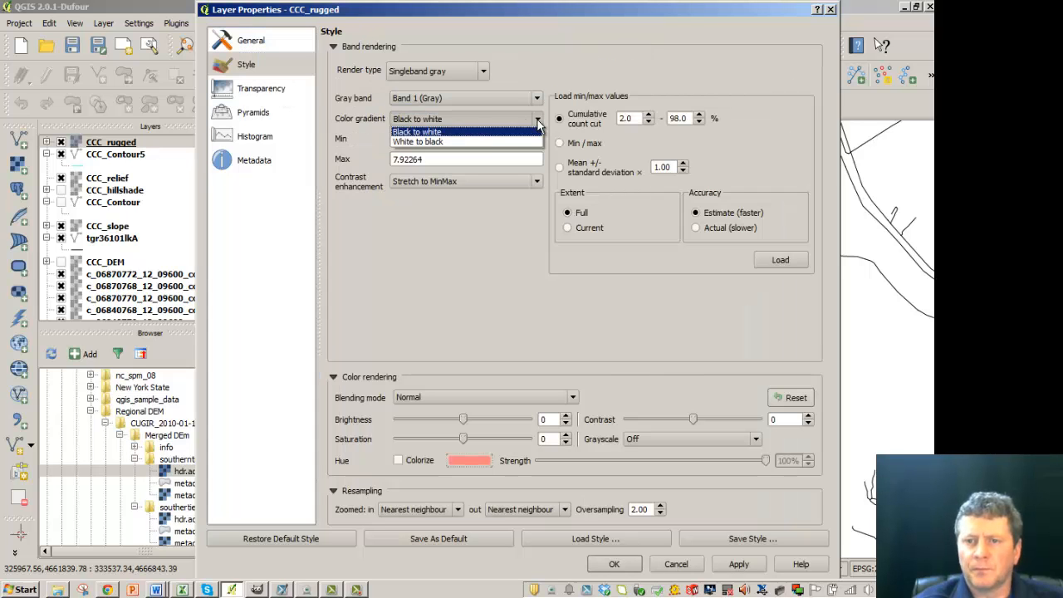
pyautogui.click(417, 141)
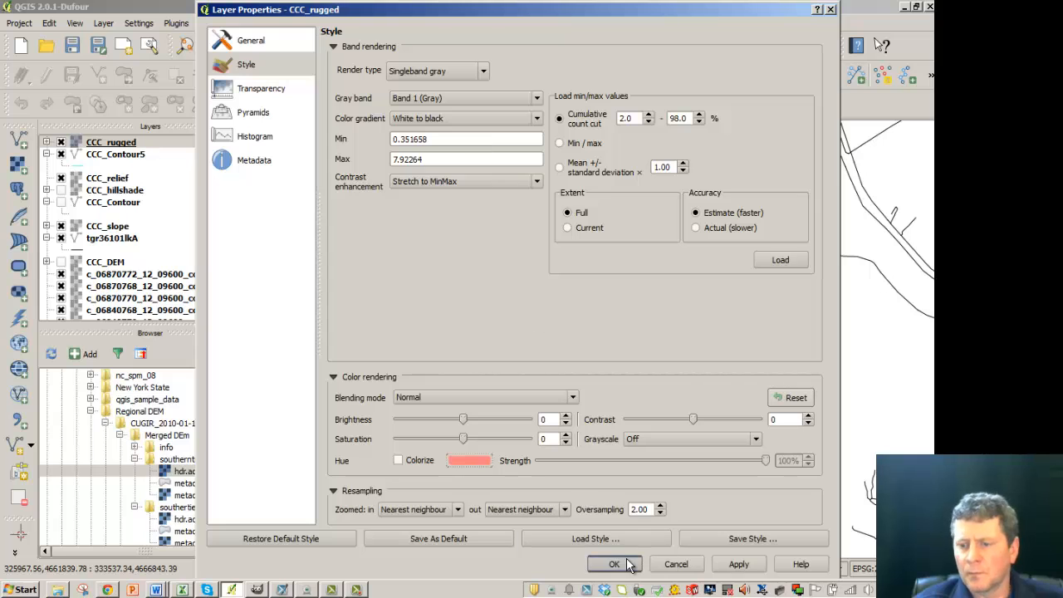
pyautogui.click(614, 564)
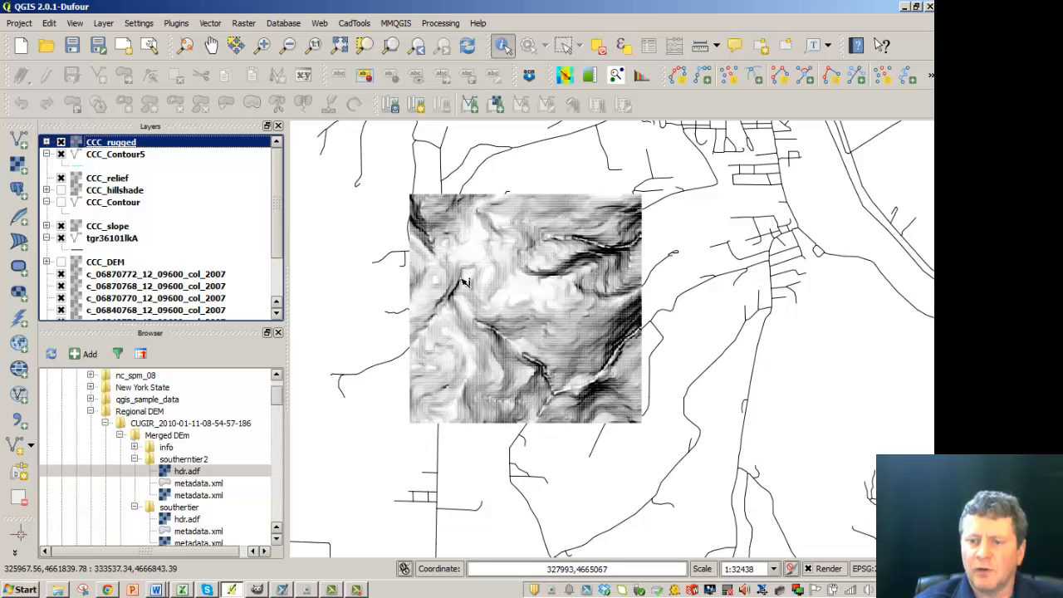
pyautogui.moveTo(573, 353)
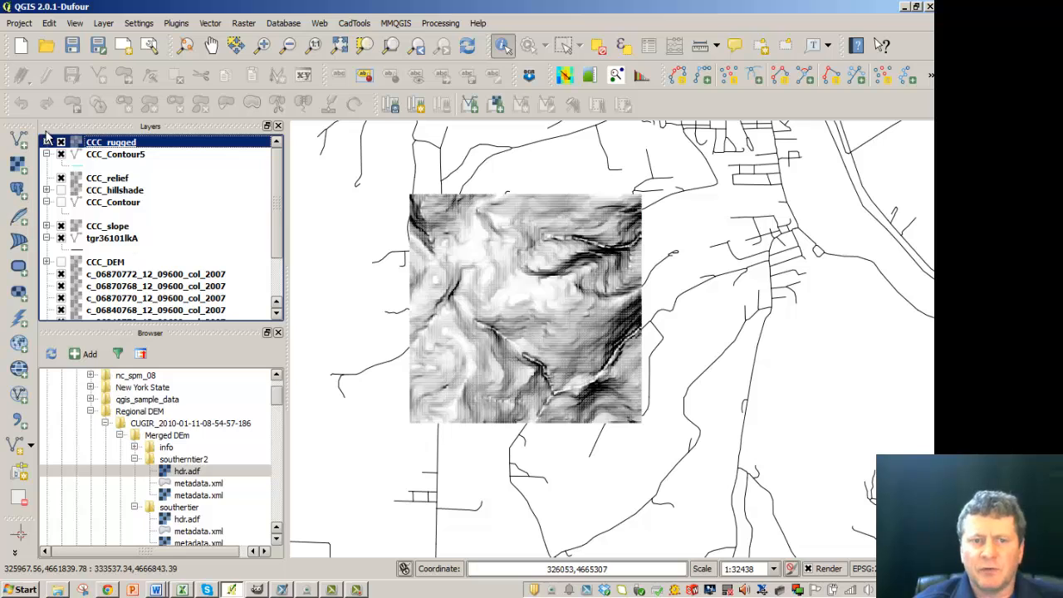
pyautogui.click(61, 142)
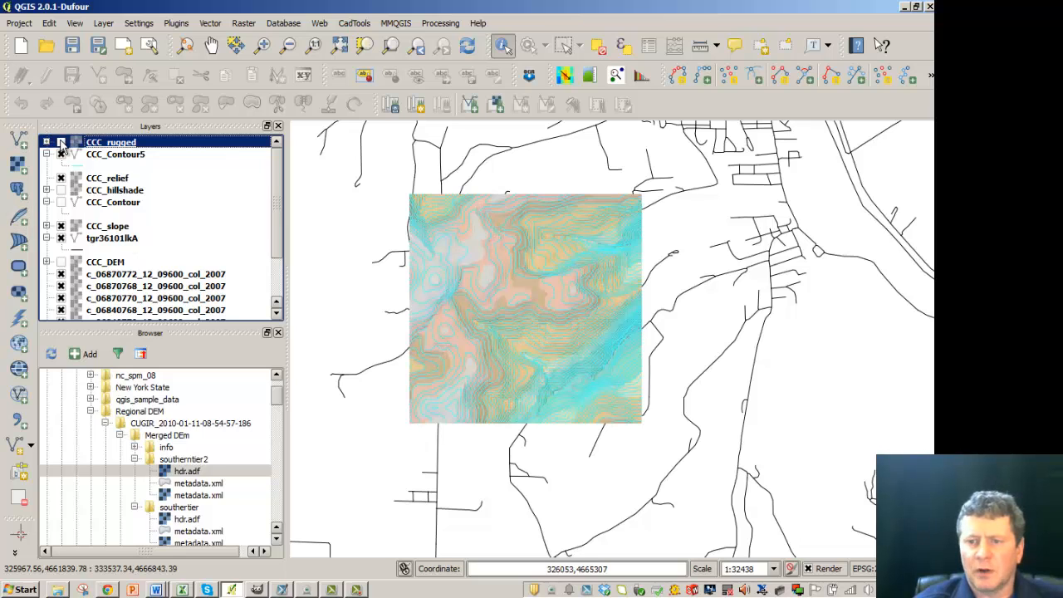
# - Hide the CCC_Contour5 contours and select the CCC_hillshade layer
pyautogui.click(61, 142)
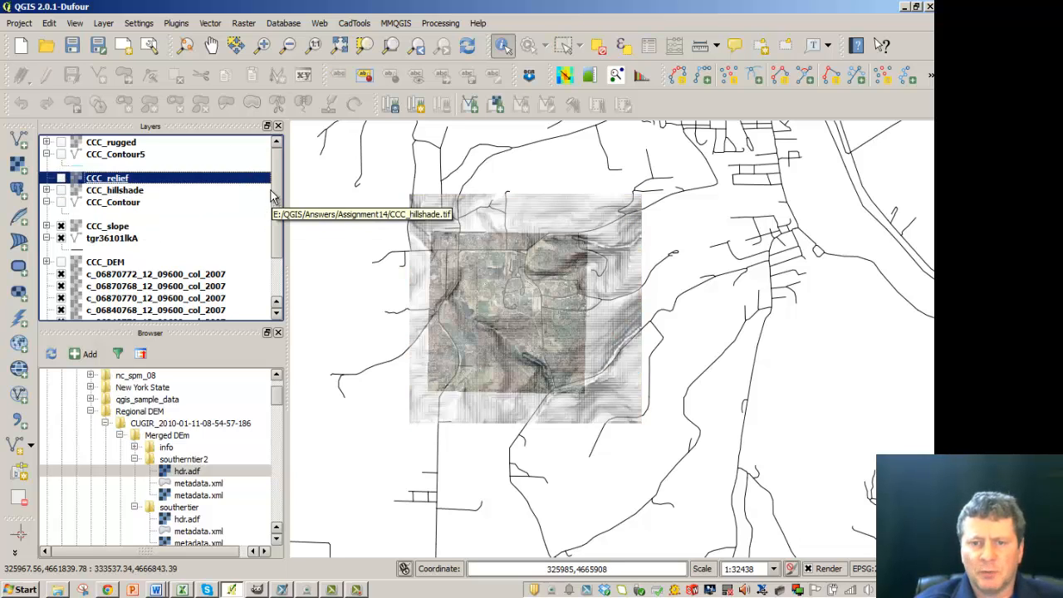
pyautogui.click(114, 190)
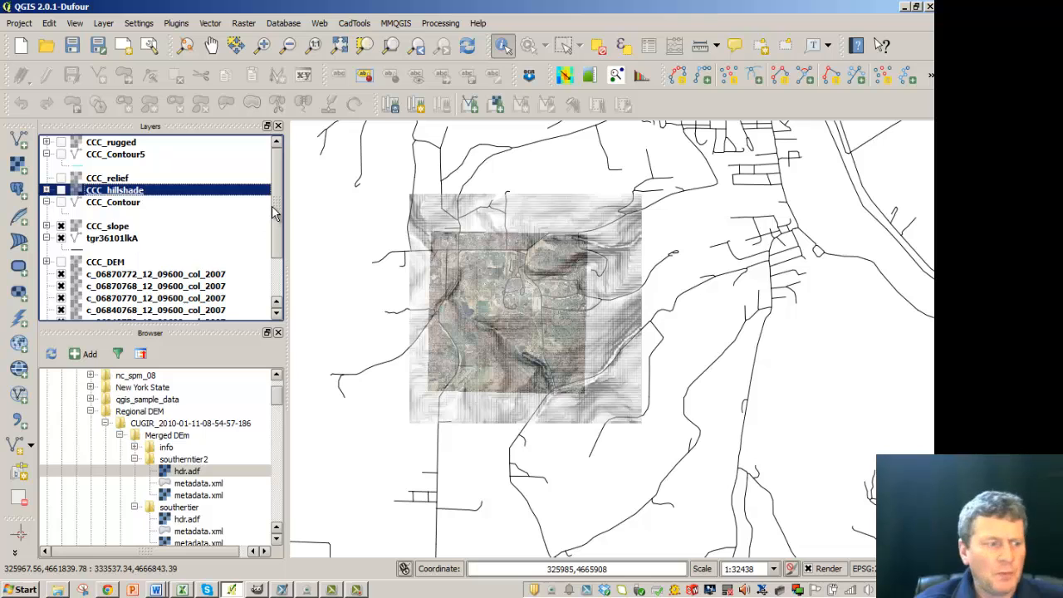
pyautogui.moveTo(256, 215)
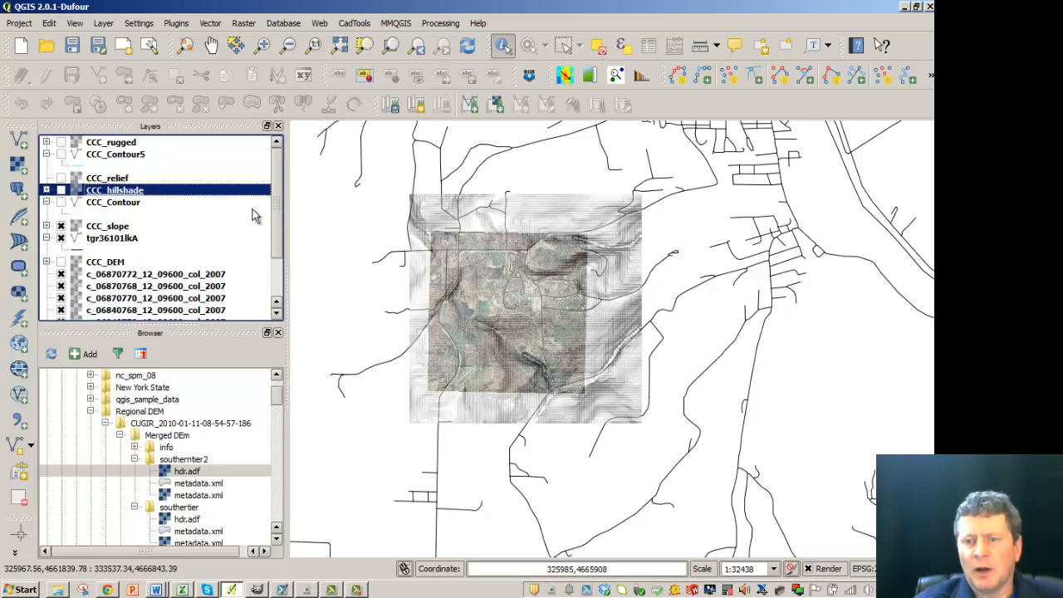